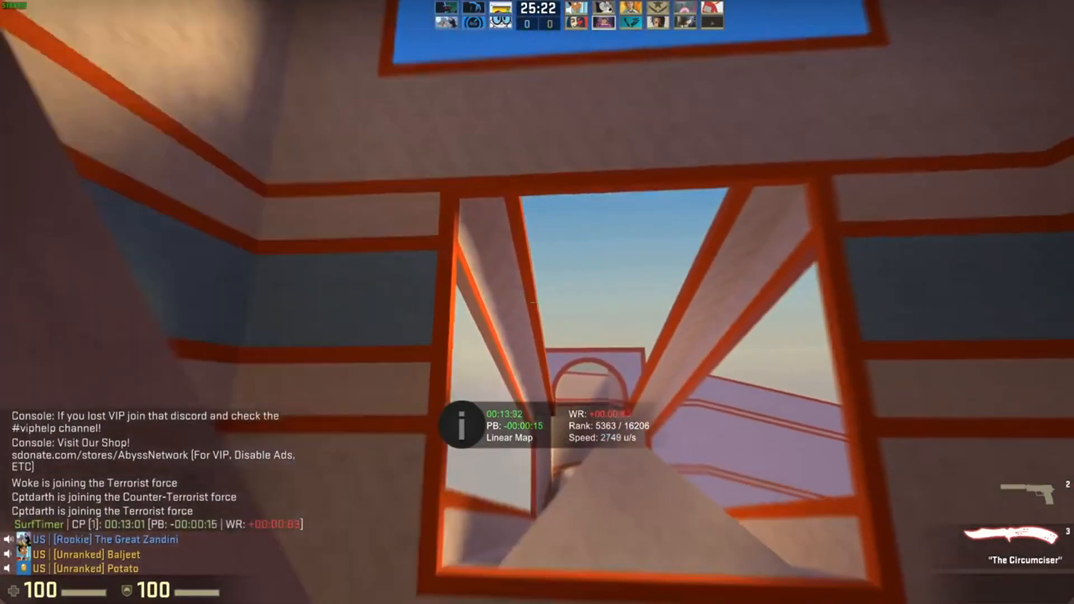
pyautogui.moveTo(537, 302)
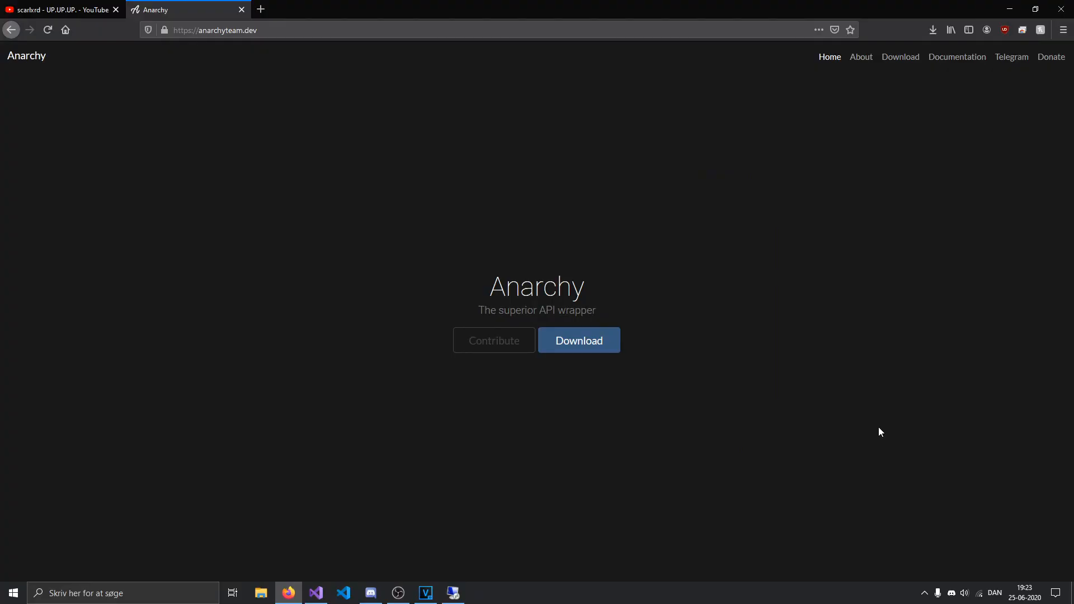
pyautogui.moveTo(834, 418)
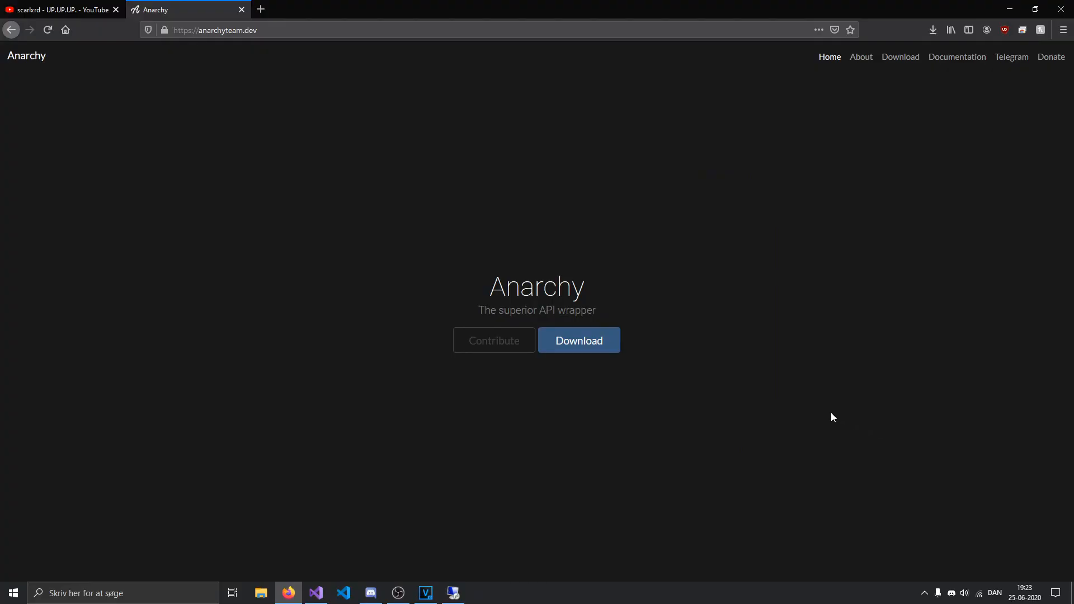
pyautogui.moveTo(236, 264)
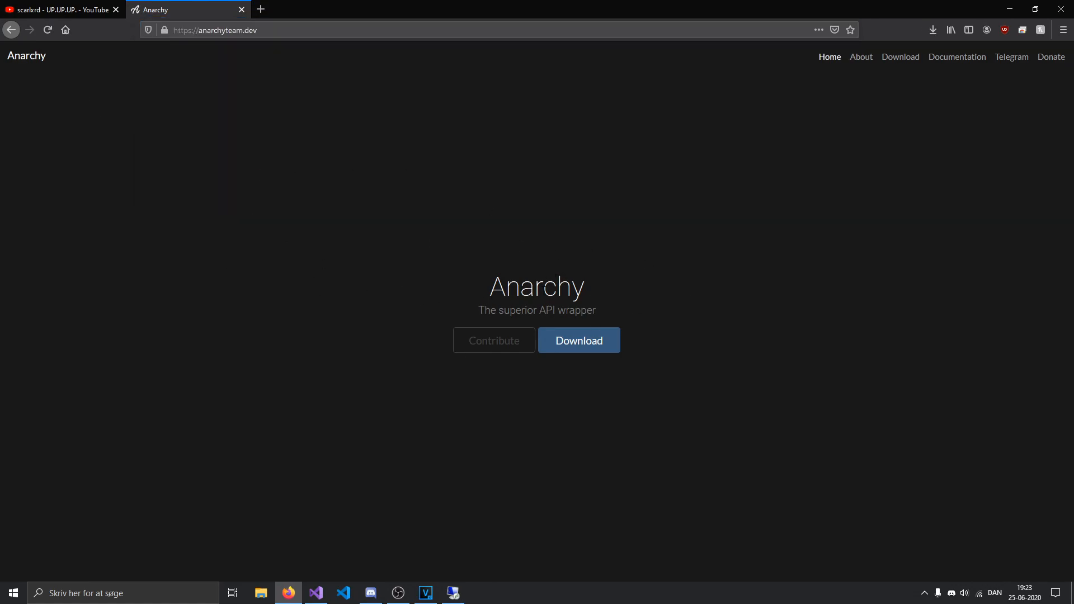
# Step: View the Anarchy GitHub repository via the Contribute link, then go to the Download page
pyautogui.rightClick(493, 340)
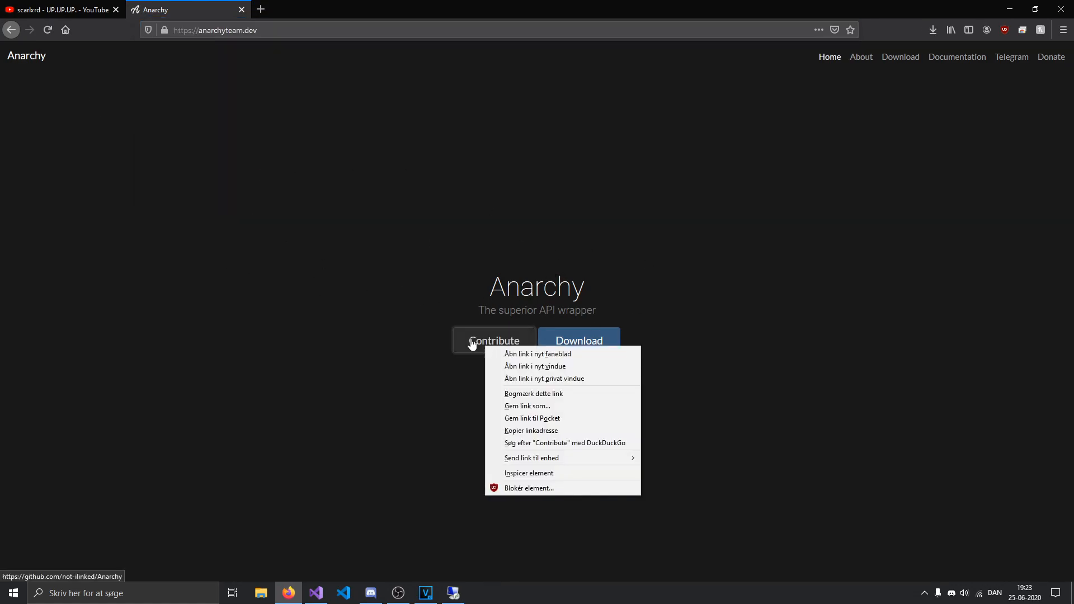
pyautogui.click(538, 353)
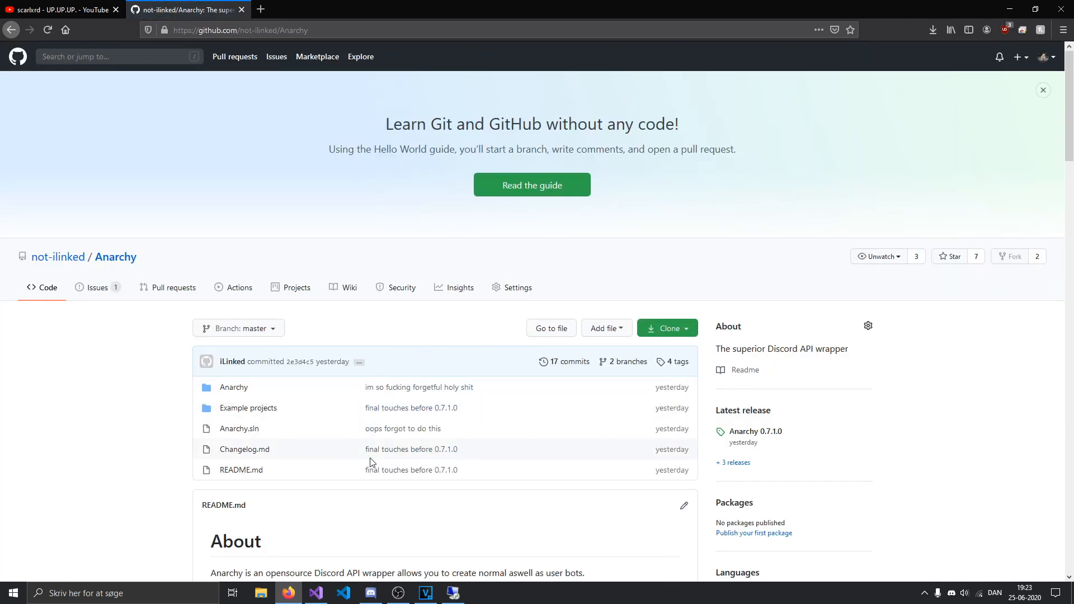
pyautogui.moveTo(257, 392)
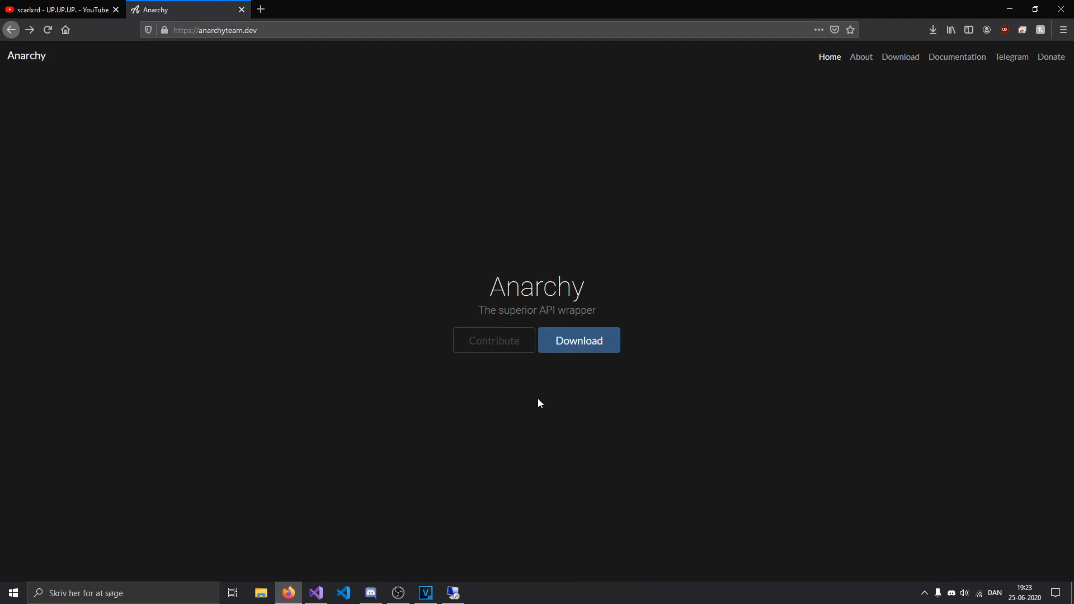
pyautogui.moveTo(567, 370)
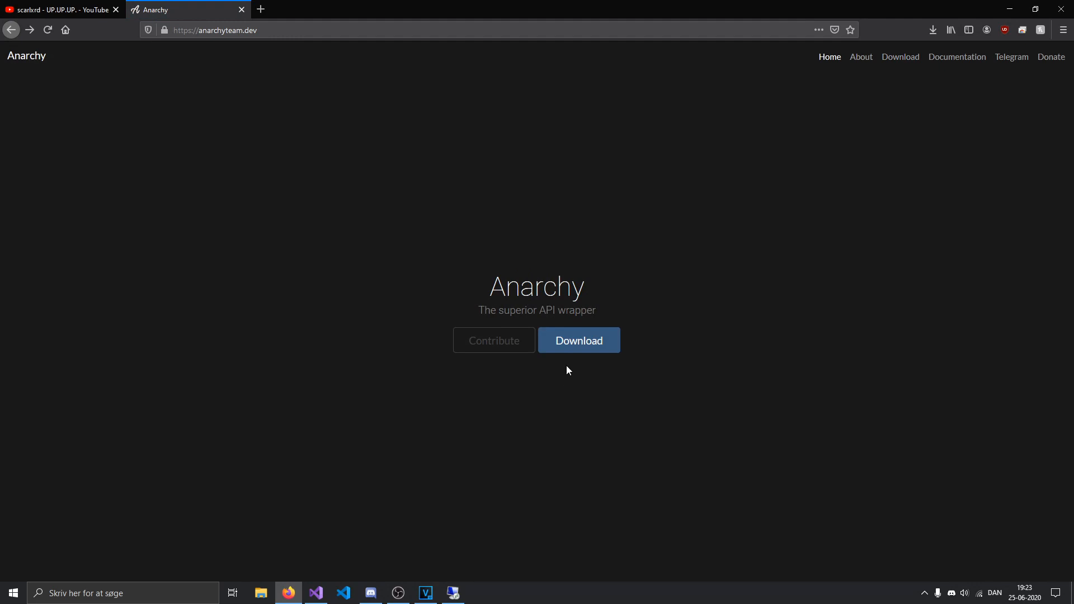
pyautogui.click(577, 340)
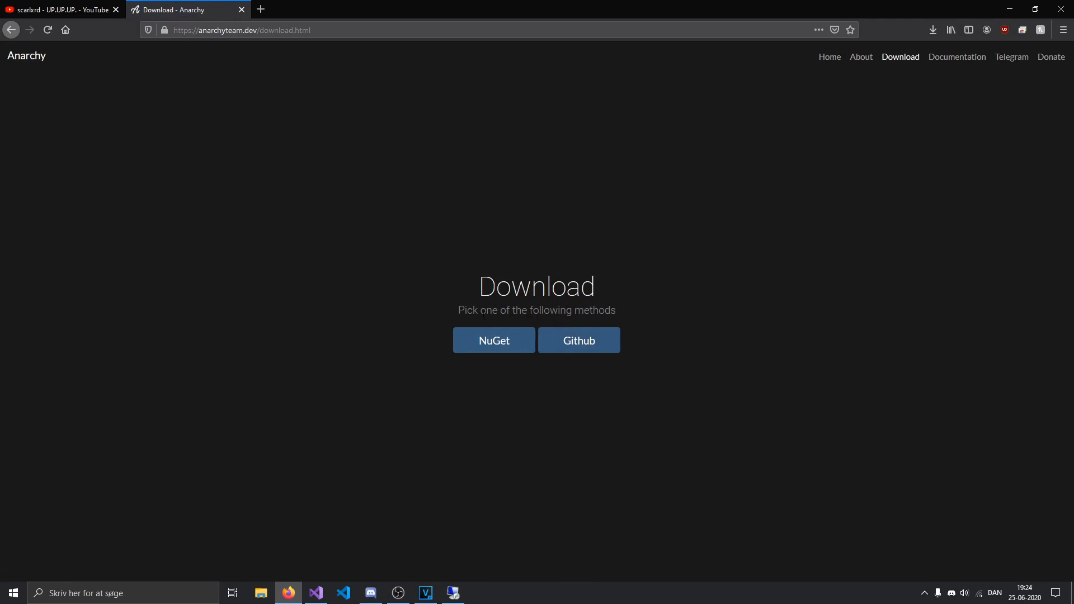
pyautogui.moveTo(668, 404)
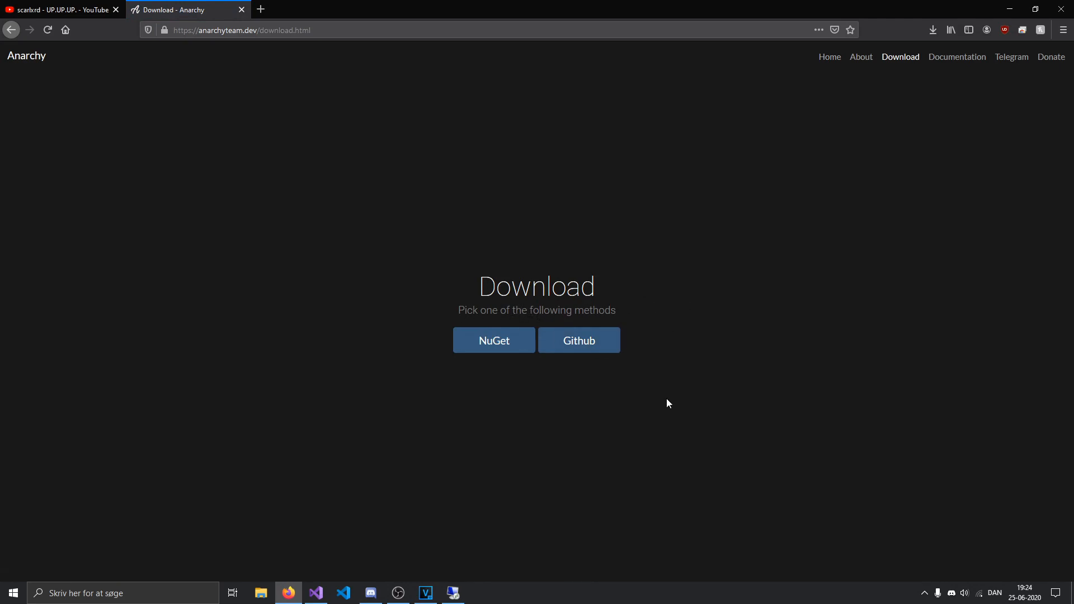
pyautogui.moveTo(578, 340)
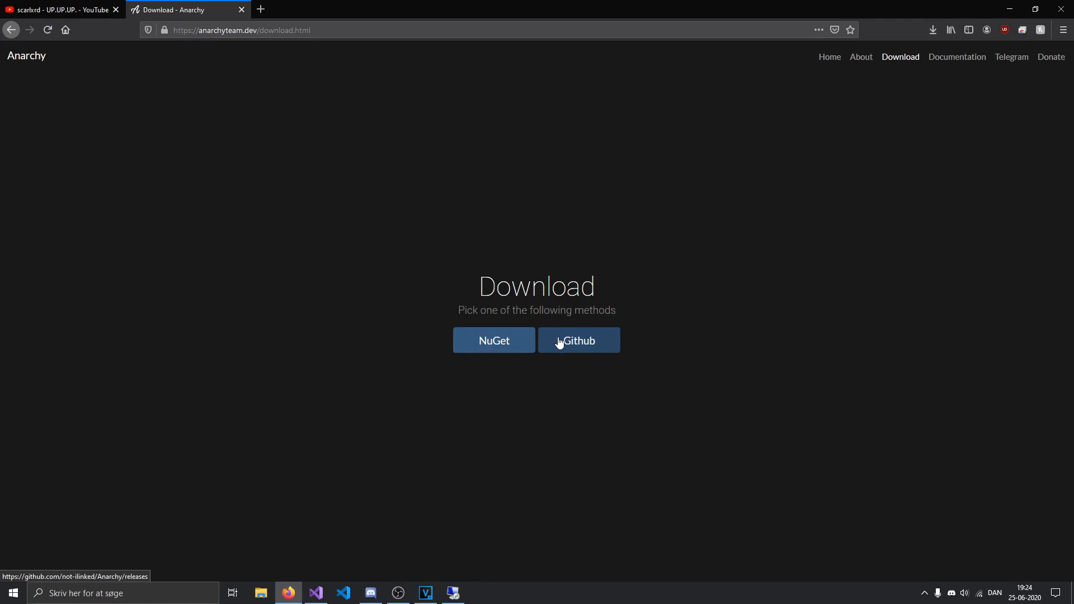
# Step: Browse the Anarchy releases list on GitHub
pyautogui.click(577, 341)
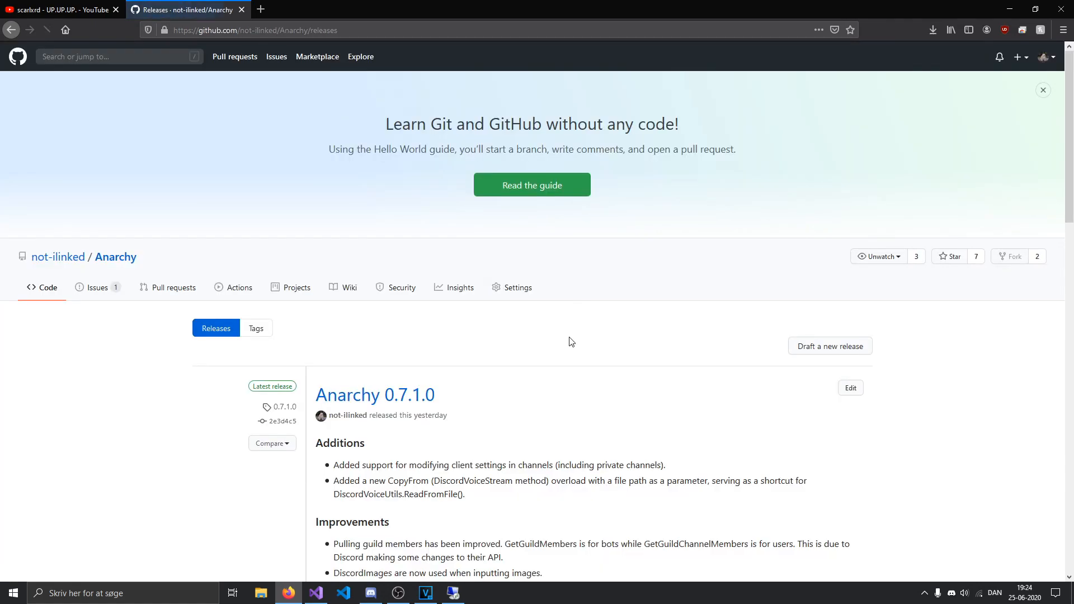
pyautogui.scroll(-3)
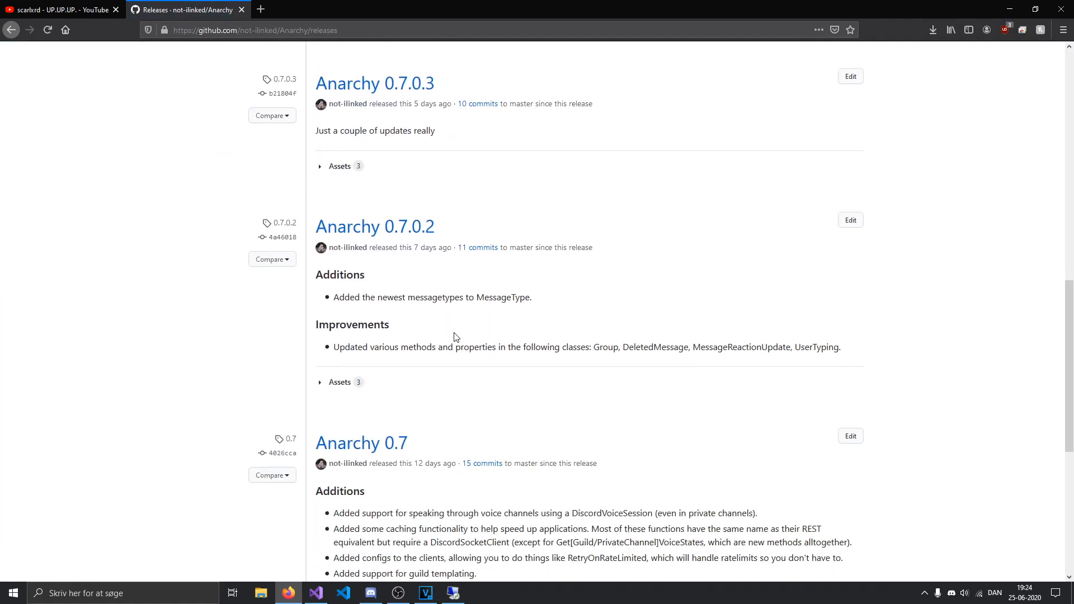
pyautogui.scroll(3)
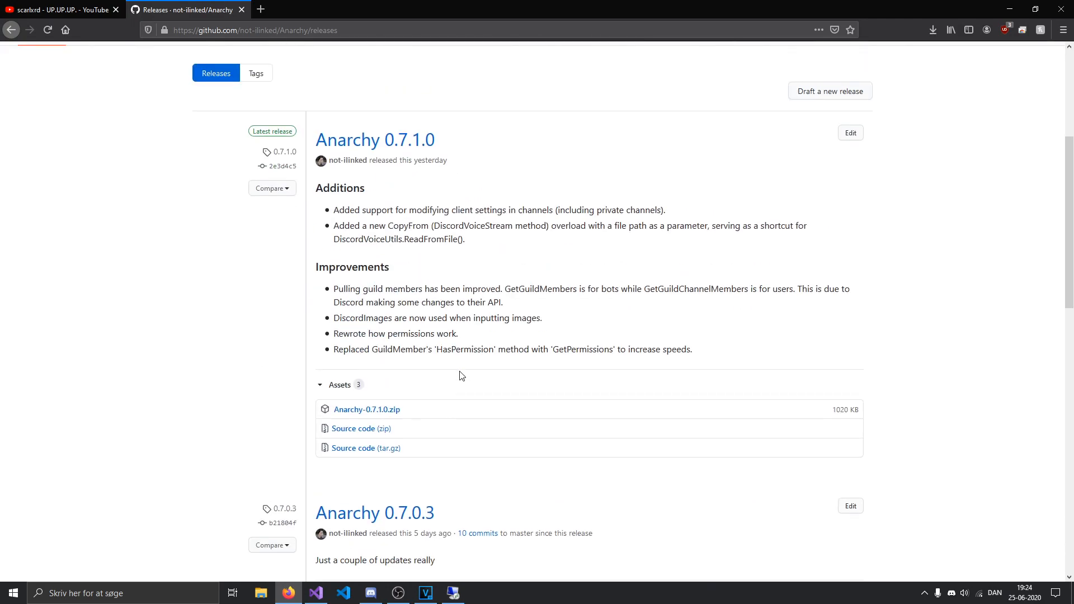
pyautogui.scroll(3)
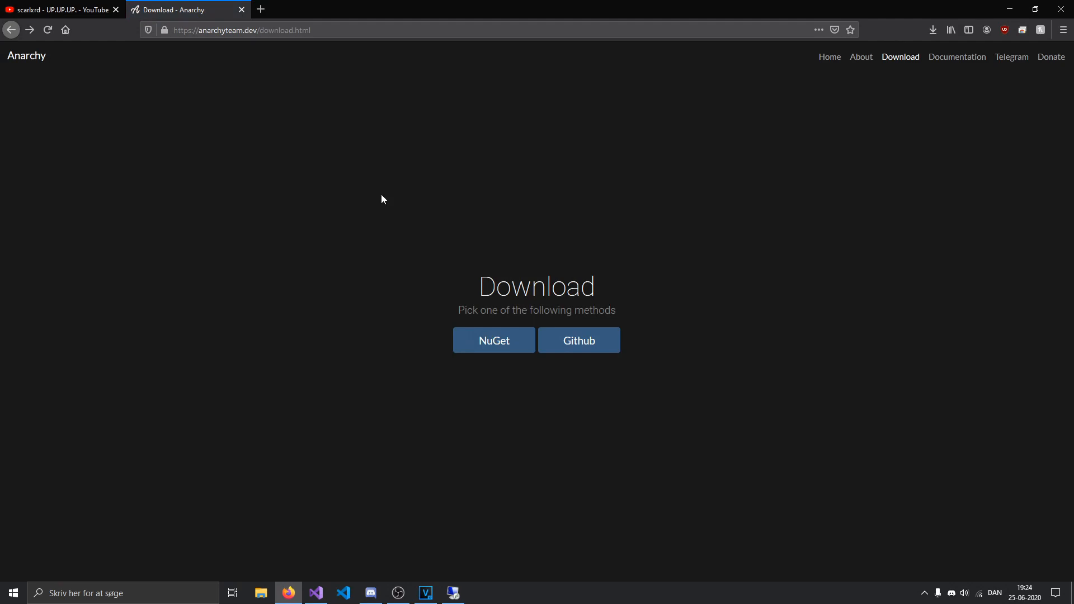
pyautogui.moveTo(469, 387)
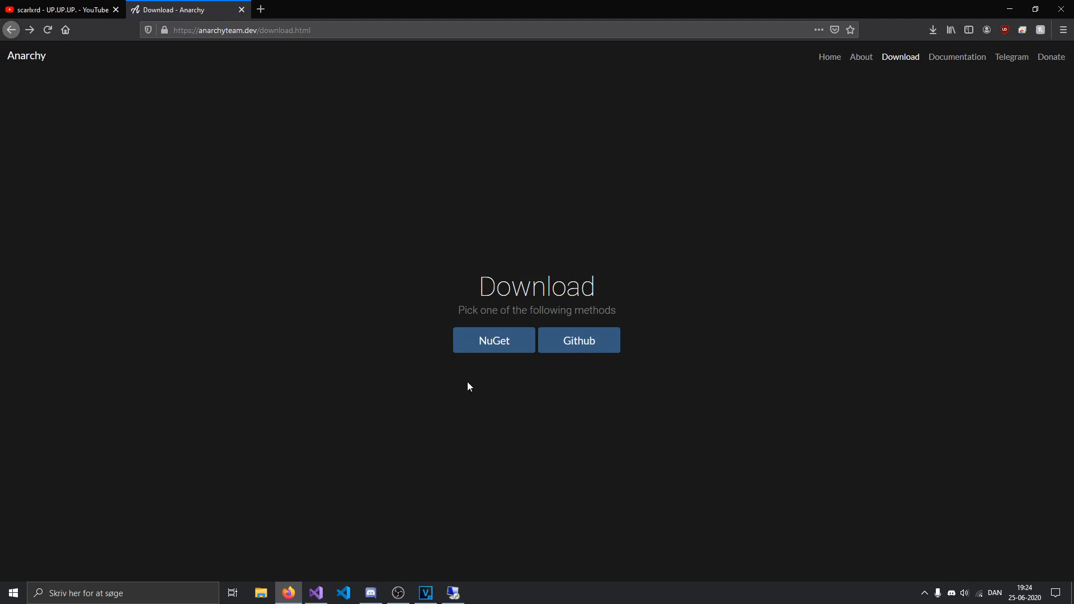
# Step: Check the Anarchy-wrapper NuGet package page, then switch to the Tutorial project in Visual Studio
pyautogui.click(494, 340)
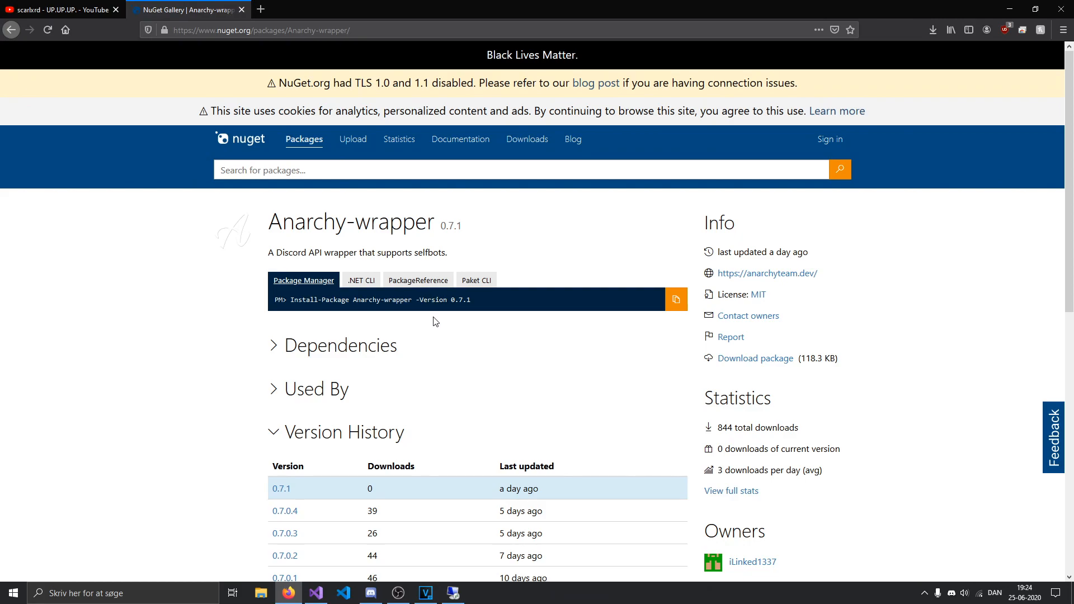
pyautogui.moveTo(417, 466)
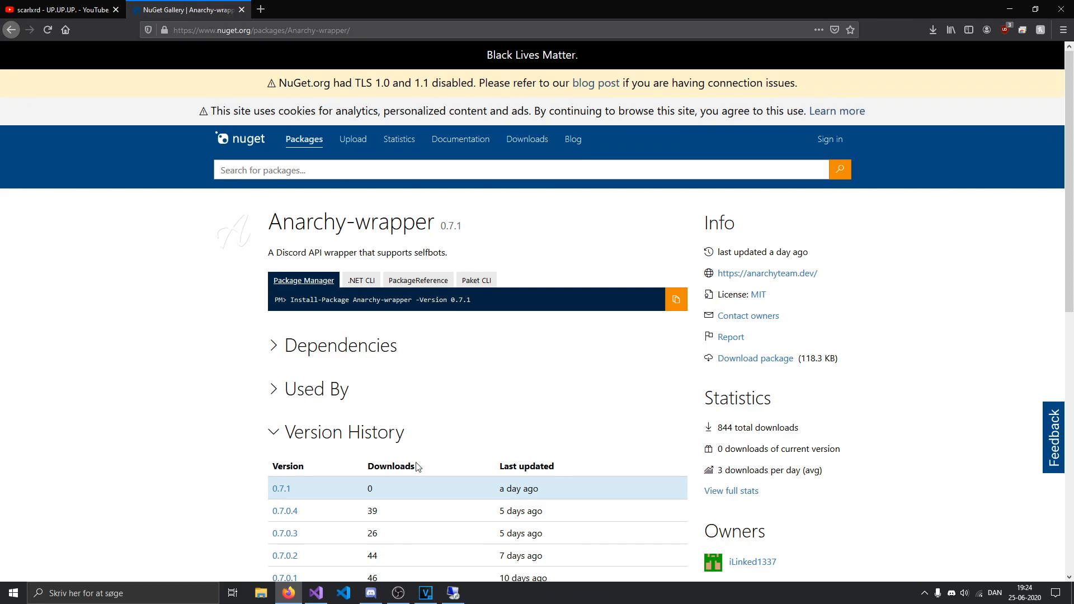
pyautogui.click(313, 593)
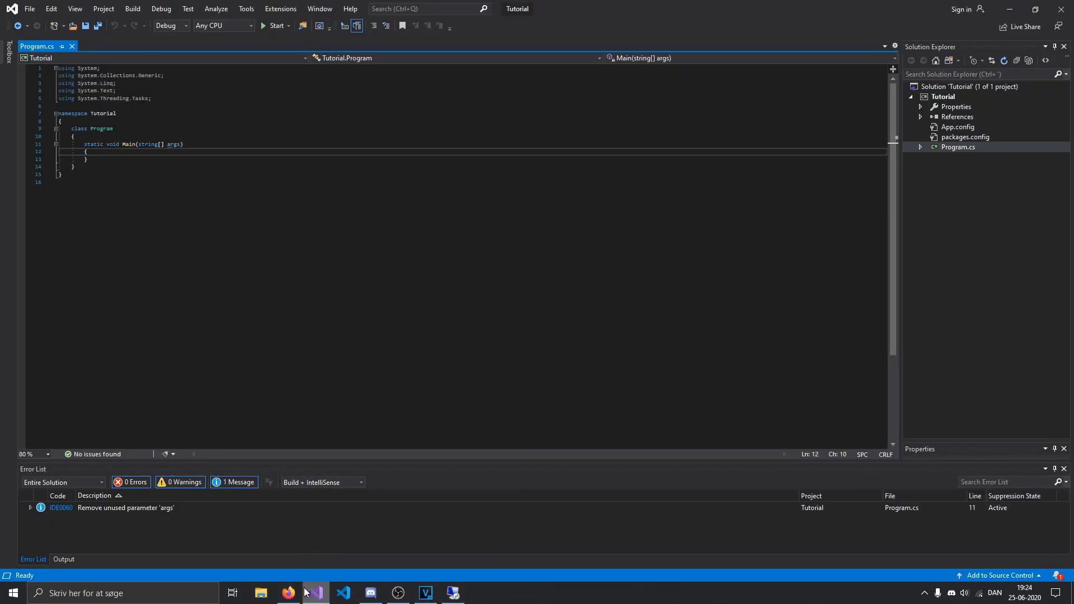
# Step: Install the Anarchy-wrapper package through Manage NuGet Packages, searching 'anarchy'
pyautogui.rightClick(942, 96)
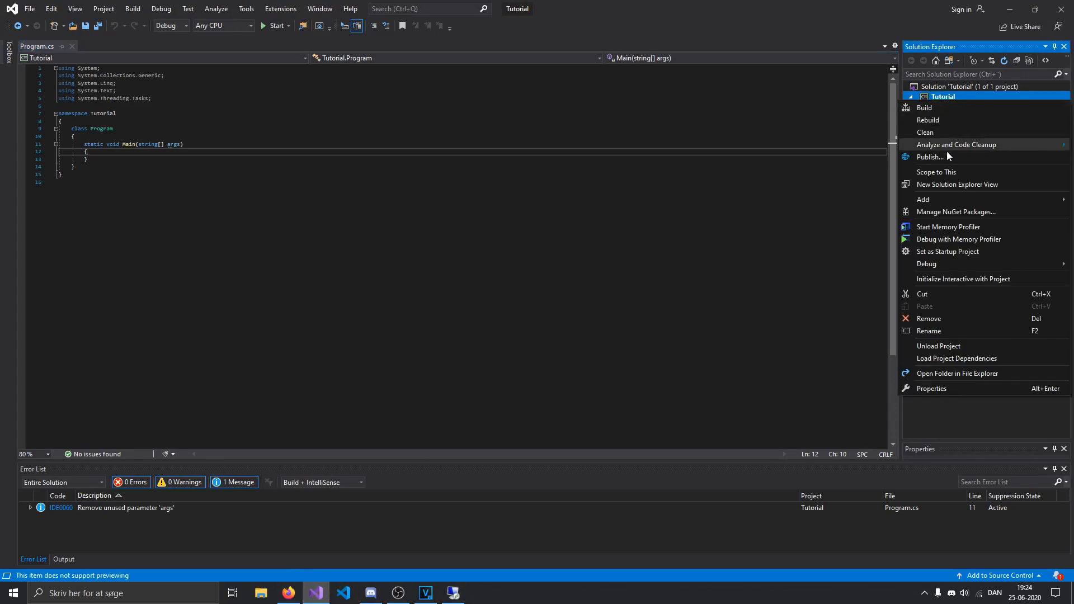
pyautogui.click(954, 211)
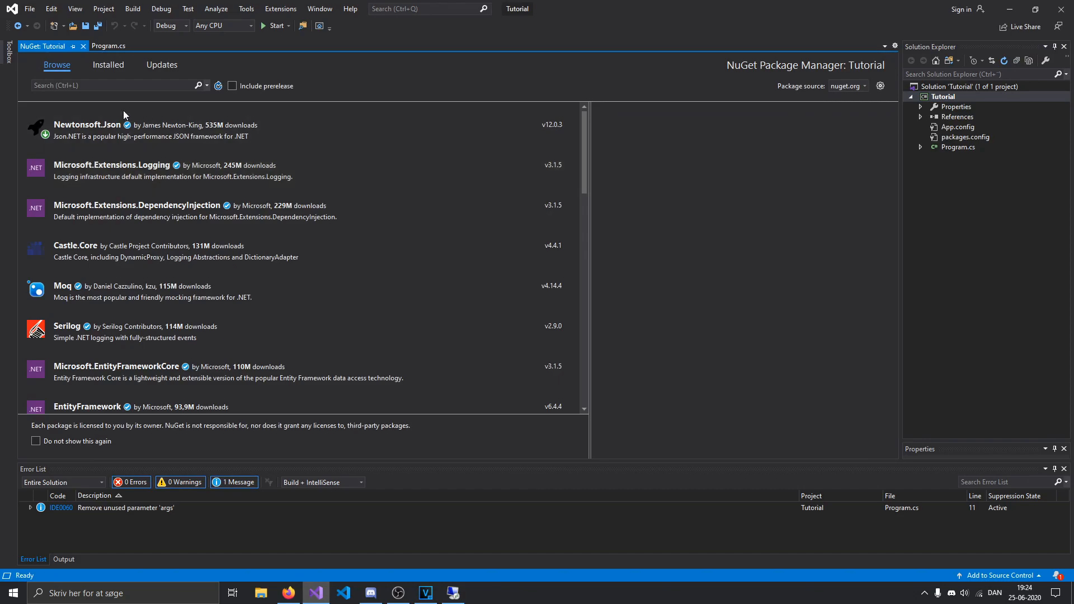
pyautogui.write('anarchy-wrapper/')
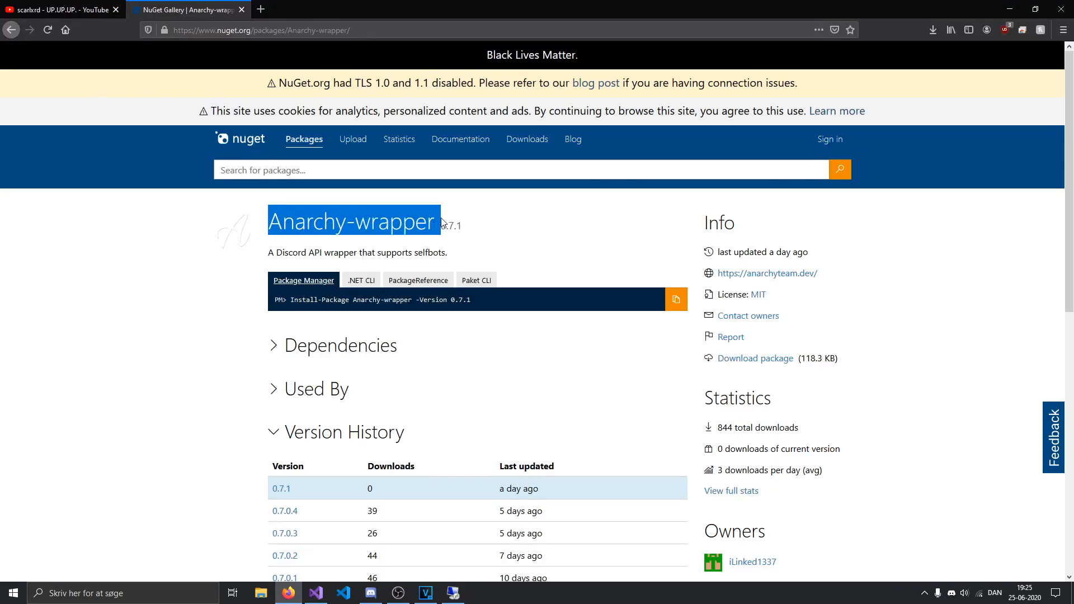
pyautogui.click(314, 592)
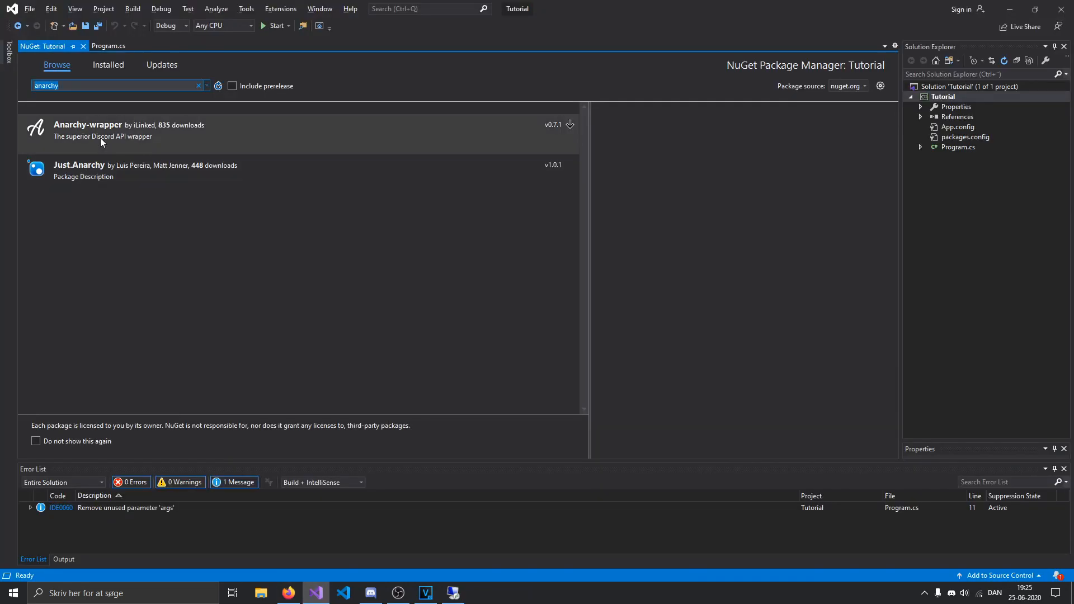
pyautogui.click(103, 129)
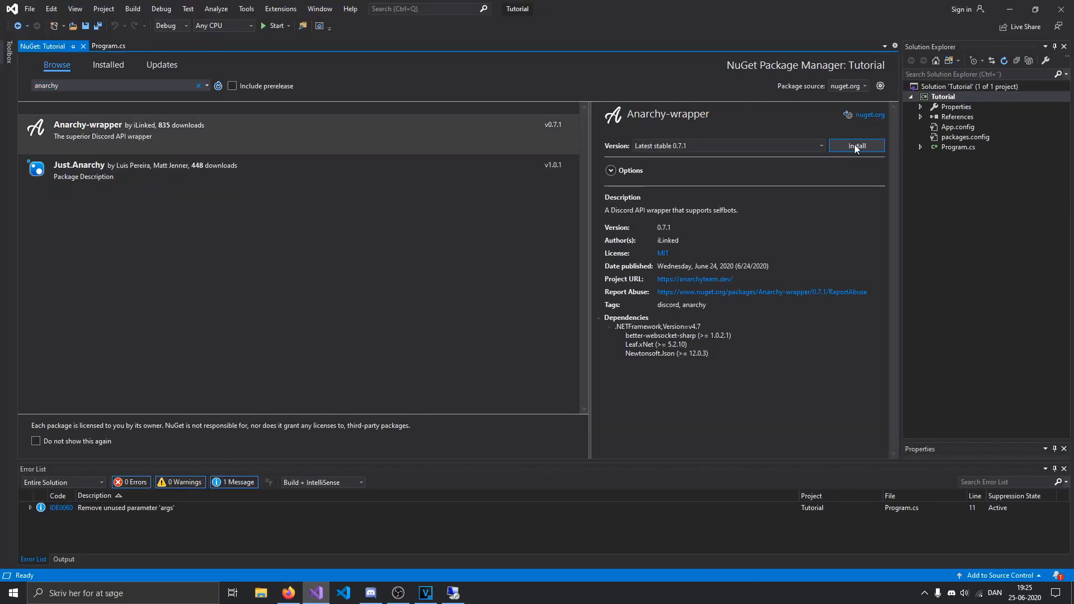
pyautogui.click(855, 146)
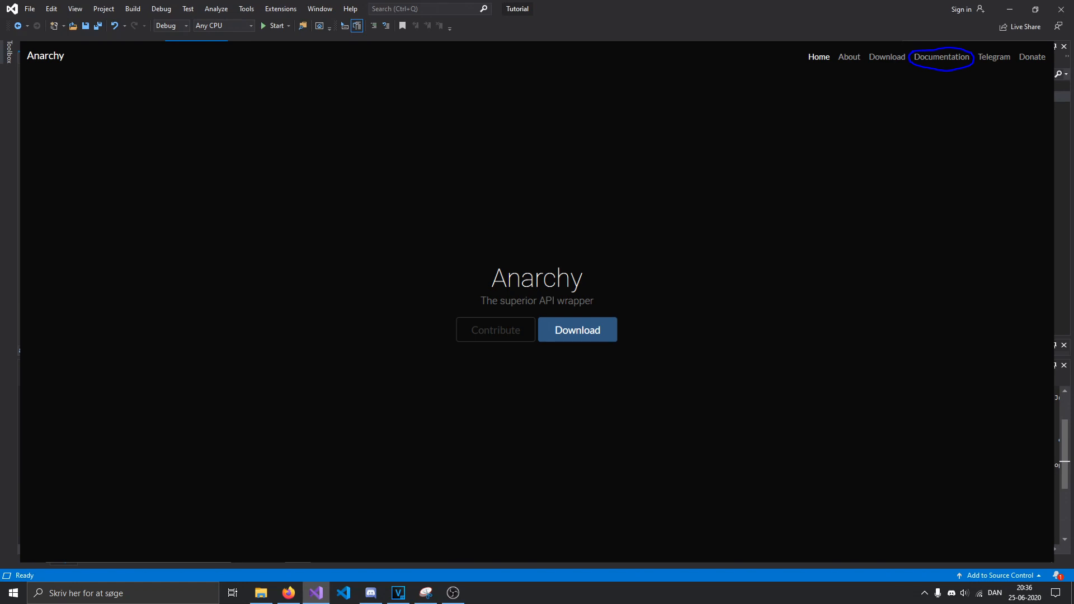
# Step: Write Main to create a DiscordClient from a token and call client.GetGuilds()
pyautogui.click(185, 46)
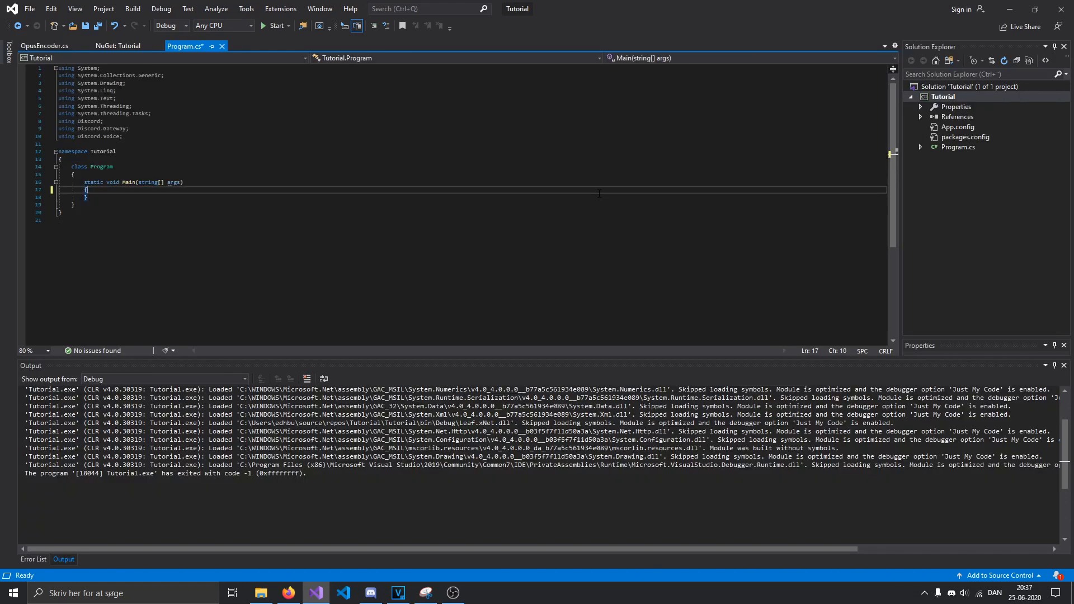
pyautogui.write('discordClient')
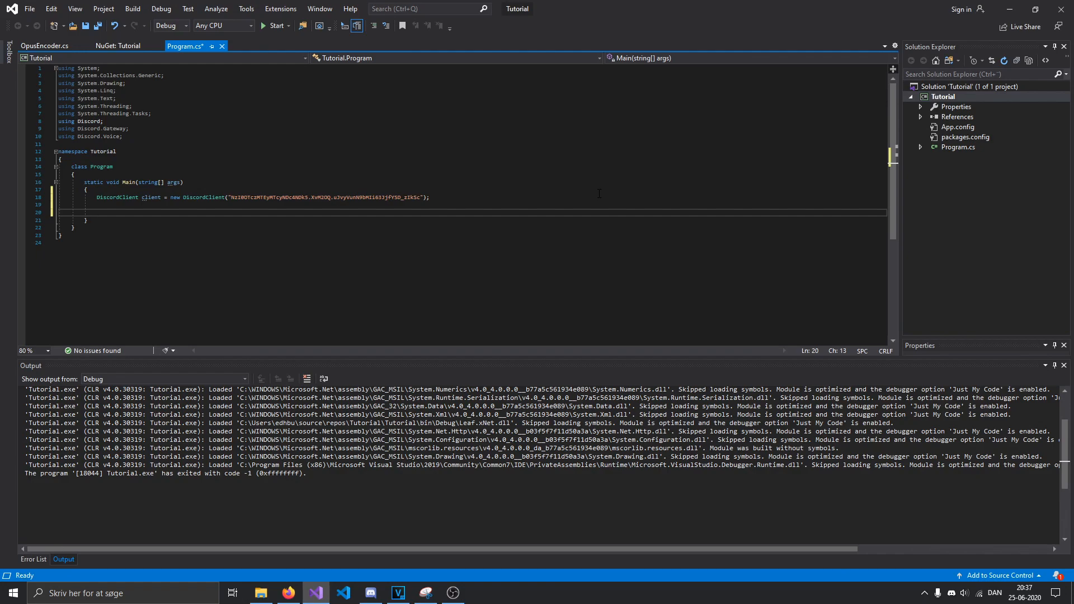
pyautogui.write('client.GetGuilds();')
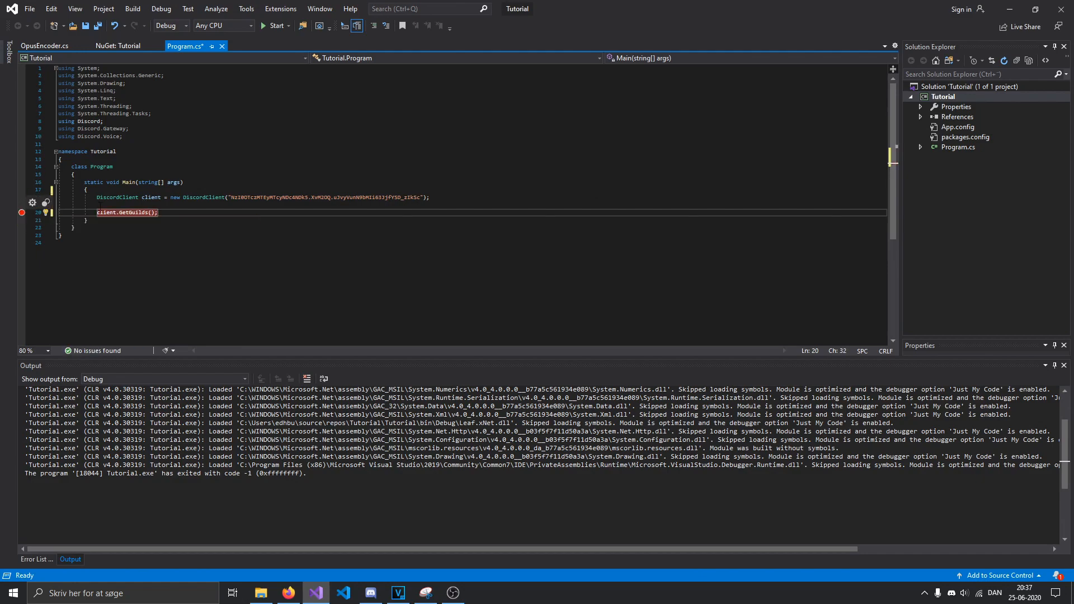
# Step: Debug the program and expand the first returned guild in Locals, comparing with the Discord server
pyautogui.click(263, 26)
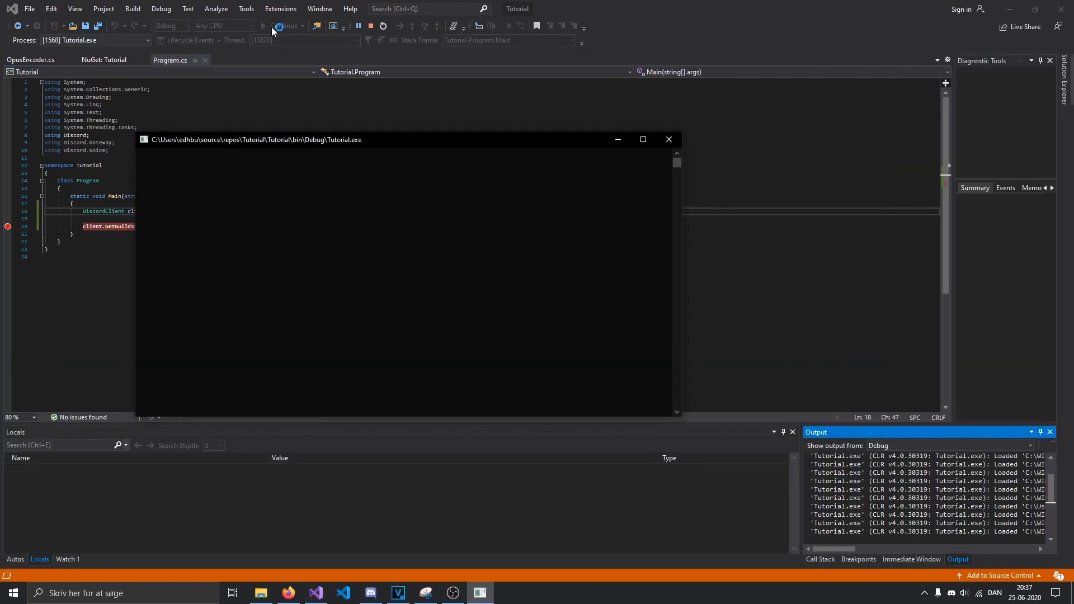
pyautogui.click(263, 25)
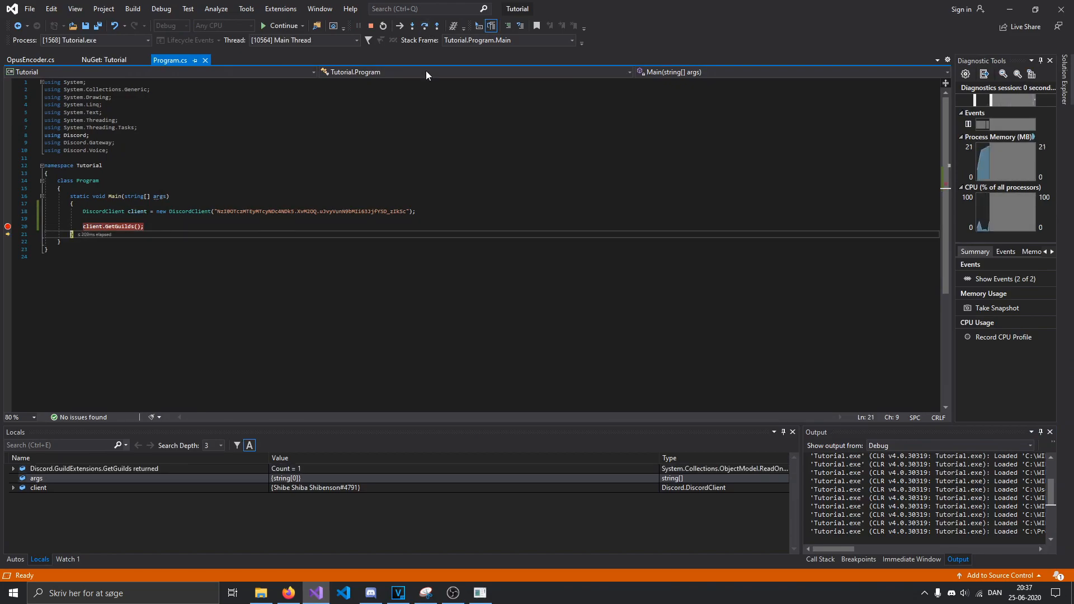
pyautogui.click(13, 468)
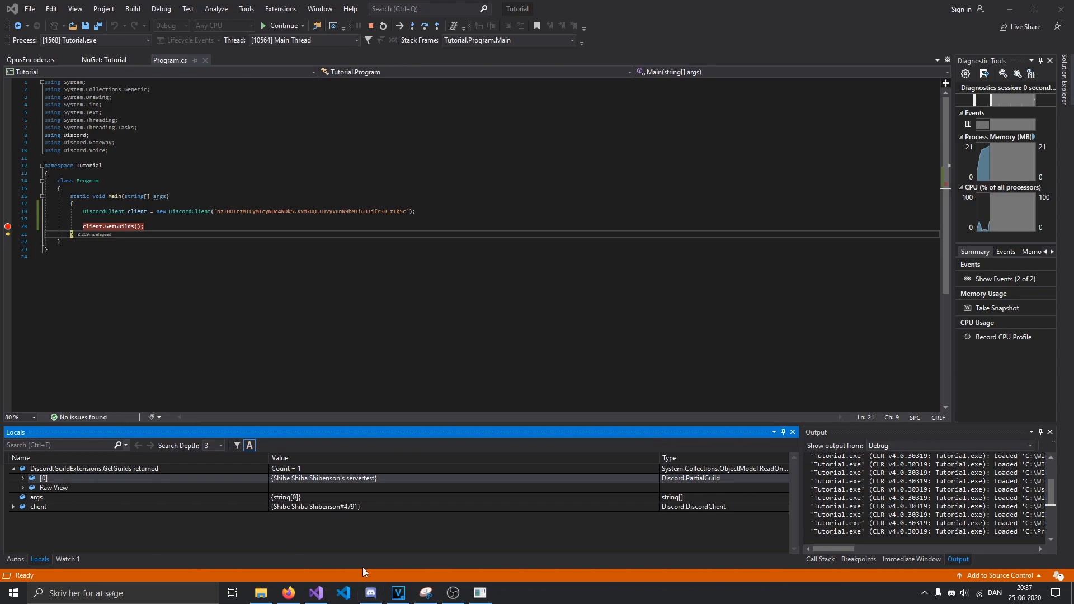
pyautogui.click(369, 592)
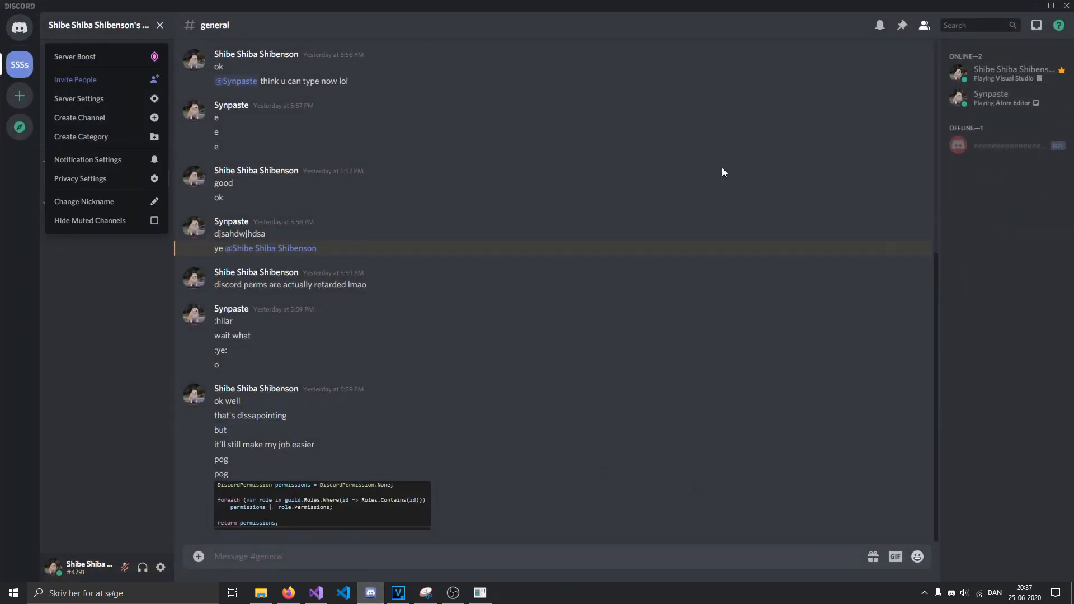
pyautogui.click(316, 593)
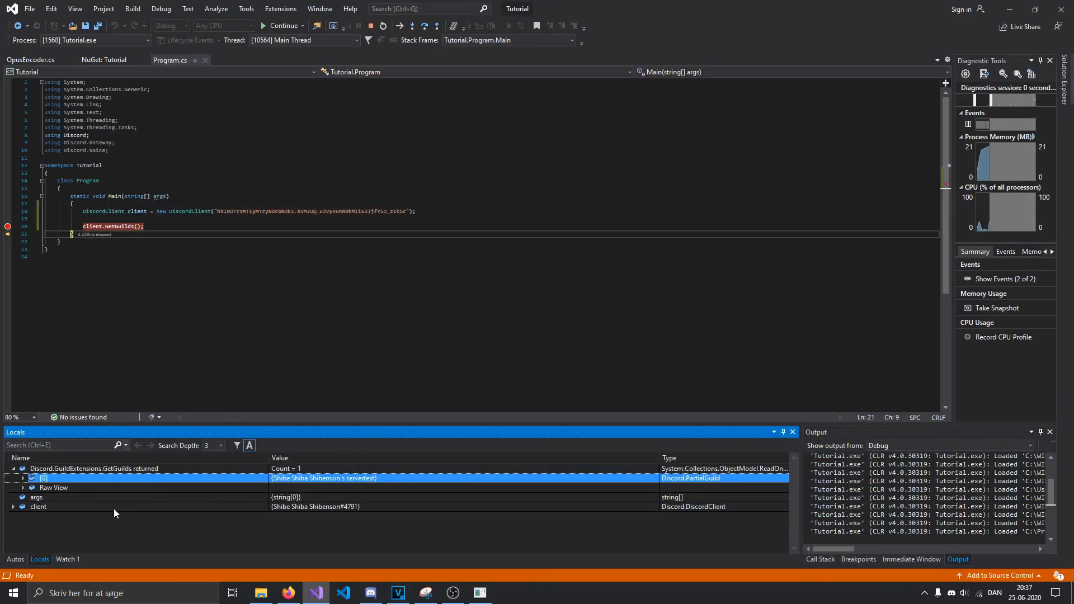
pyautogui.click(22, 477)
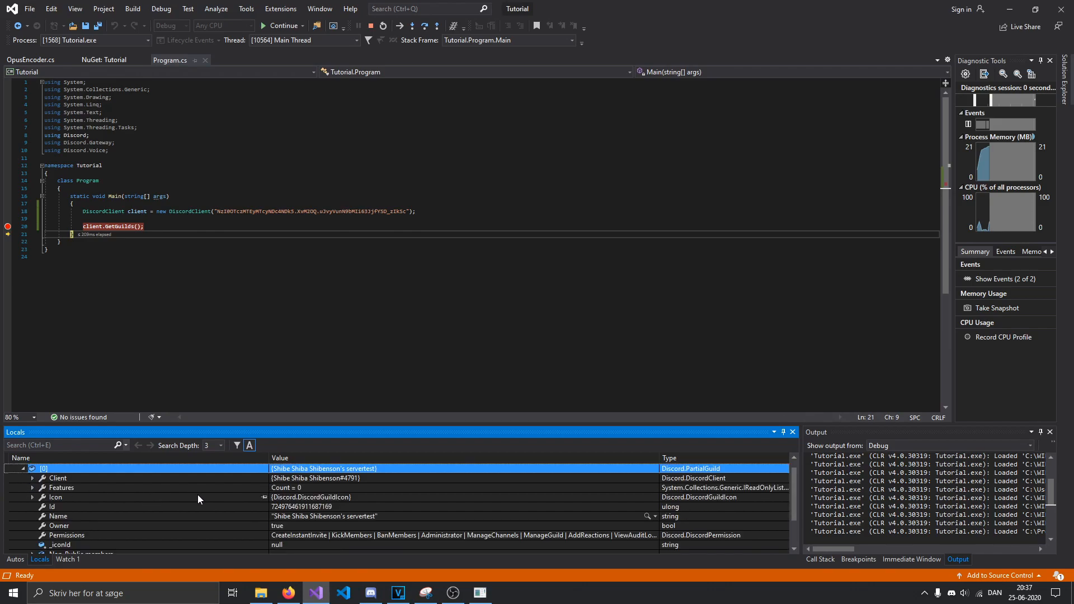
pyautogui.moveTo(315, 547)
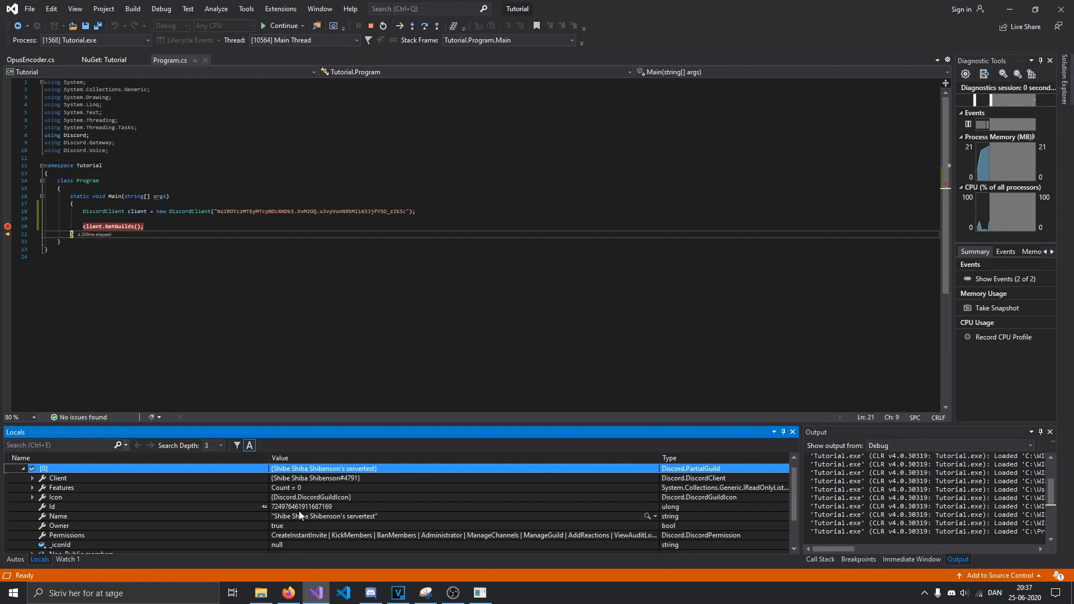
pyautogui.moveTo(301, 499)
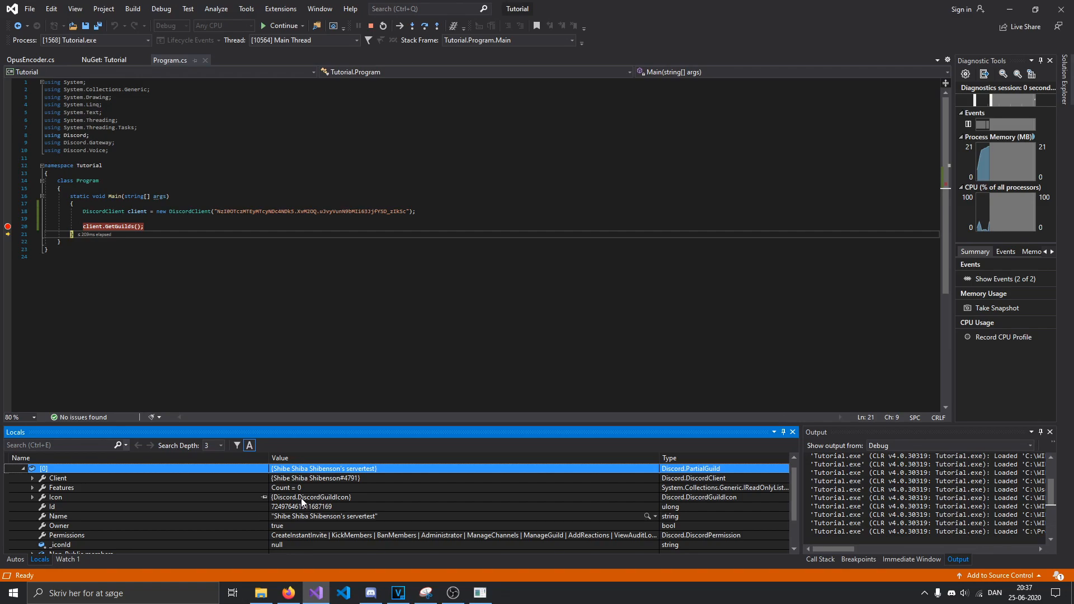
pyautogui.moveTo(306, 535)
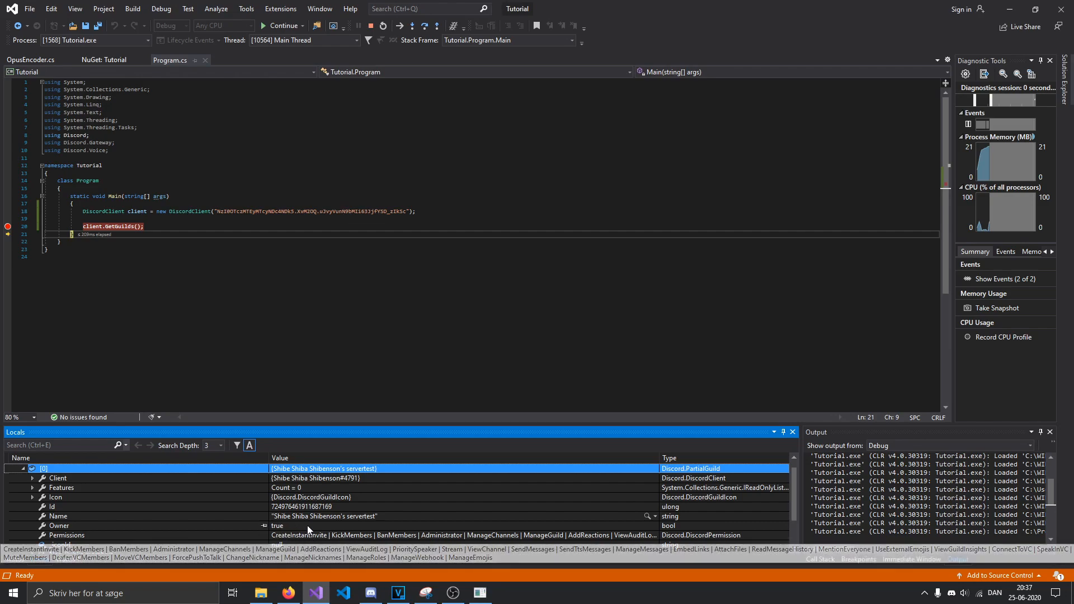
# Step: Stop debugging and index the first guild with [0] after client.GetGuilds()
pyautogui.click(370, 26)
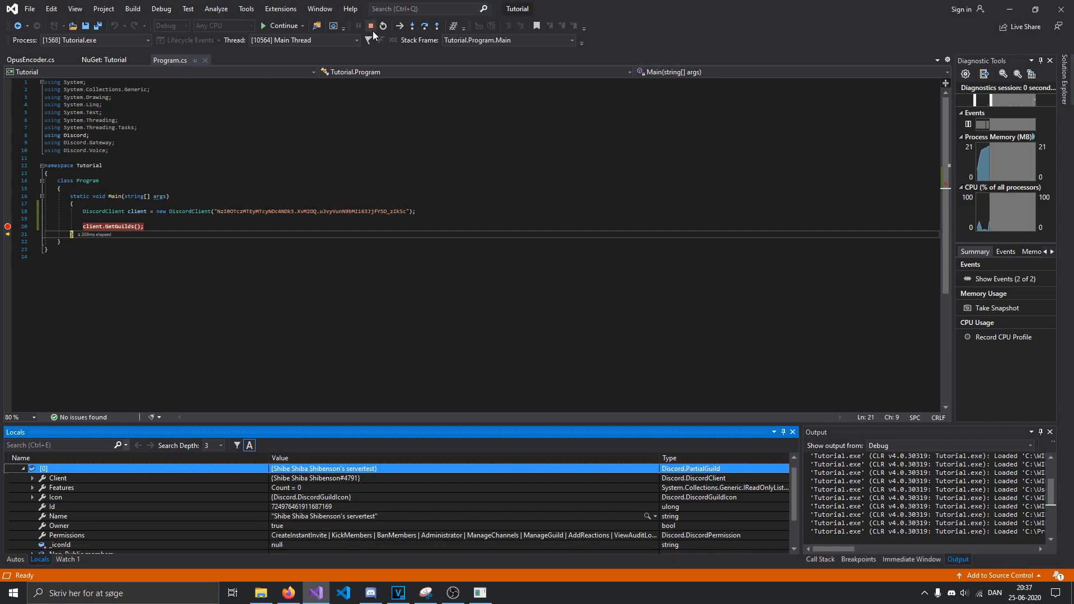
pyautogui.click(371, 25)
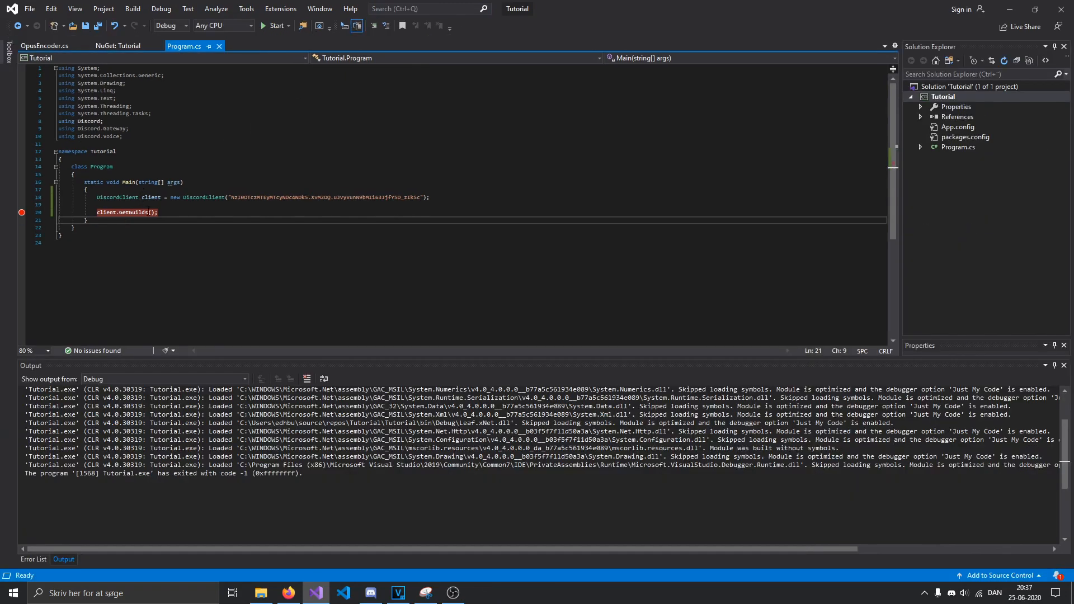
pyautogui.write('[0].GetGuild(')
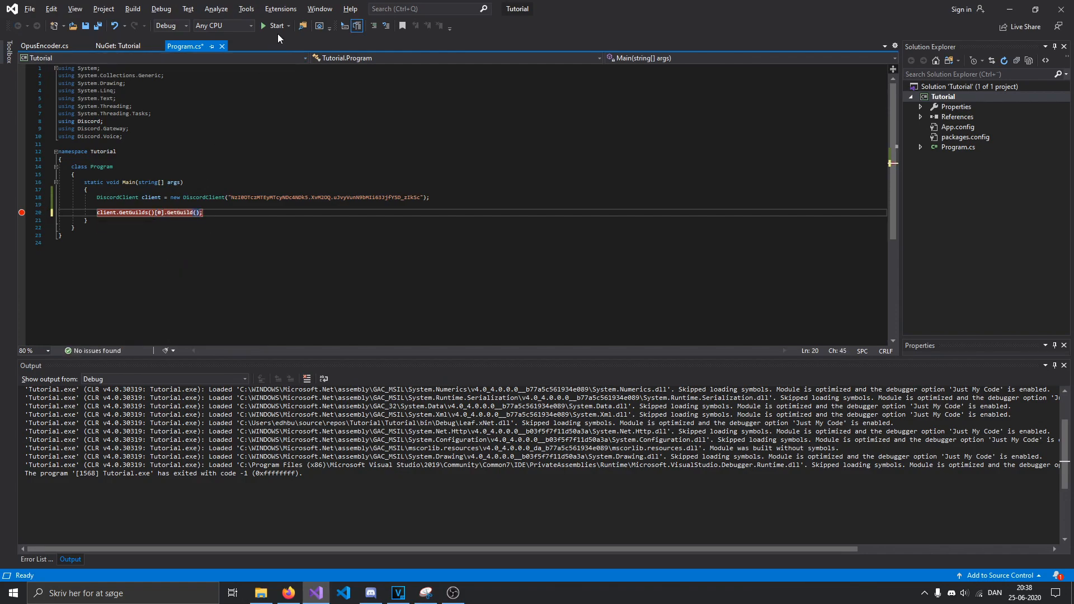
# Step: Debug client.GetGuilds()[0].GetGuild() and browse the full guild's name, id, region and roles in Locals
pyautogui.click(274, 25)
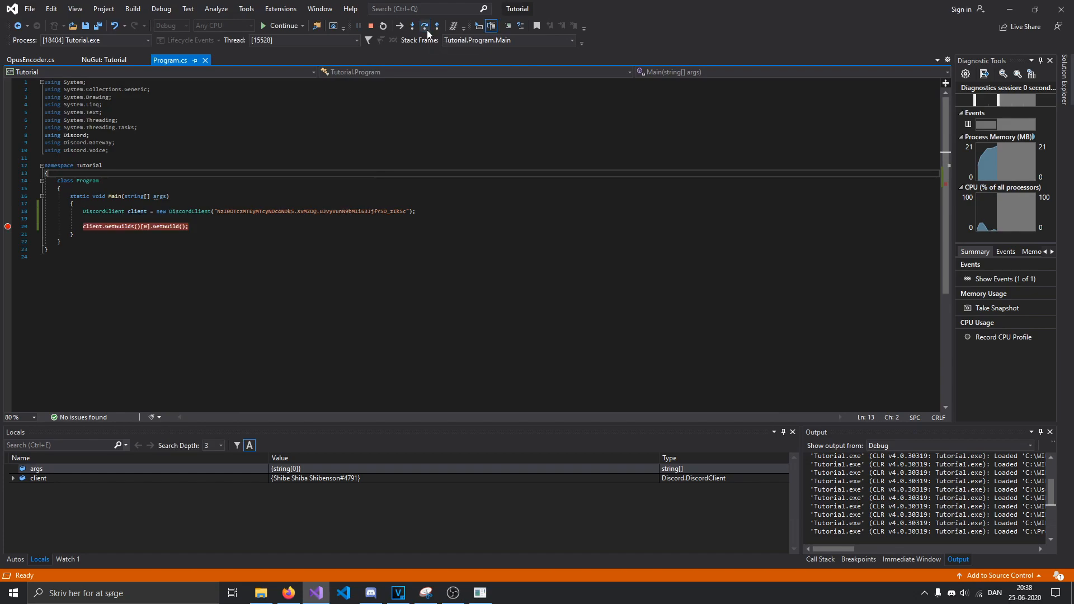
pyautogui.click(398, 25)
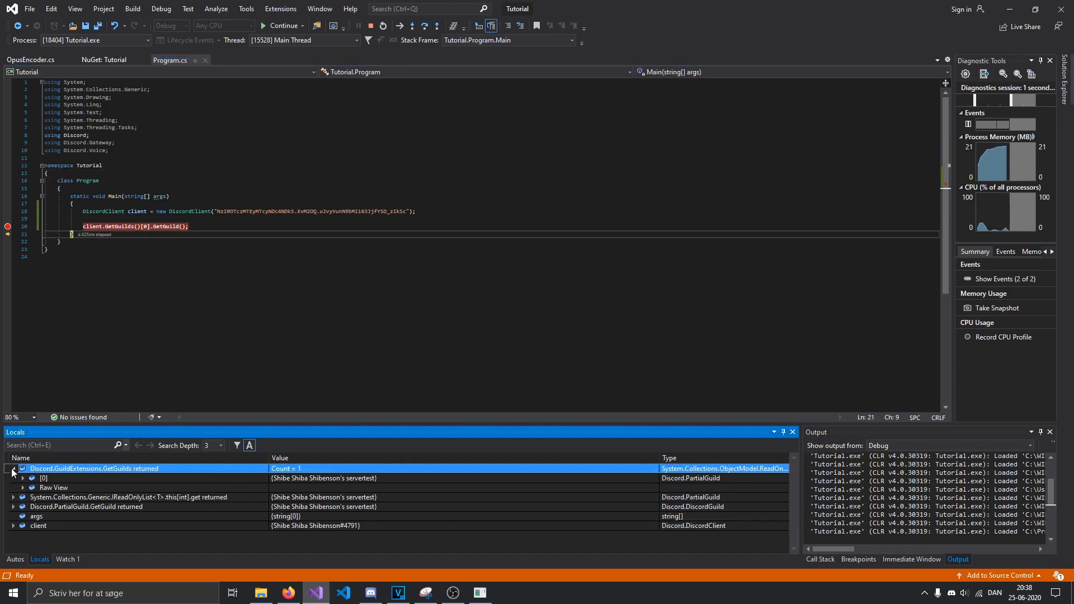
pyautogui.click(11, 467)
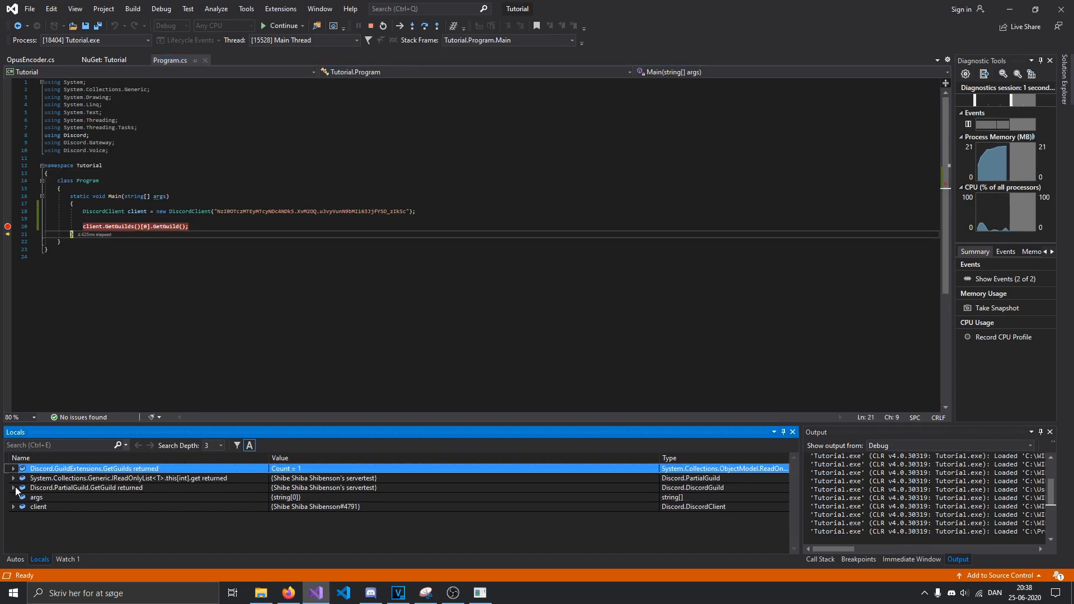
pyautogui.click(13, 488)
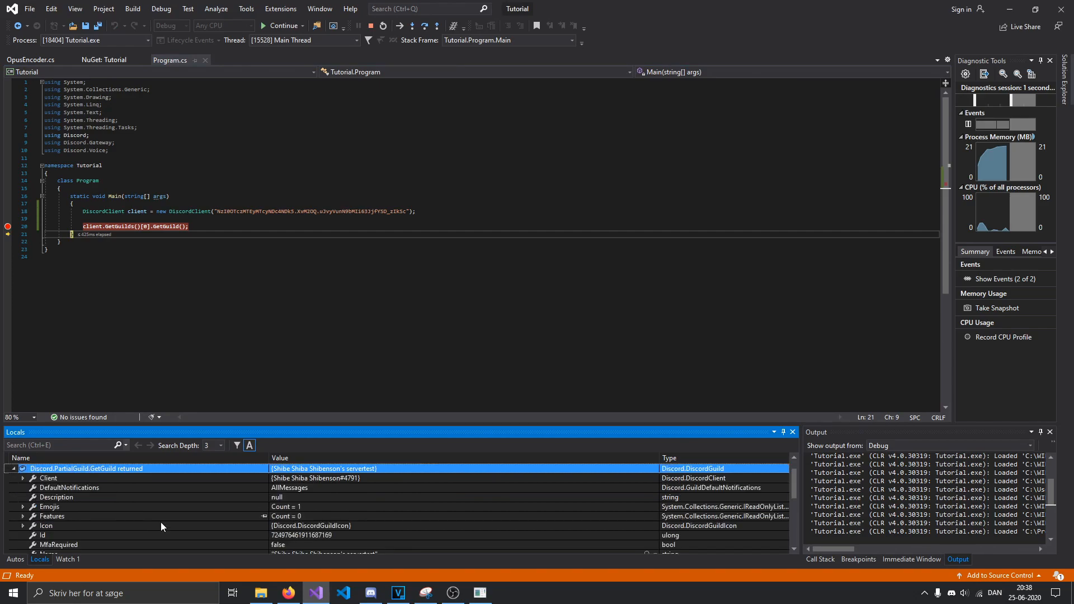
pyautogui.scroll(-3)
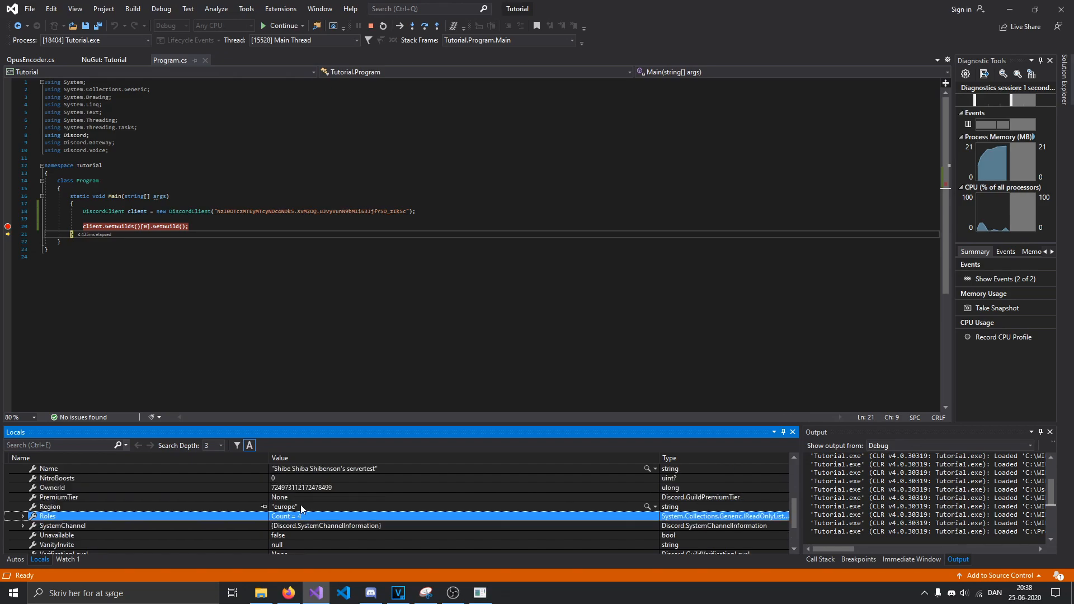
pyautogui.scroll(3)
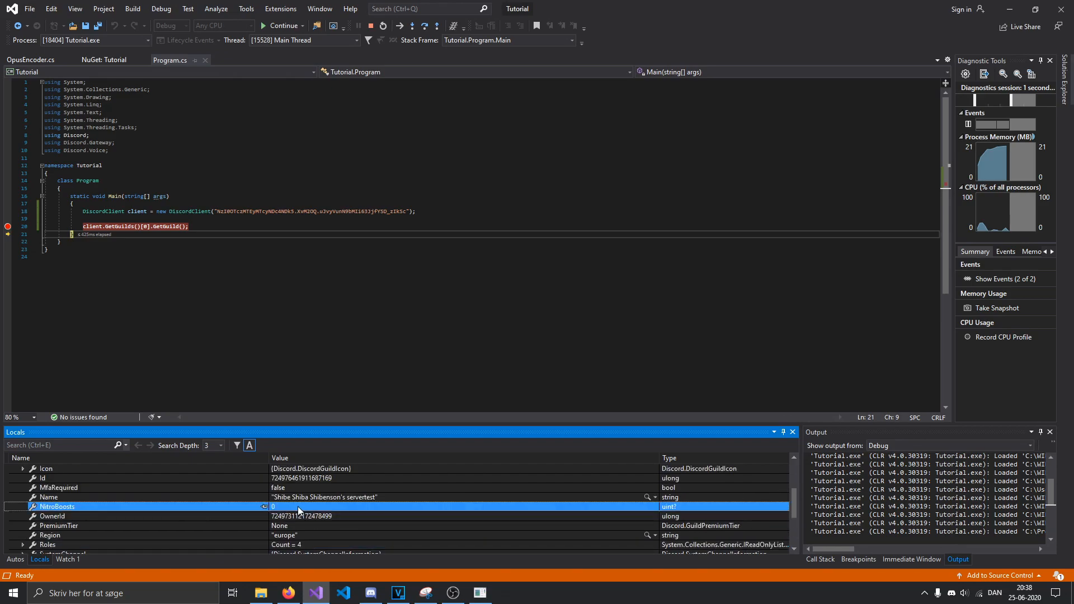
pyautogui.scroll(3)
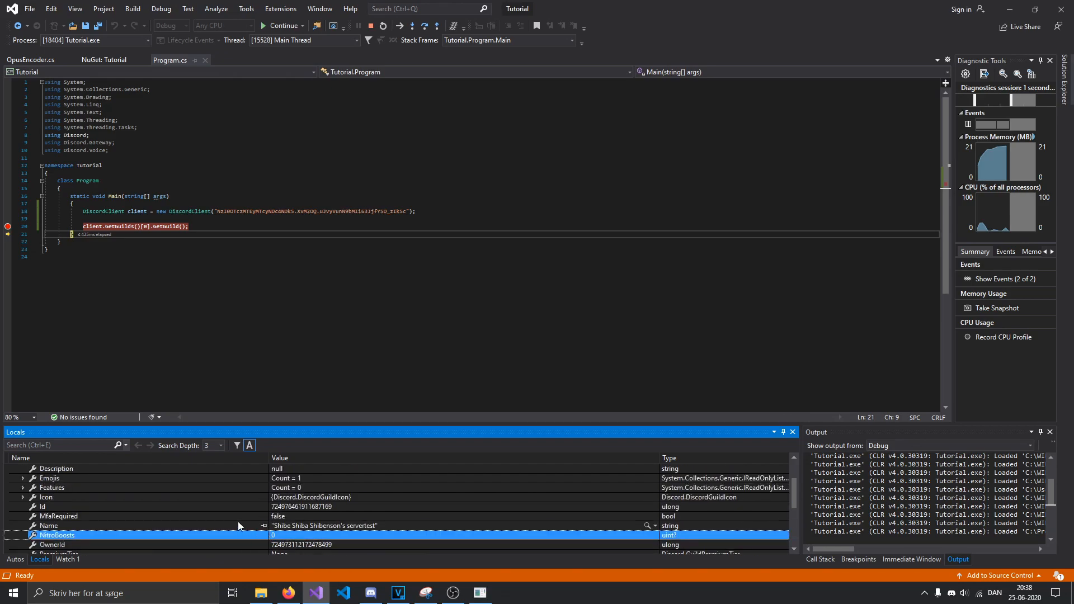
pyautogui.moveTo(210, 489)
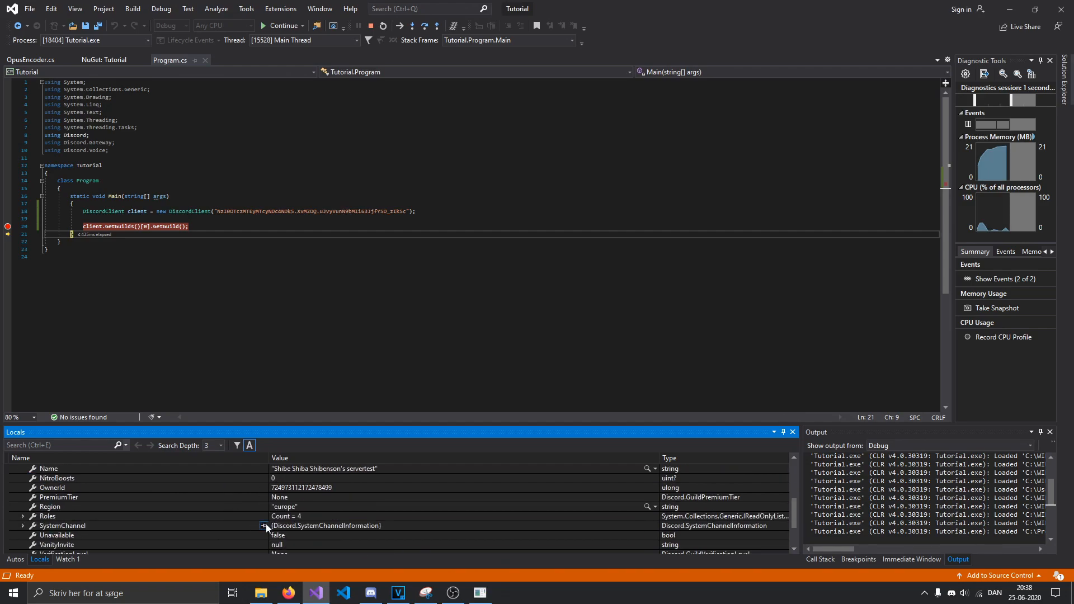
pyautogui.moveTo(370, 26)
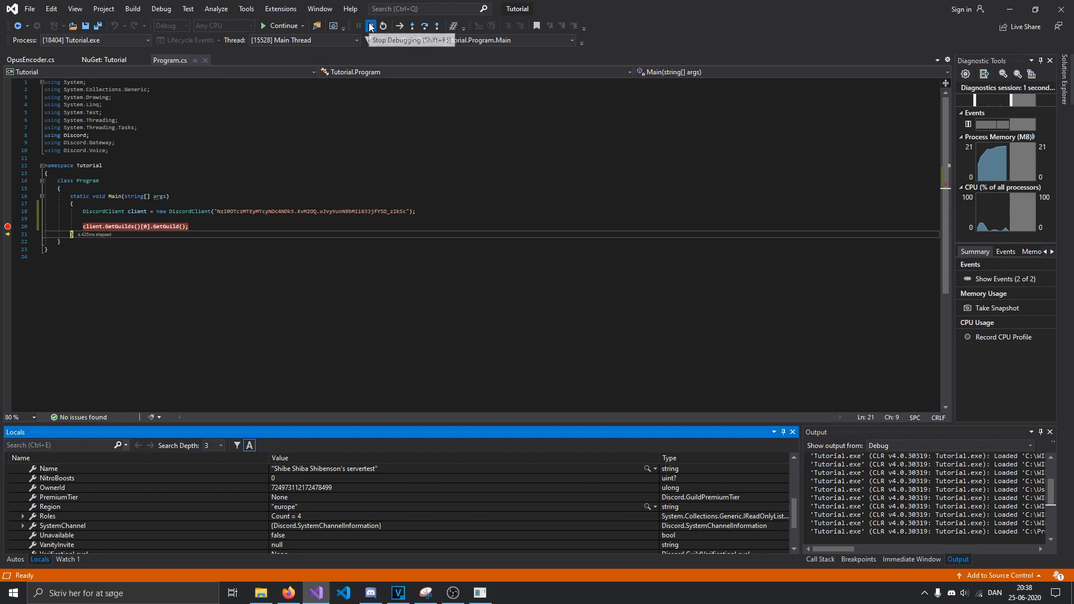
# Step: Replace the call with client.GetRelationships() and step over it in the debugger
pyautogui.click(370, 26)
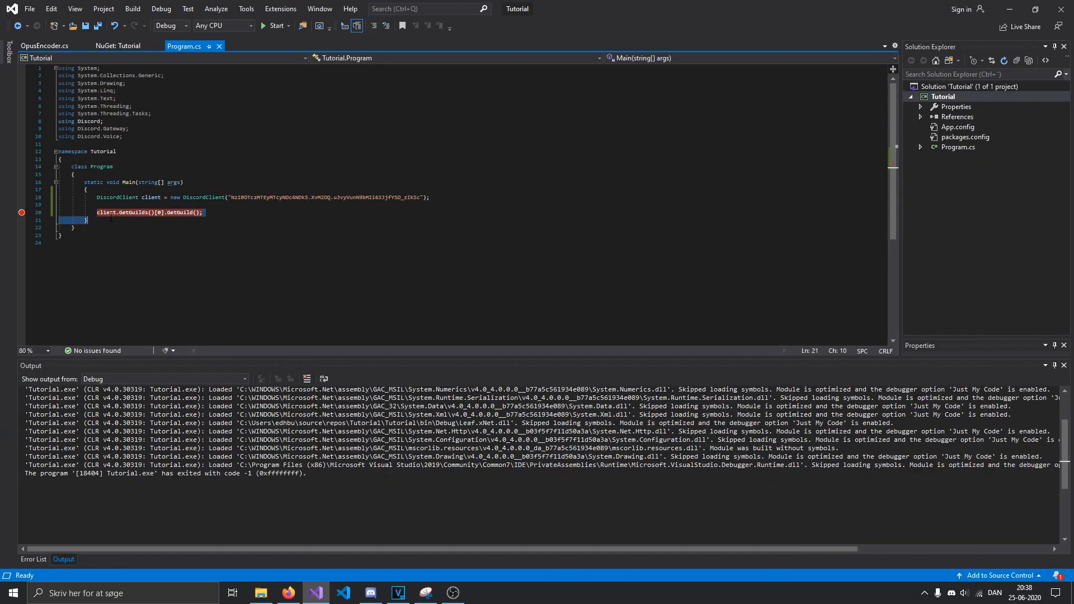
pyautogui.write('get')
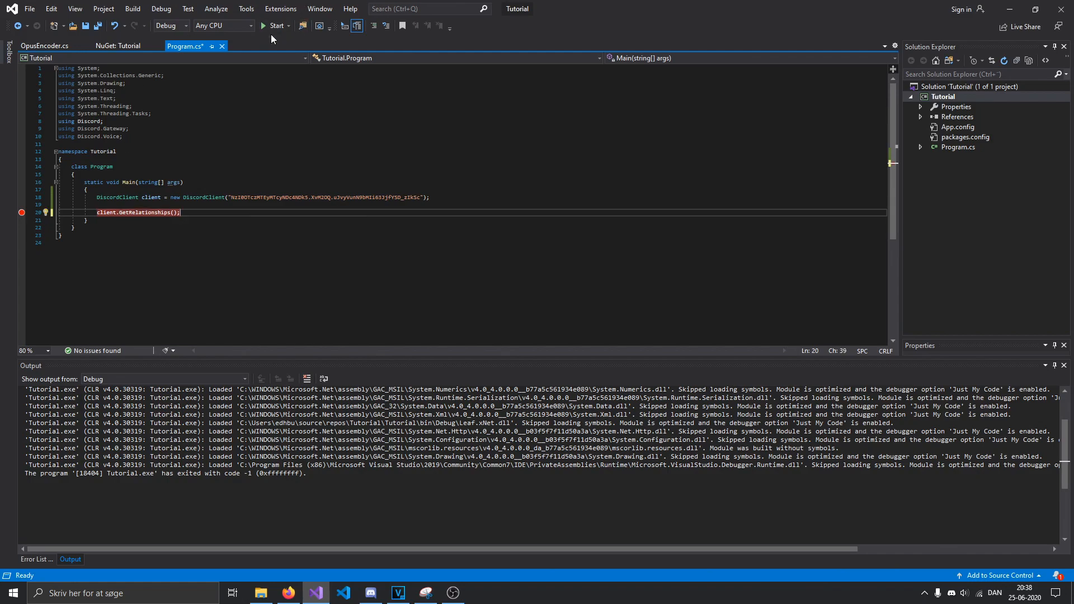
pyautogui.click(273, 26)
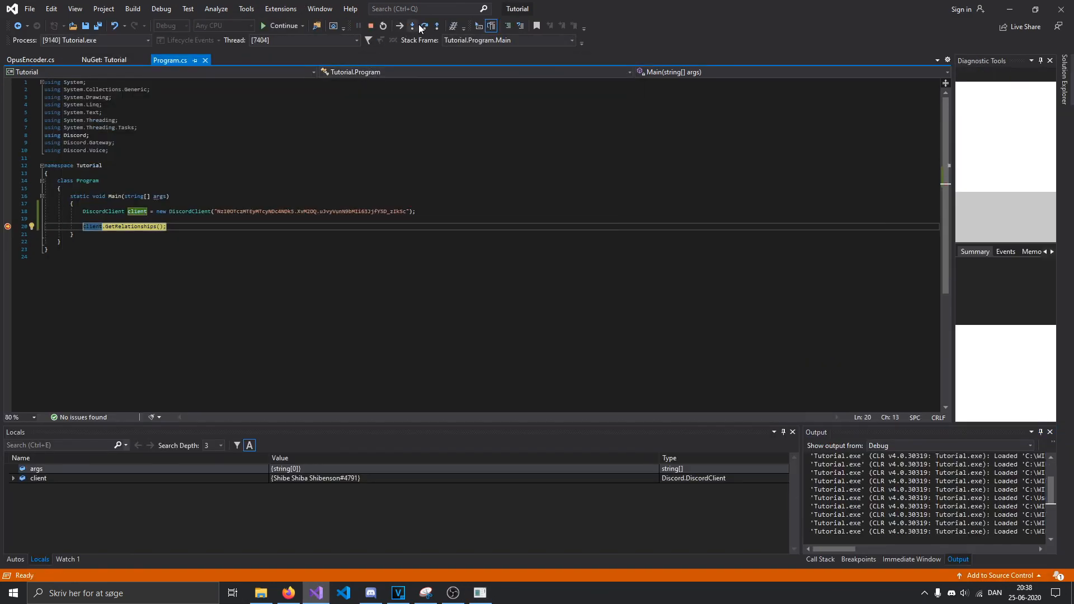
pyautogui.click(398, 26)
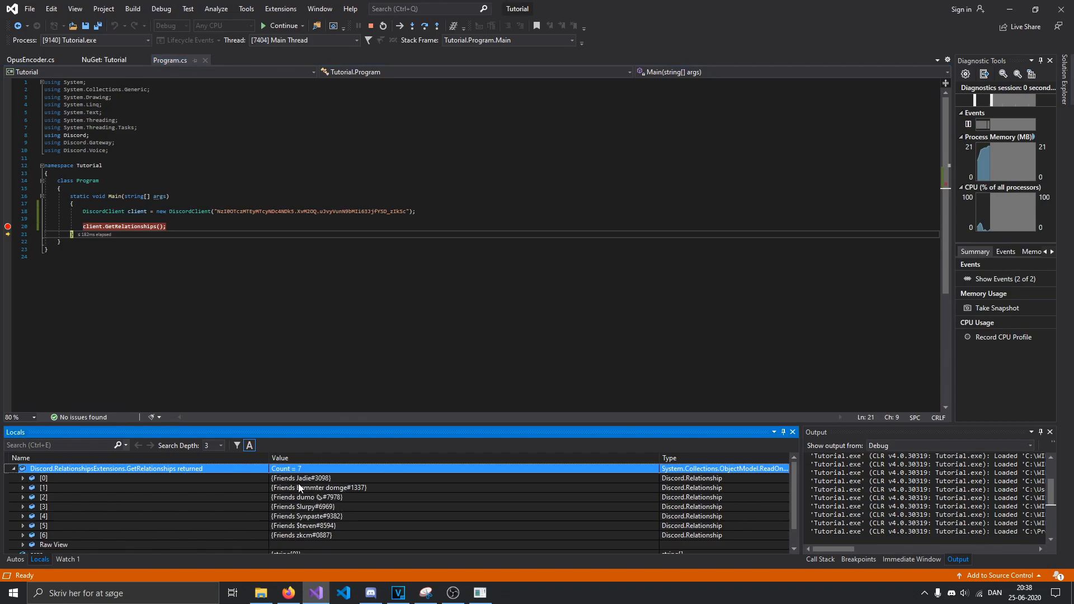
# Step: Compare the seven returned friends with Discord, then stop debugging
pyautogui.click(371, 593)
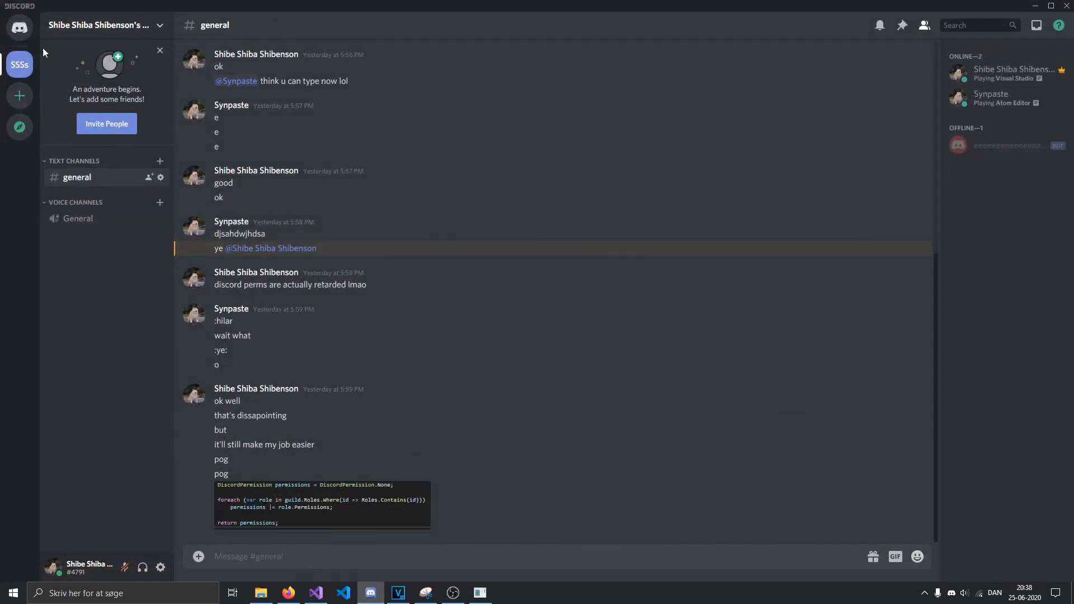
pyautogui.click(19, 27)
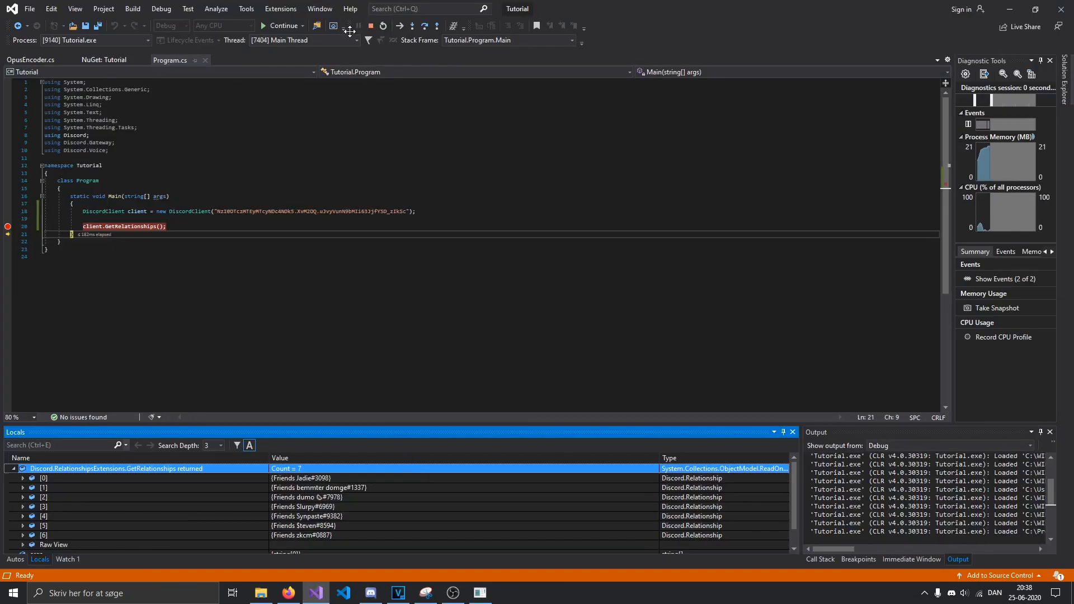
pyautogui.click(356, 26)
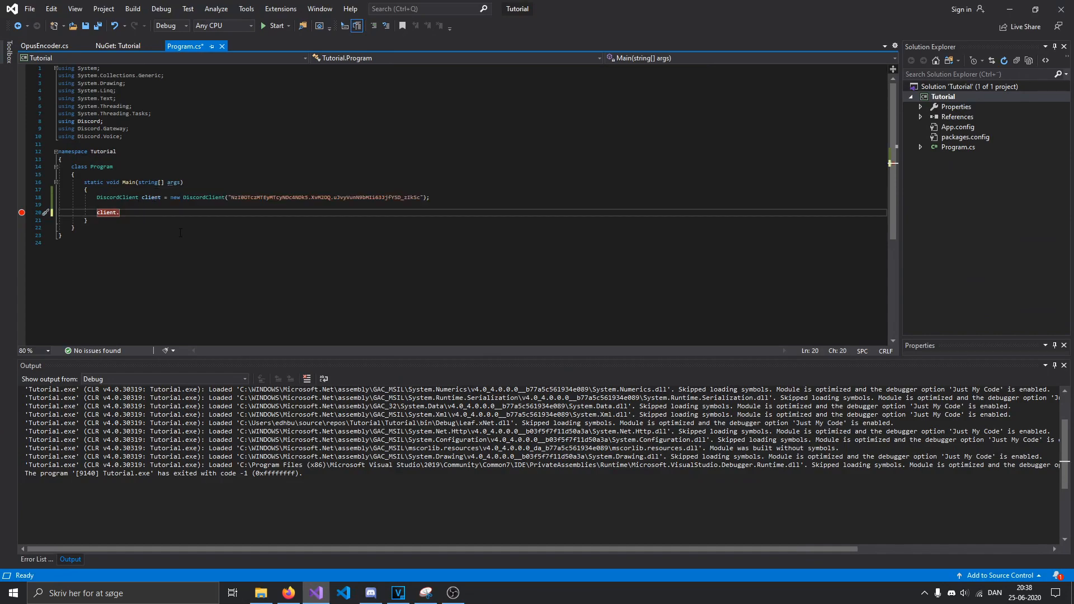
# Step: Call GetChannel with the General channel's id from Discord and step over it in the debugger
pyautogui.write('getchannel')
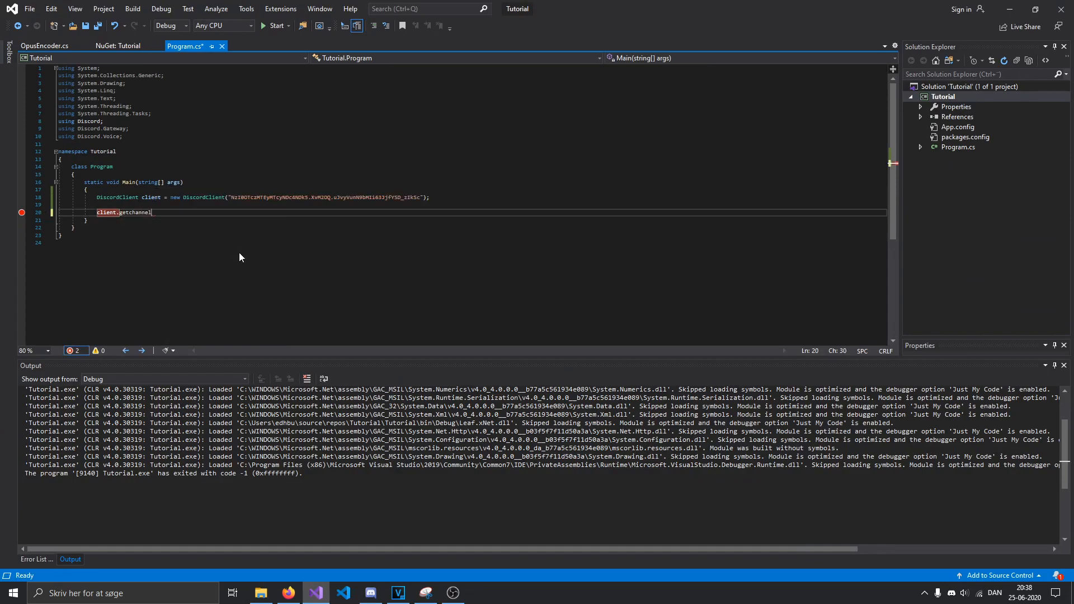
pyautogui.click(369, 593)
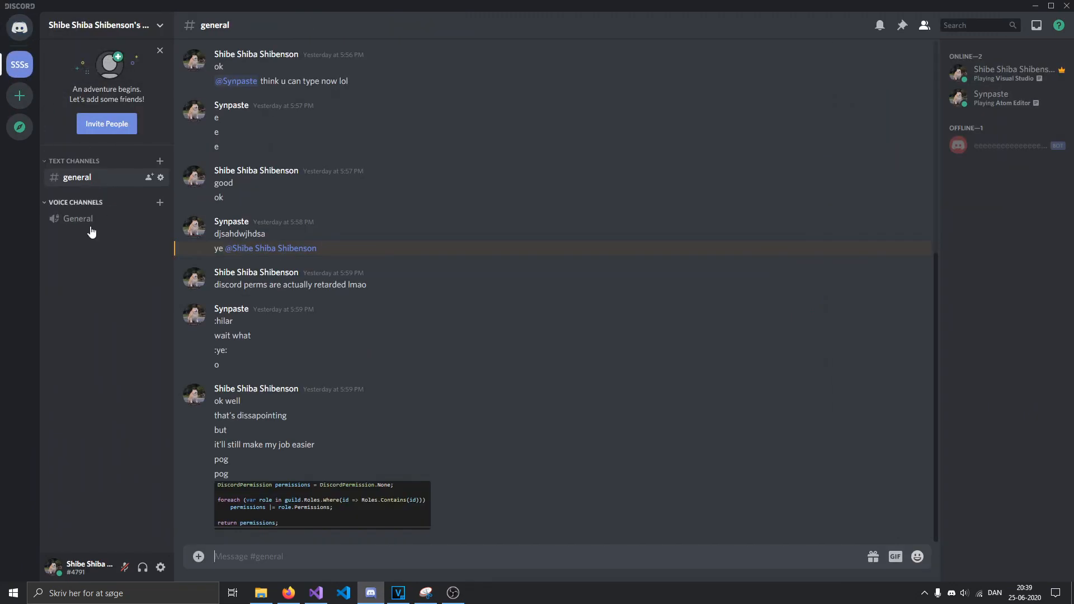
pyautogui.click(314, 593)
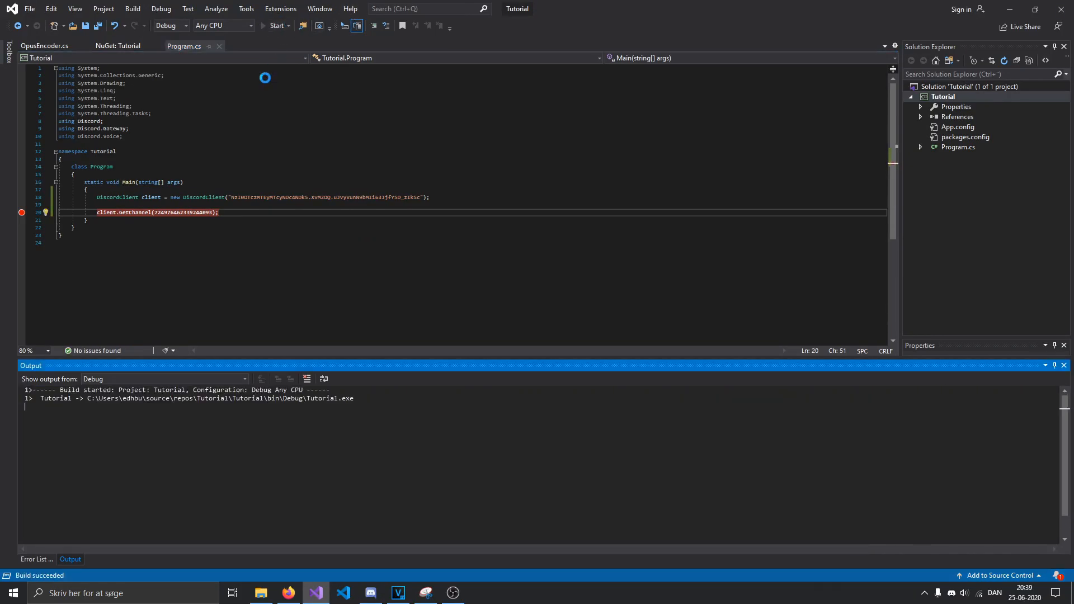
pyautogui.click(278, 26)
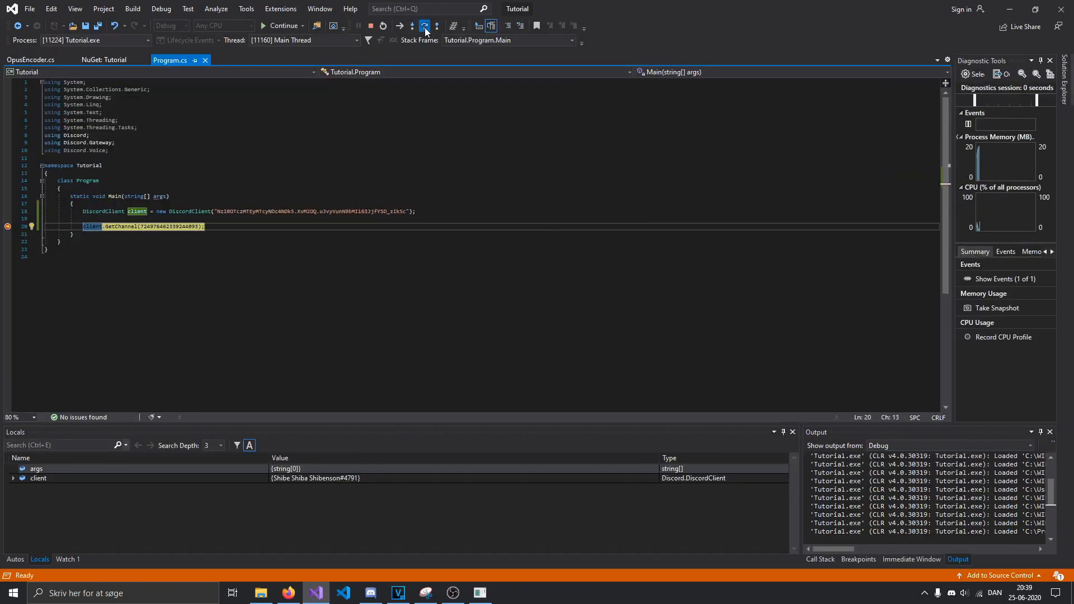
pyautogui.click(425, 26)
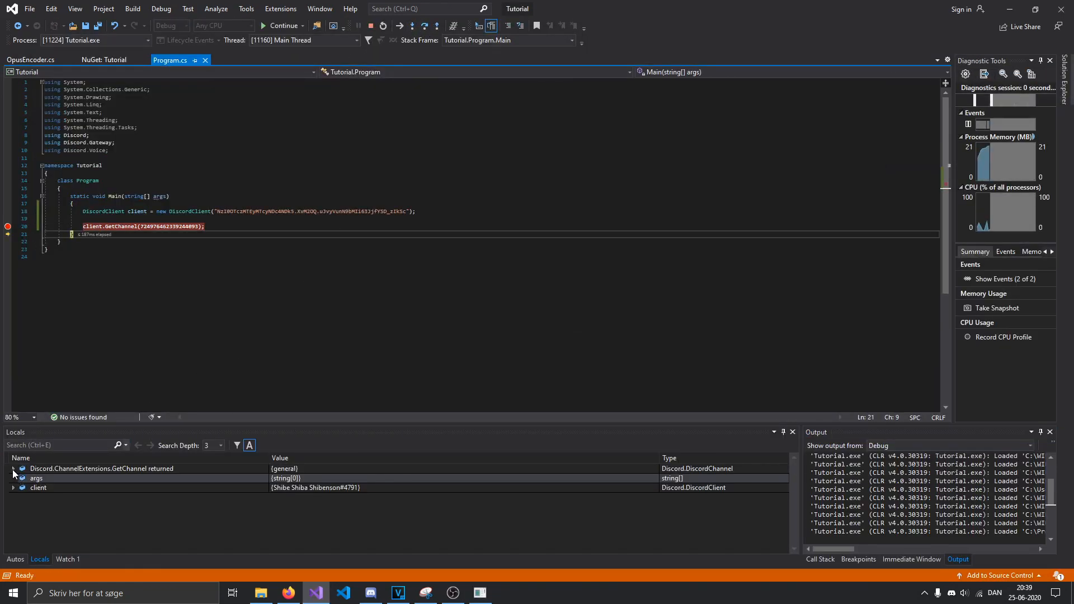
# Step: Inspect the returned channel's Type, Client, Id and Name 'general', then stop debugging
pyautogui.click(13, 469)
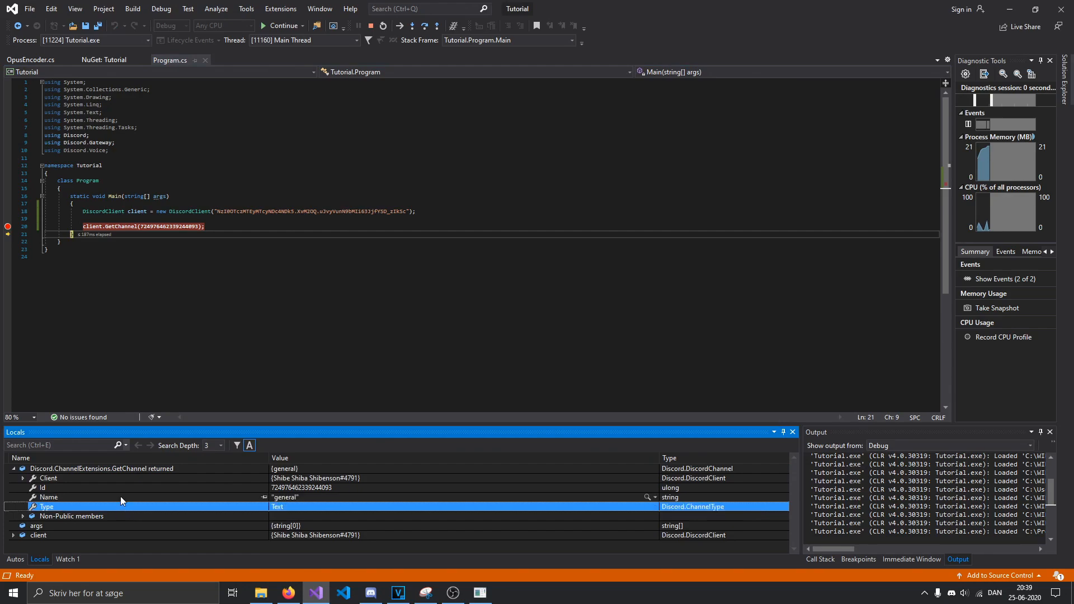
pyautogui.click(47, 478)
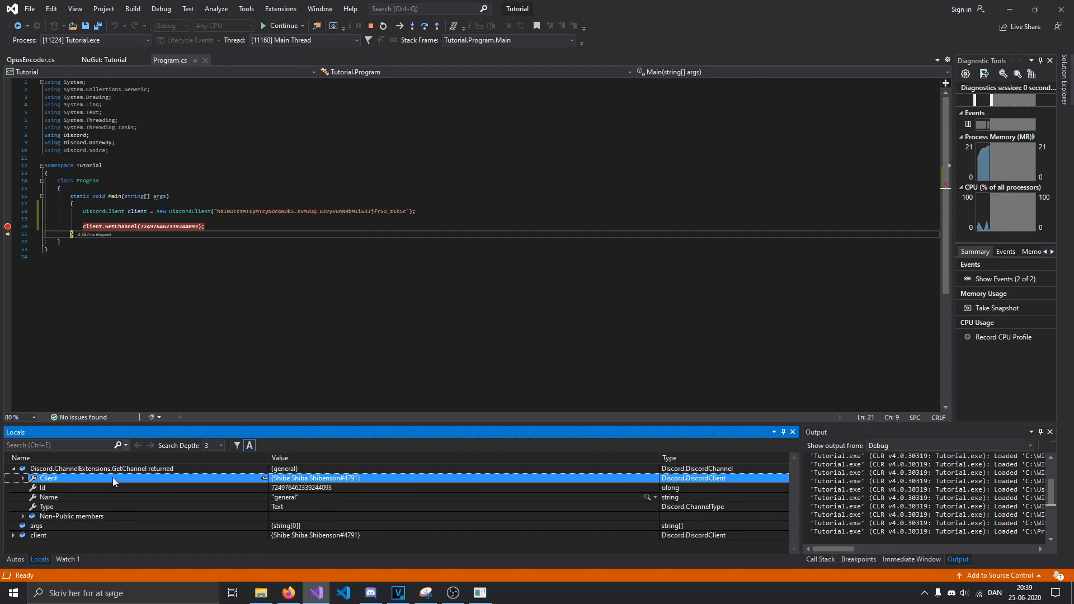
pyautogui.click(42, 487)
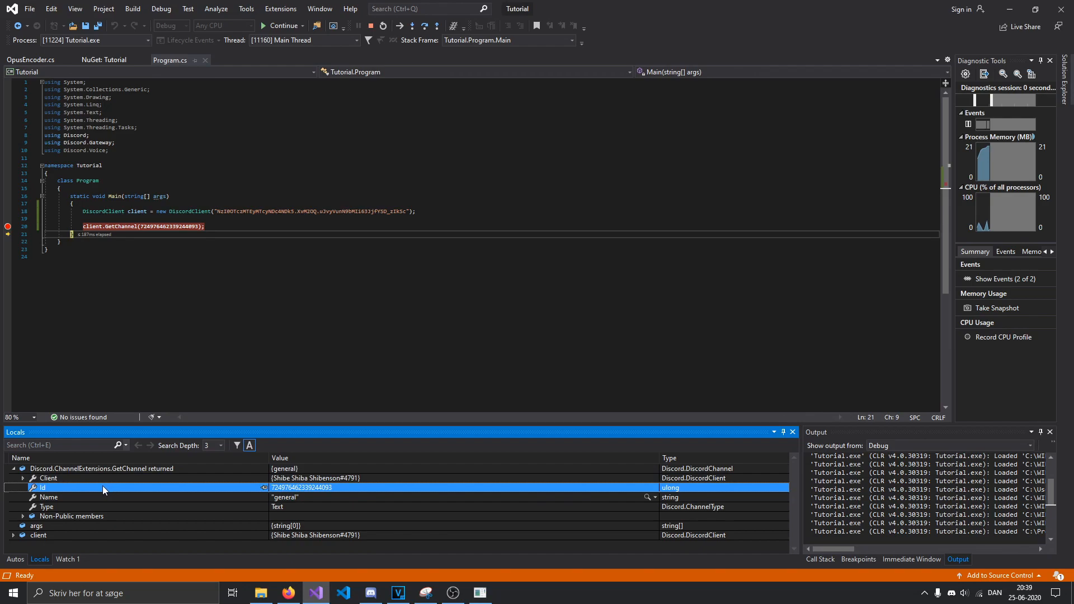
pyautogui.click(47, 507)
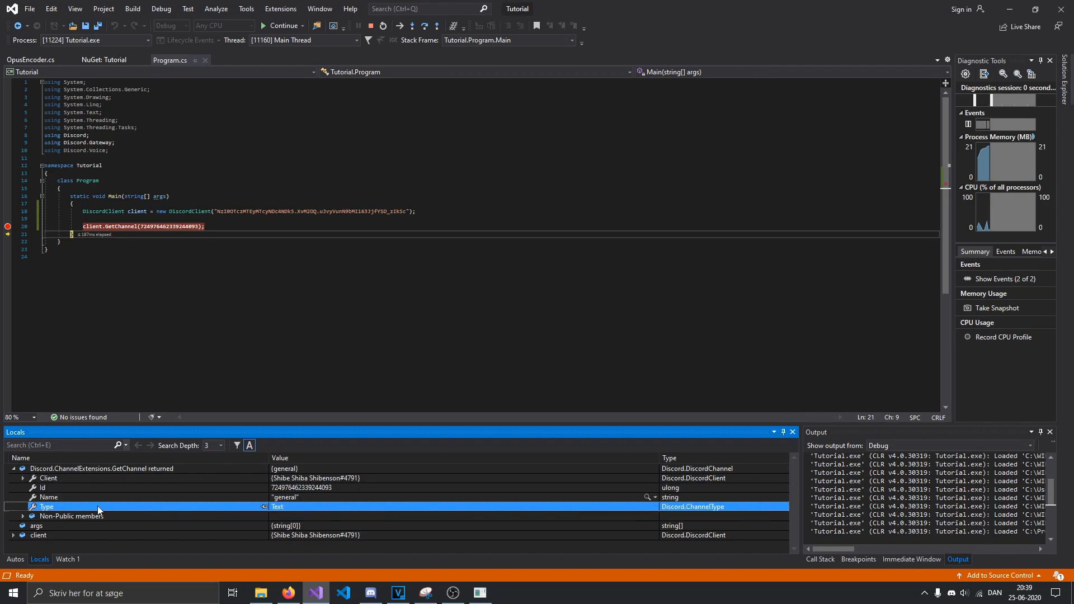
pyautogui.moveTo(367, 585)
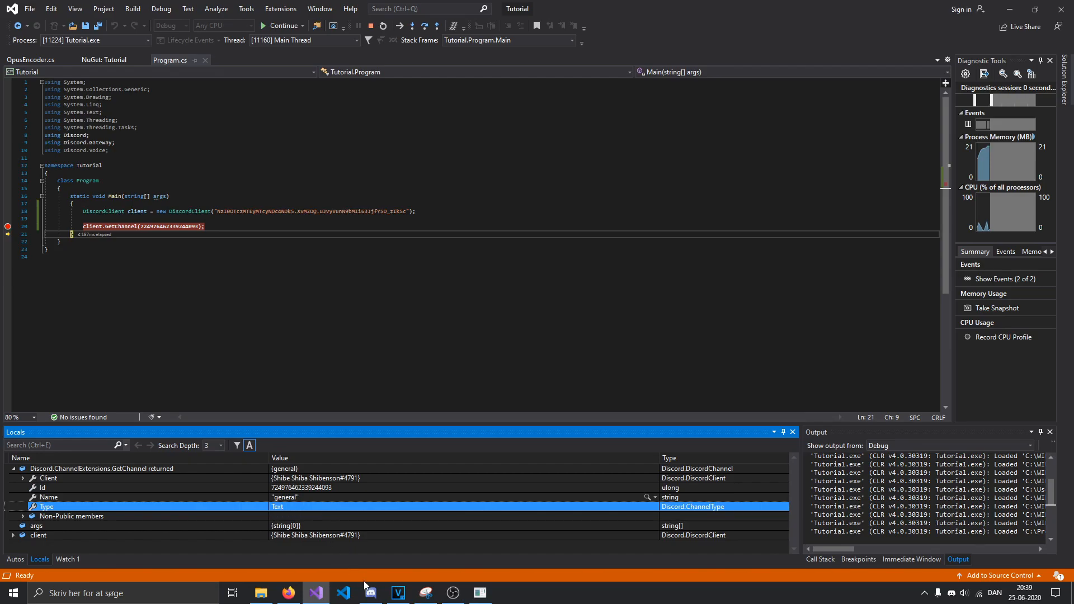
pyautogui.click(370, 593)
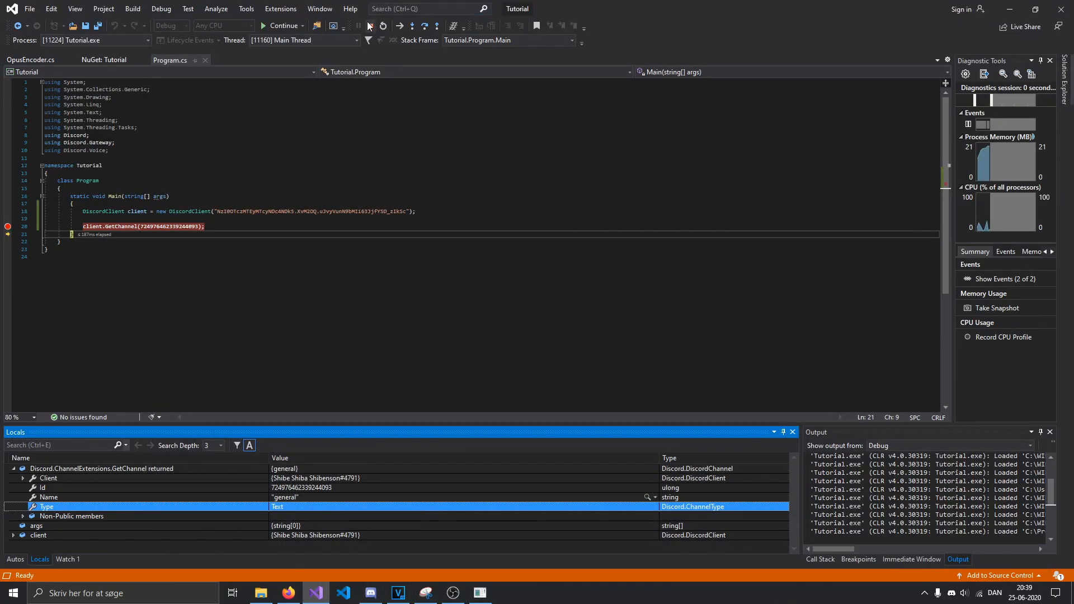
pyautogui.click(382, 26)
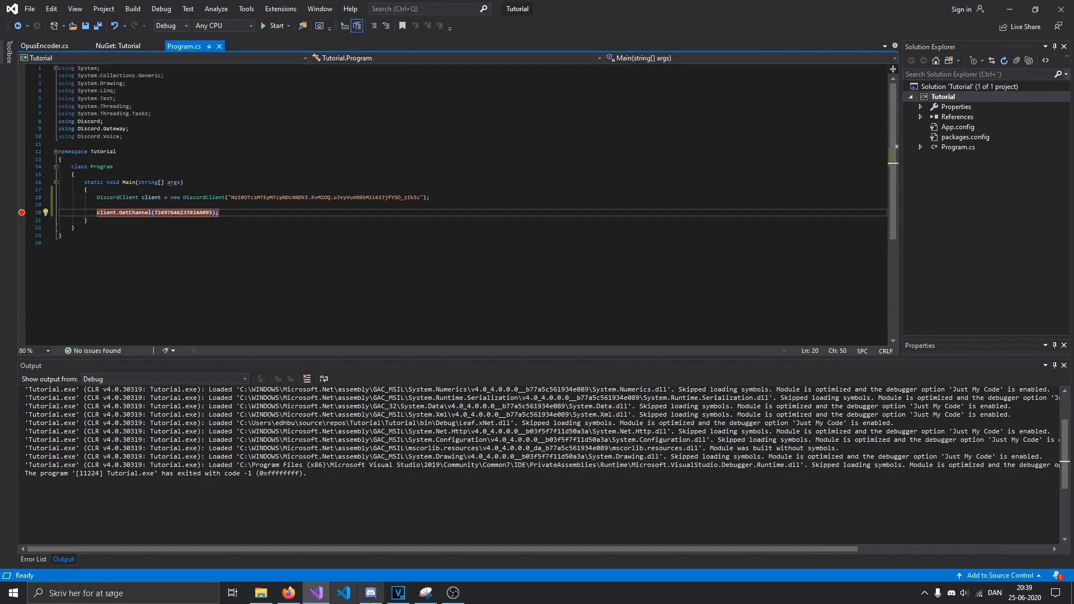
# Step: Append .ToTextChannel() to the GetChannel call and debug to see the returned text channel
pyautogui.click(370, 593)
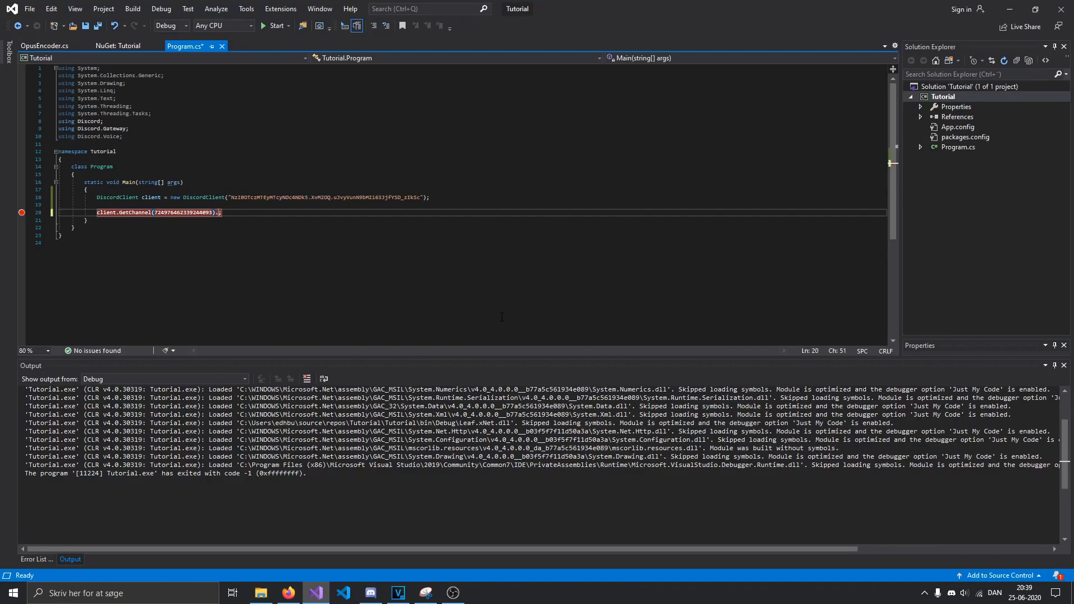
pyautogui.write('.ToTextChannel()')
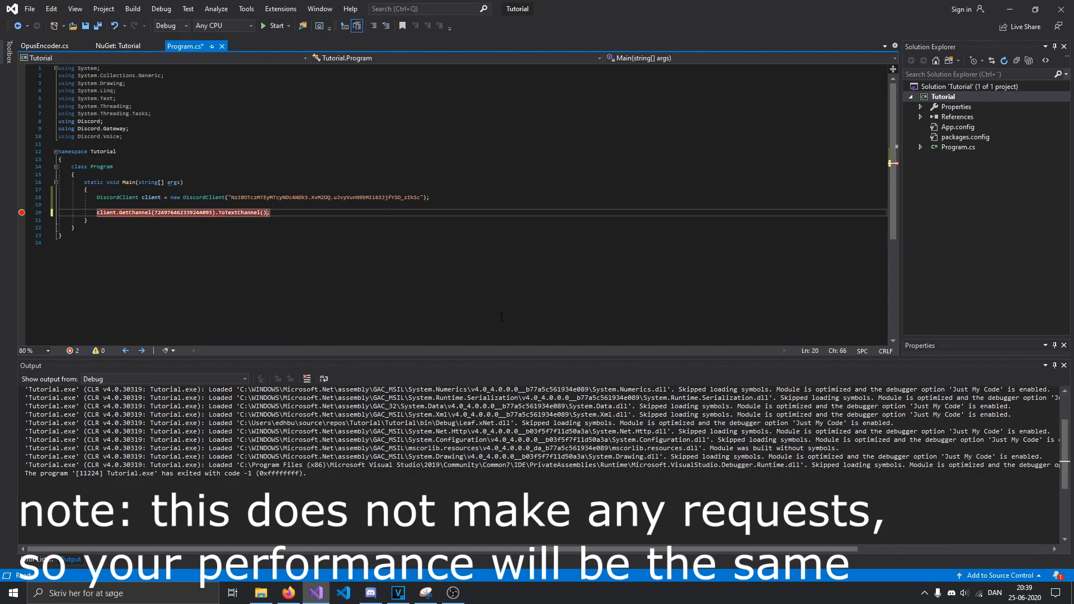
pyautogui.click(276, 25)
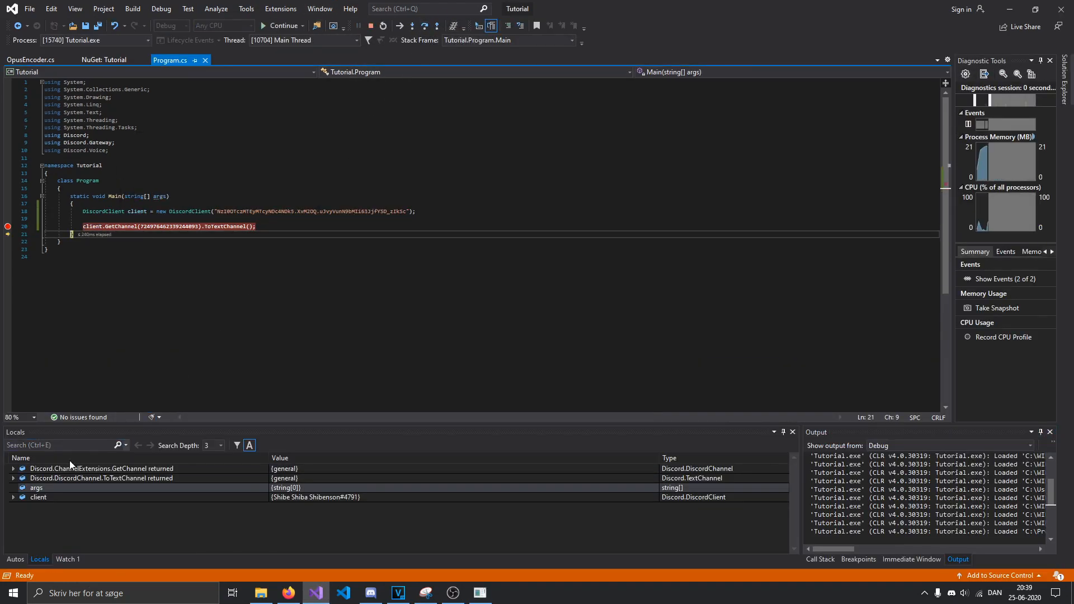
pyautogui.click(13, 478)
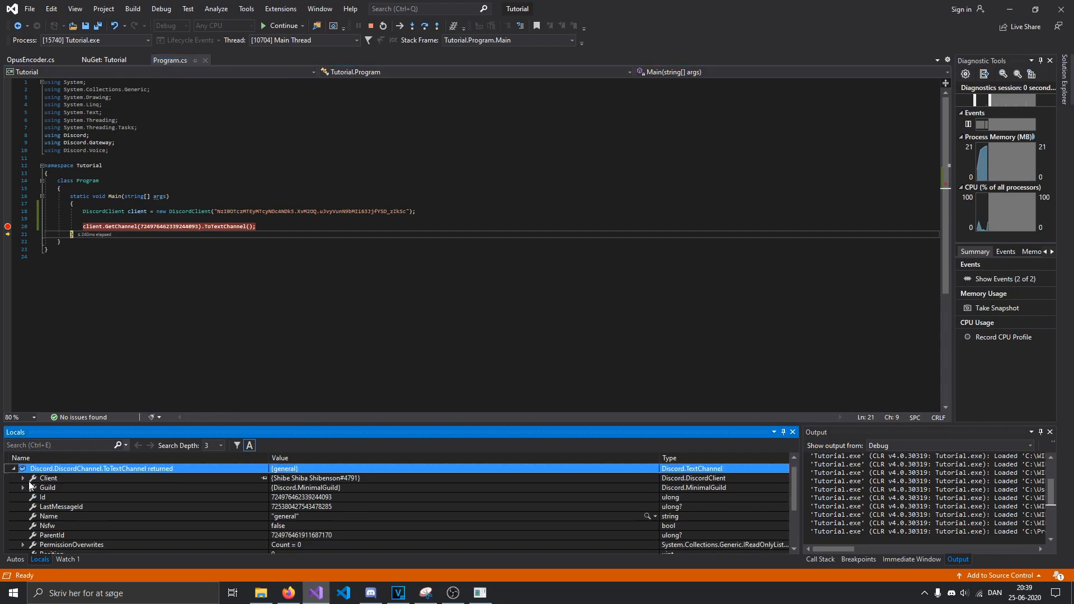
# Step: Examine the text channel's Position, PermissionOverwrites and LastMessageId, then stop debugging
pyautogui.scroll(-3)
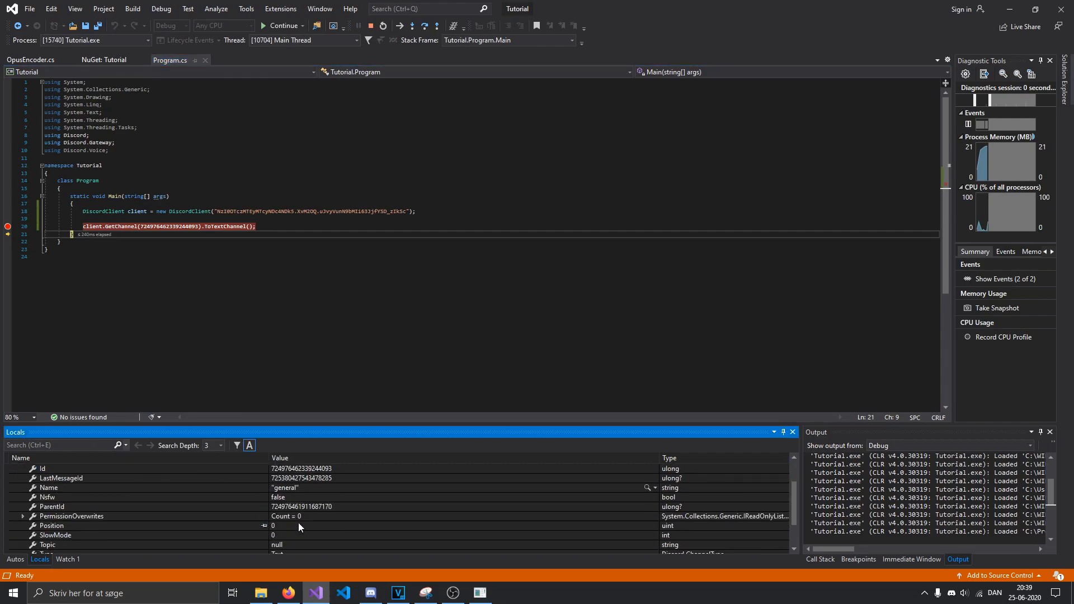
pyautogui.click(51, 526)
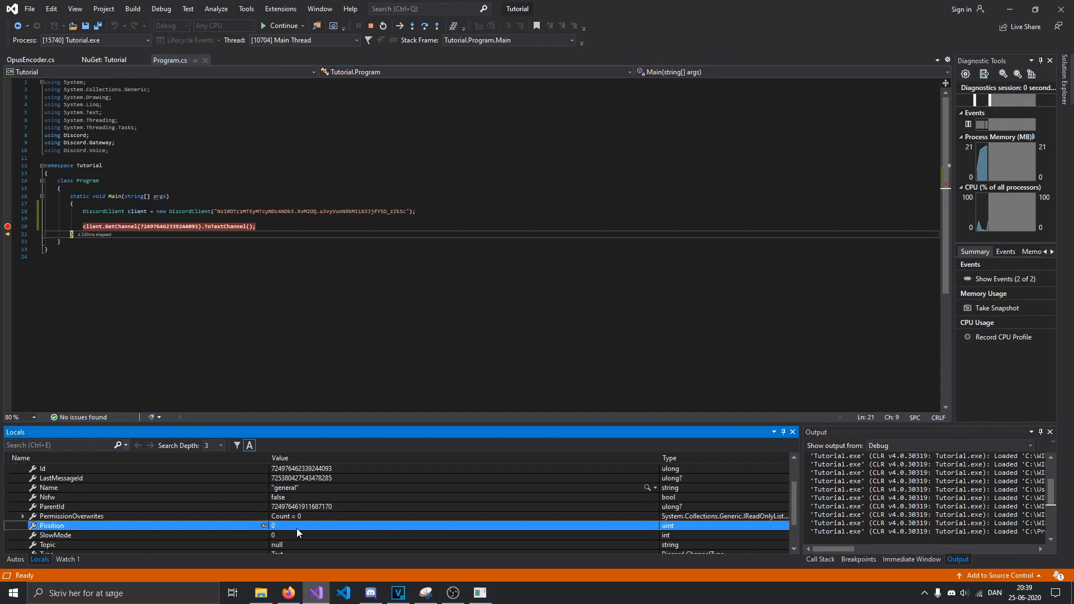
pyautogui.scroll(-3)
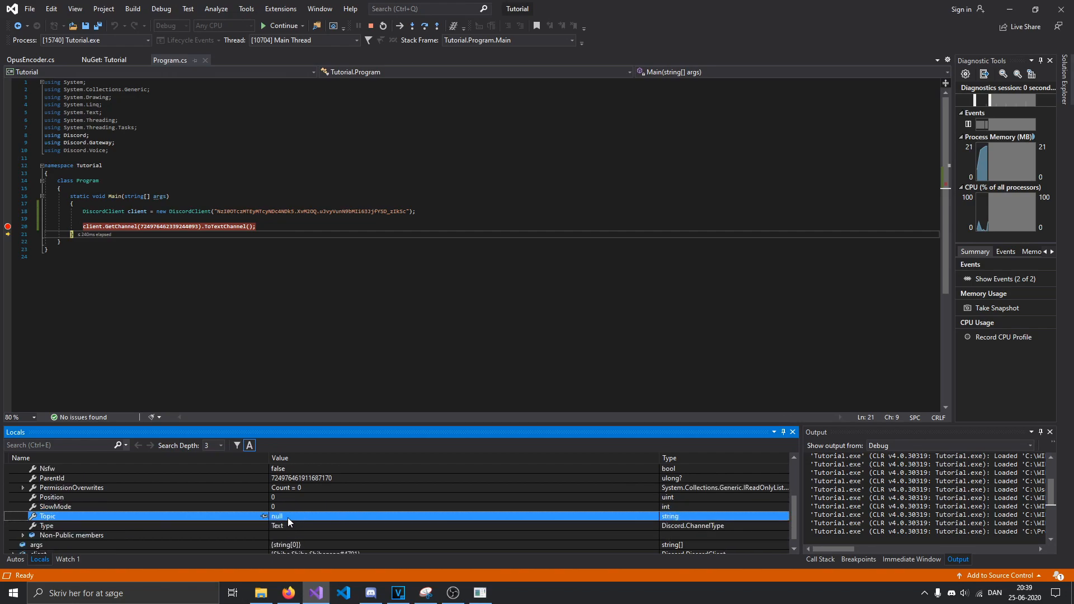
pyautogui.click(72, 487)
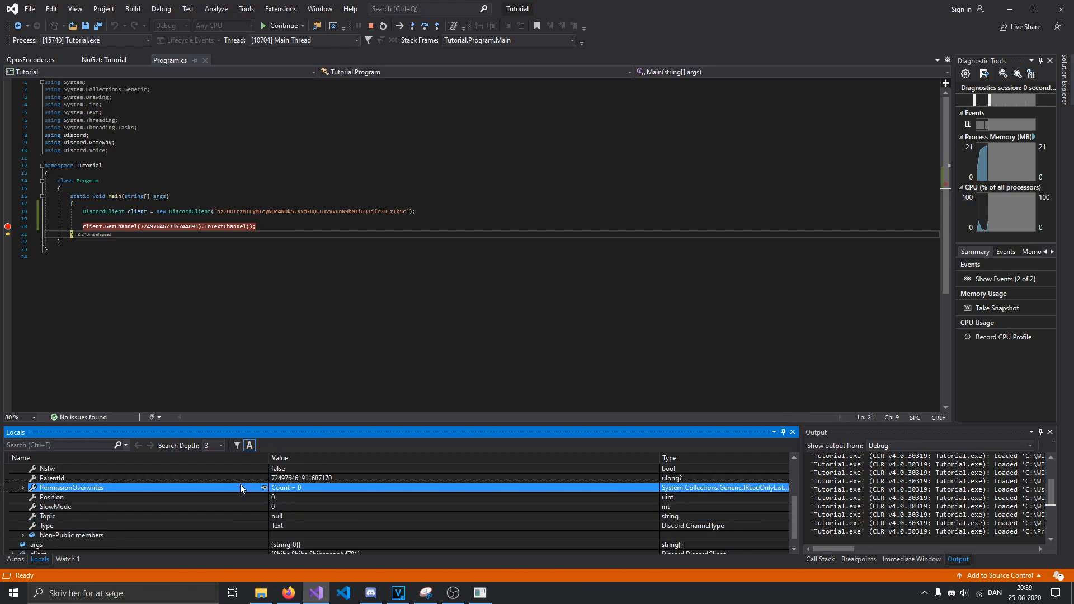
pyautogui.scroll(3)
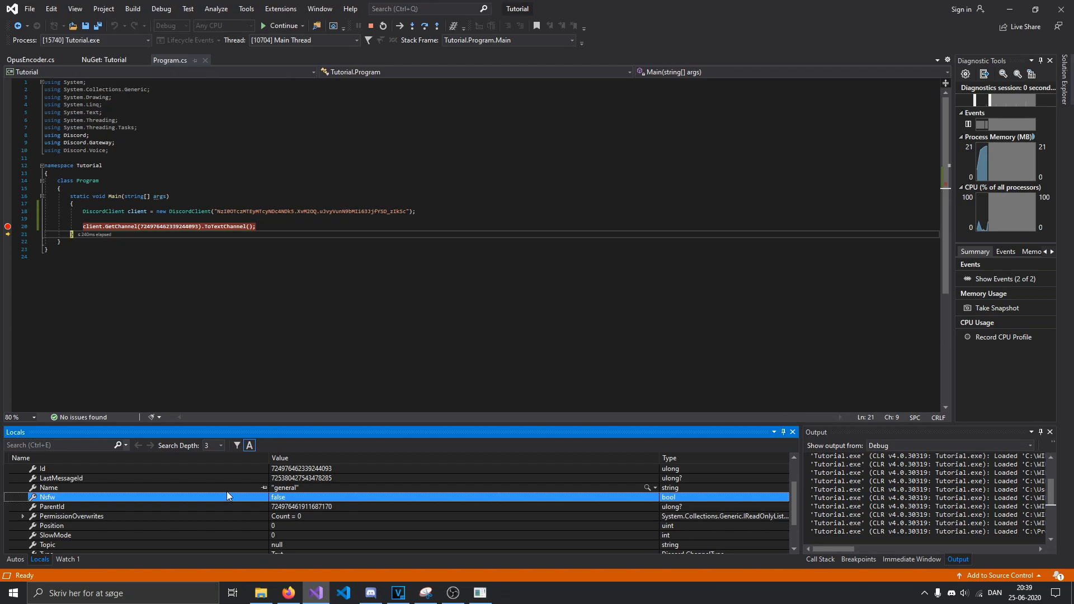
pyautogui.click(61, 478)
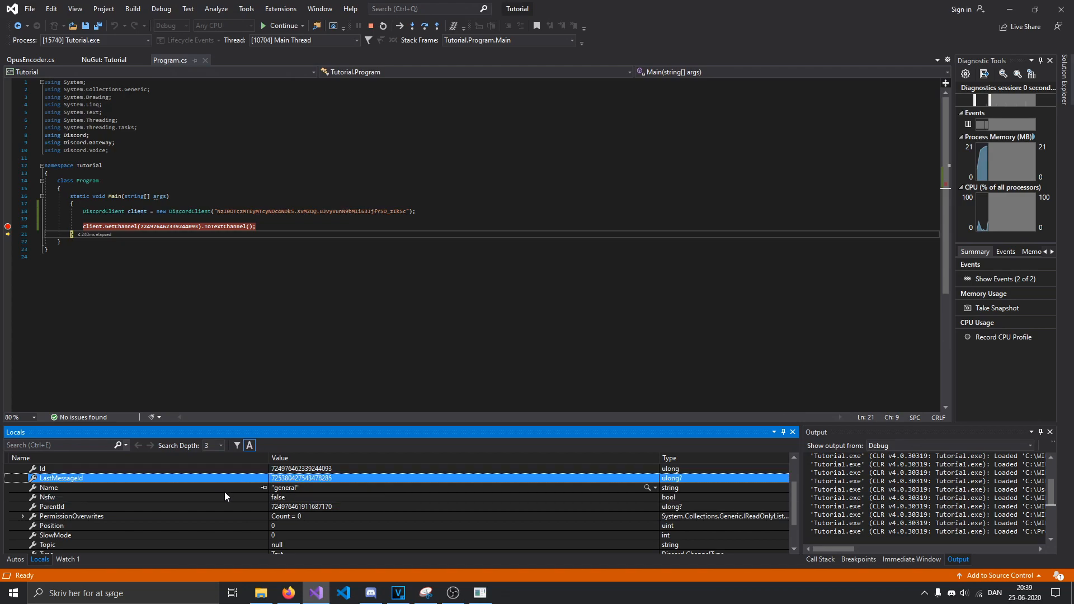
pyautogui.click(369, 25)
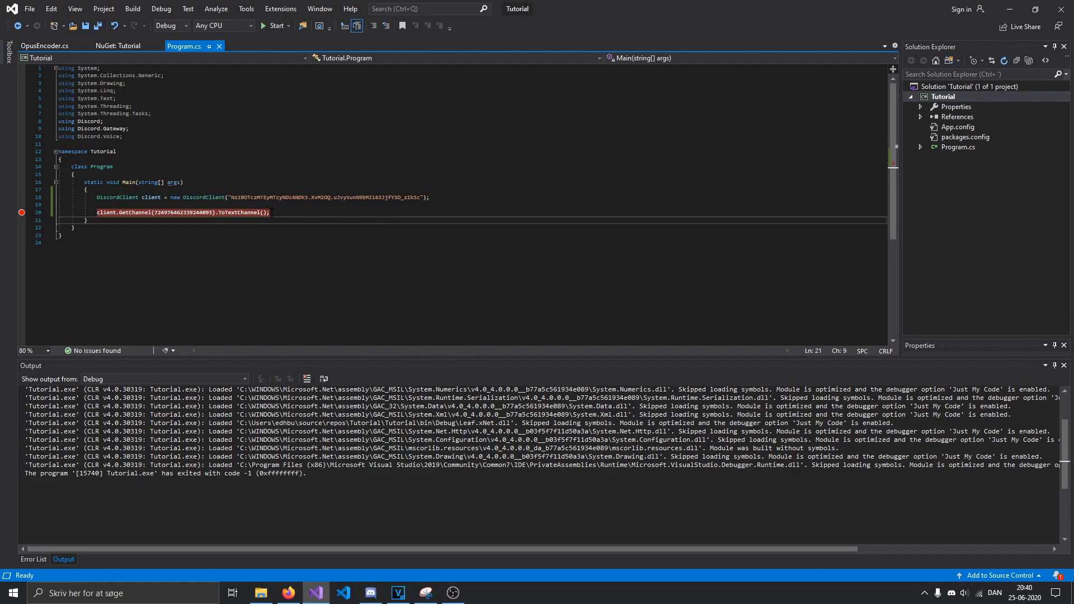
# Step: Append .SendMessage("Hello, World") to the text channel call
pyautogui.click(269, 213)
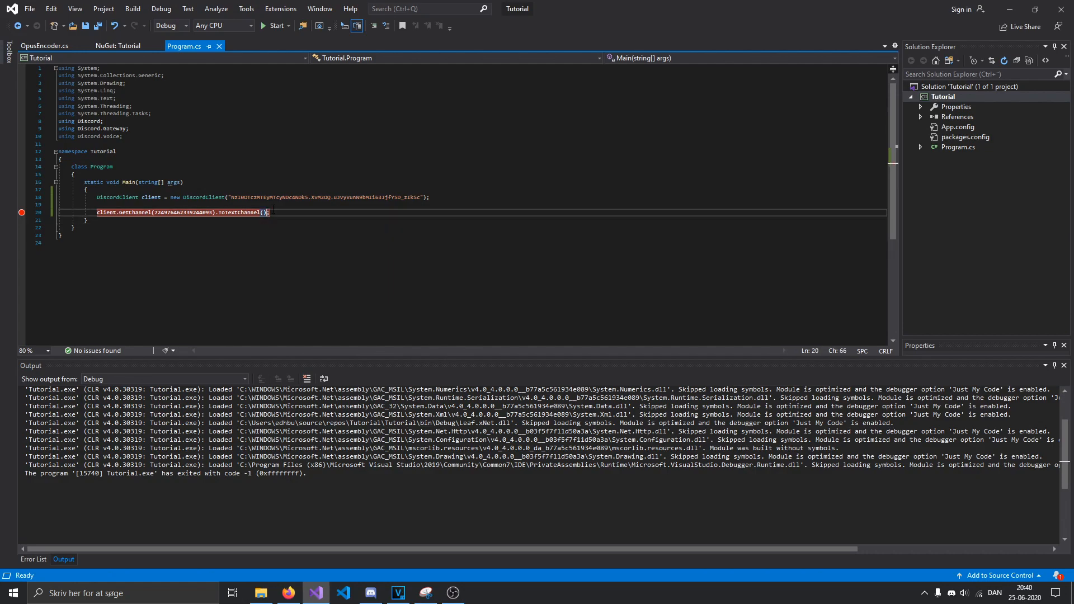
pyautogui.write('.SendMessage(')
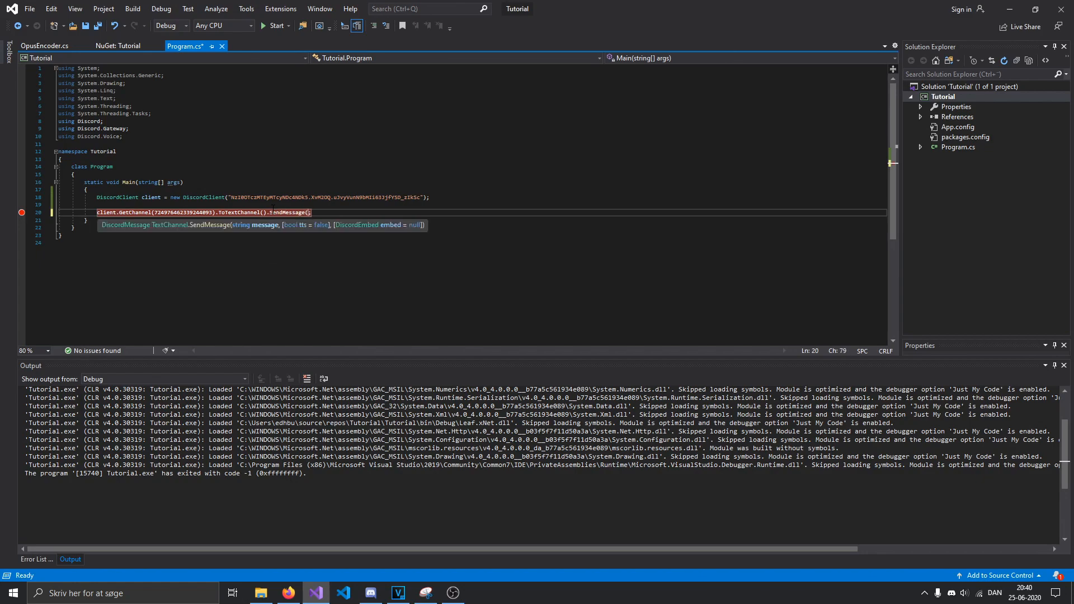
pyautogui.write('""')
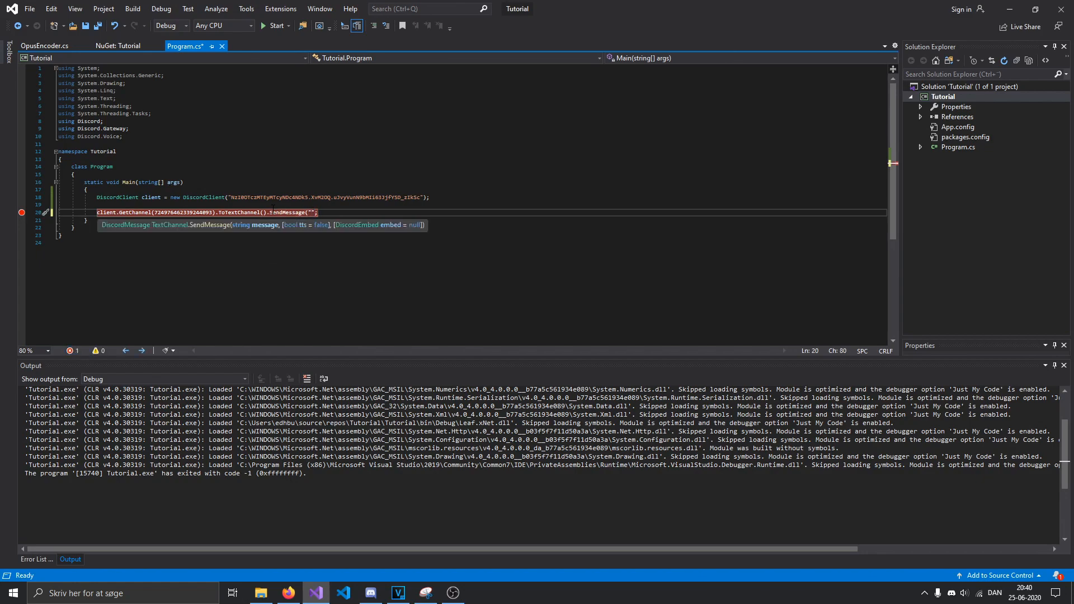
pyautogui.write('Hello,')
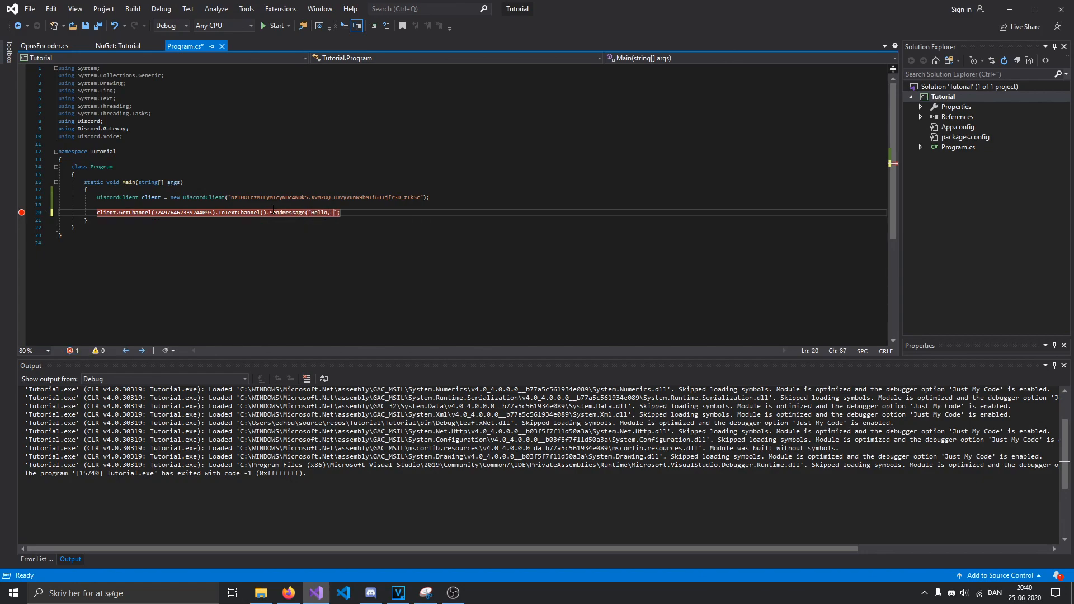
pyautogui.write('World')
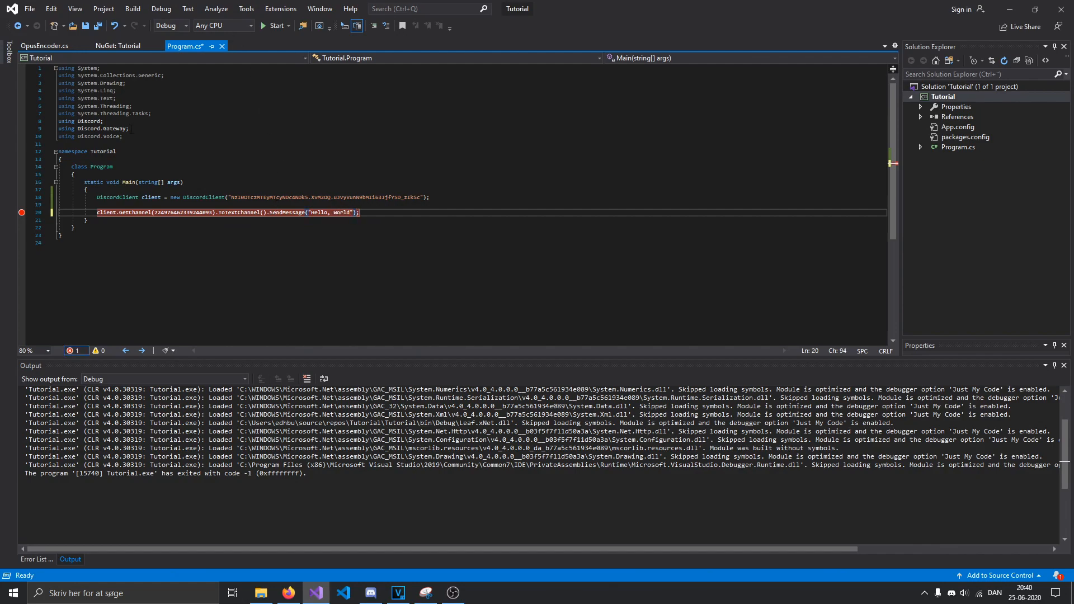
# Step: Run the program and confirm Hello, World appears in Discord's general channel
pyautogui.click(276, 25)
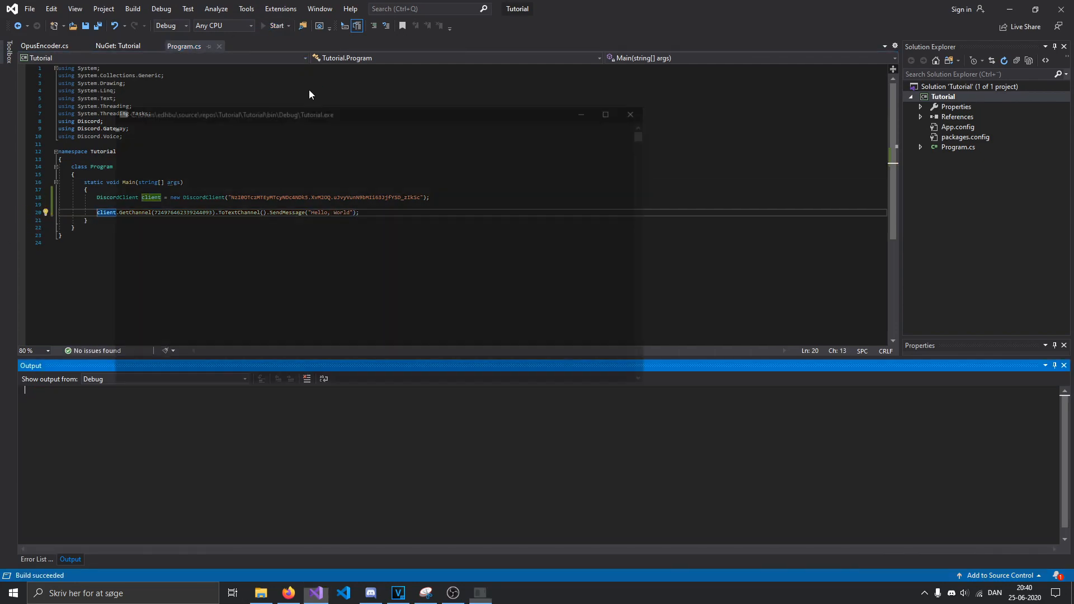
pyautogui.click(274, 25)
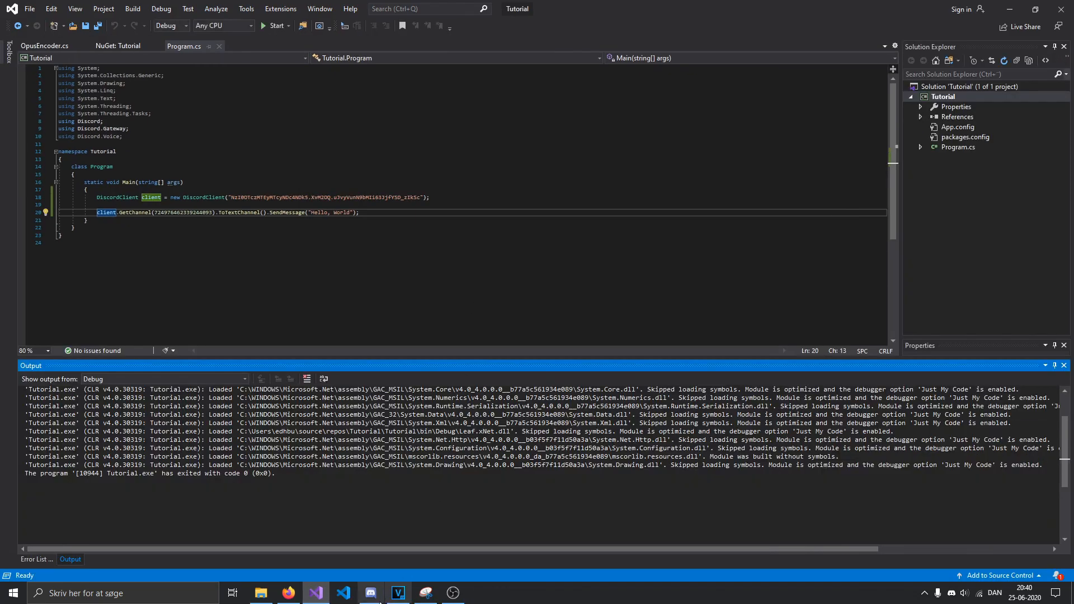
pyautogui.click(370, 593)
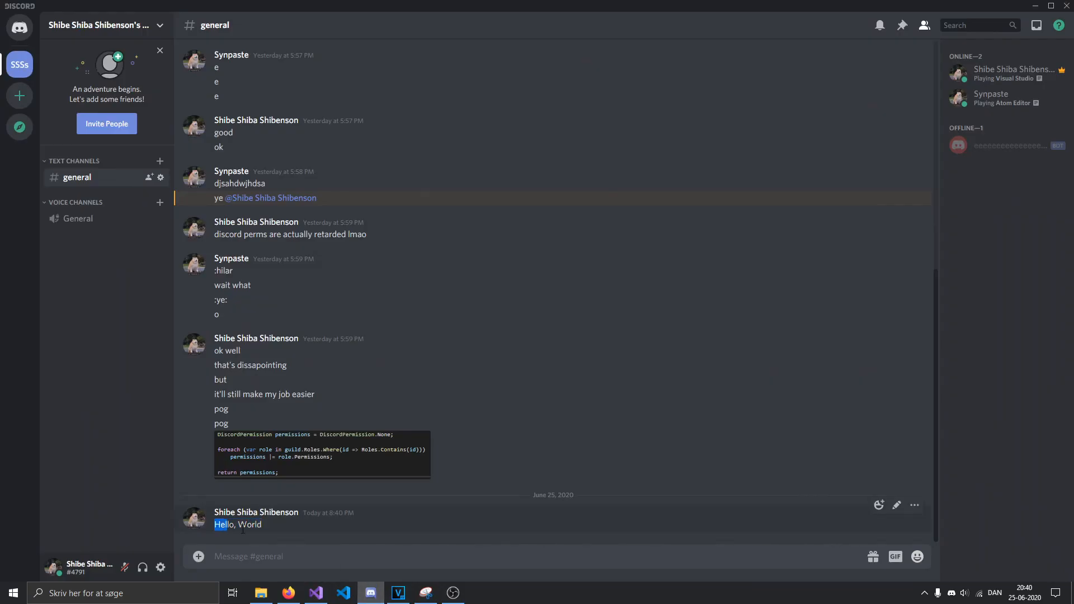
pyautogui.click(371, 593)
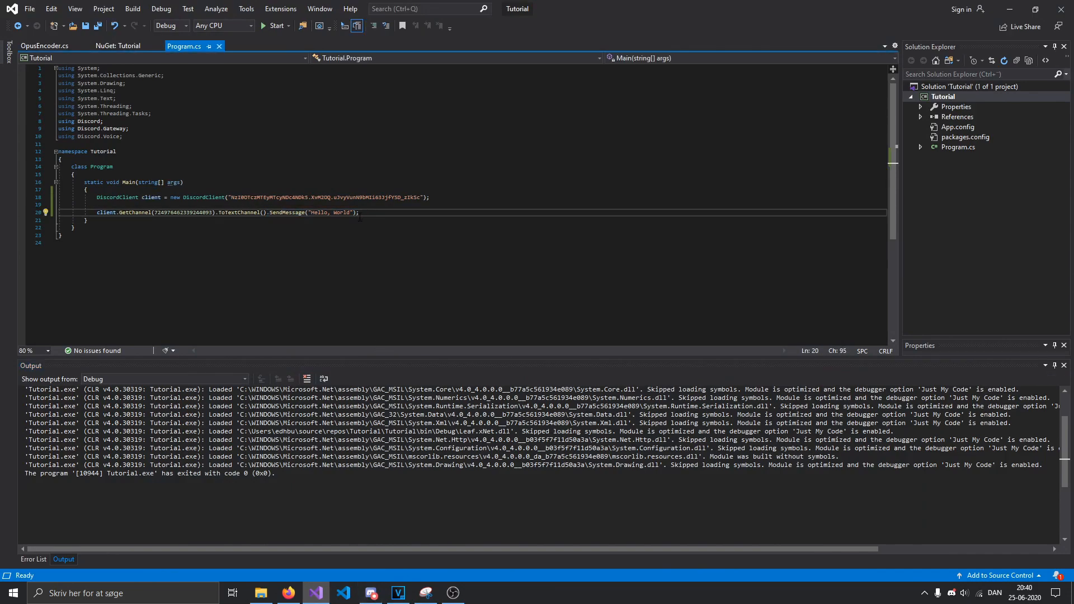
pyautogui.click(85, 221)
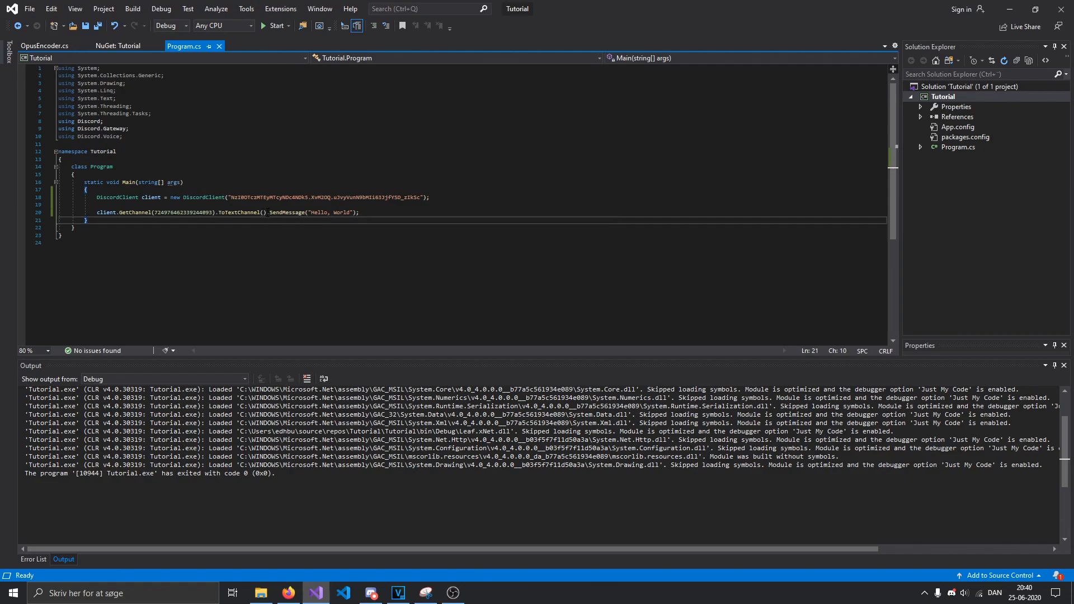
pyautogui.moveTo(172, 212)
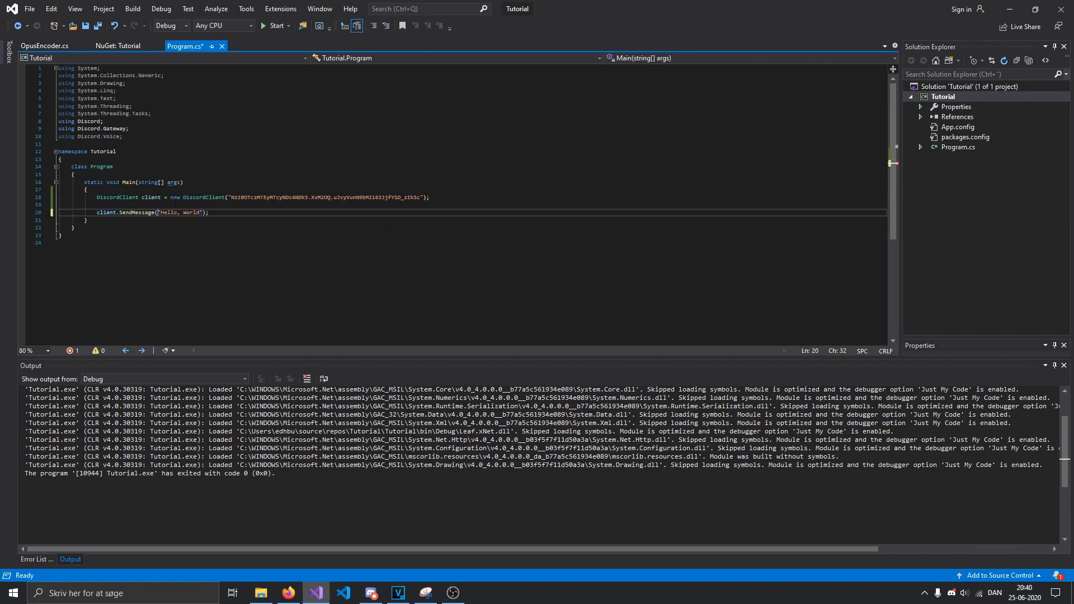
pyautogui.write('724976462339244093,')
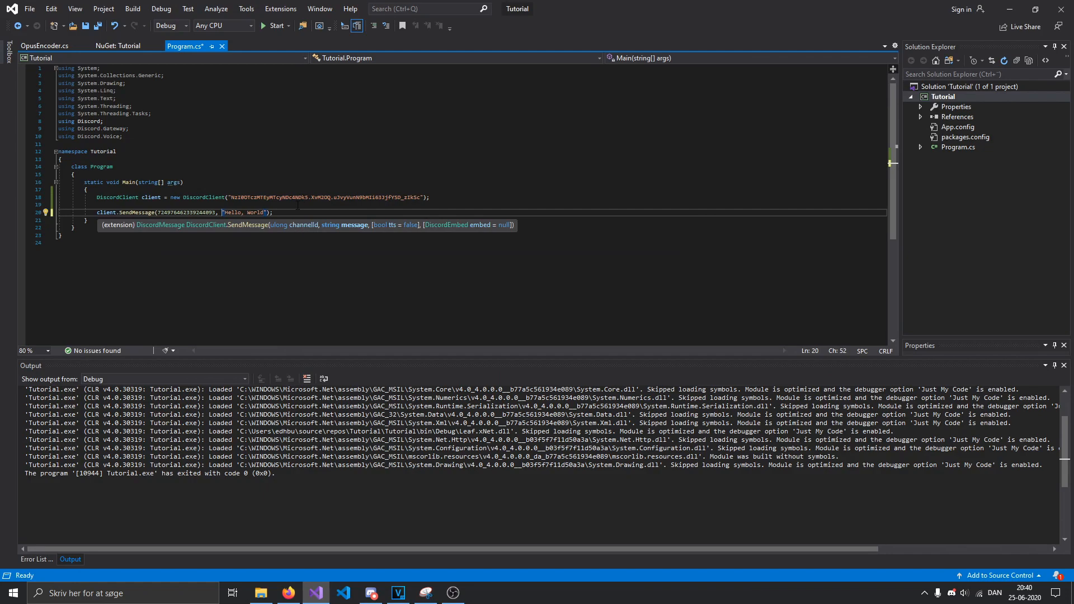
pyautogui.click(273, 26)
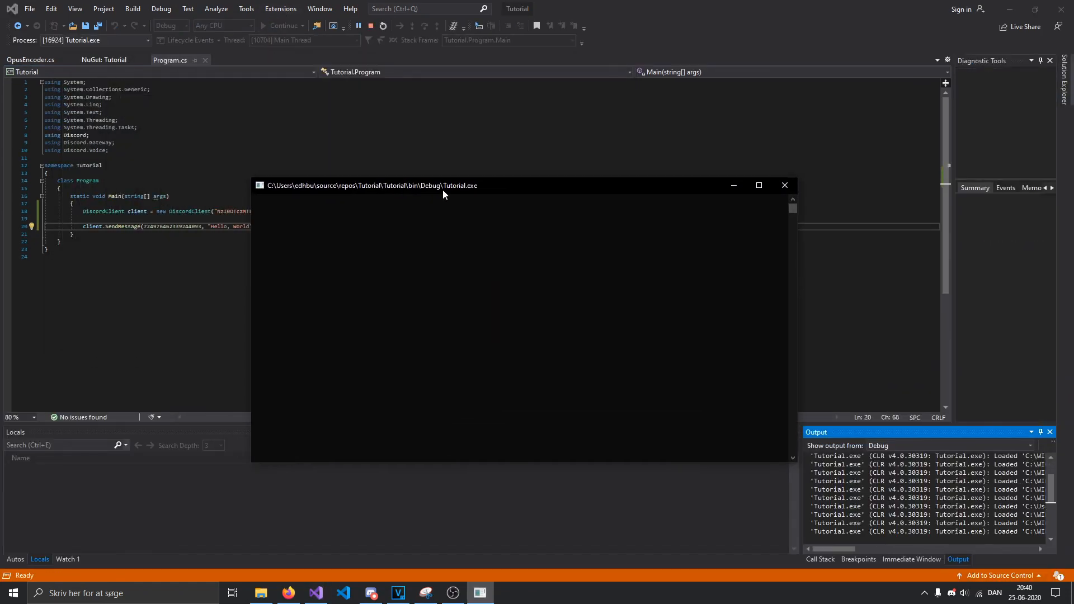
pyautogui.click(371, 593)
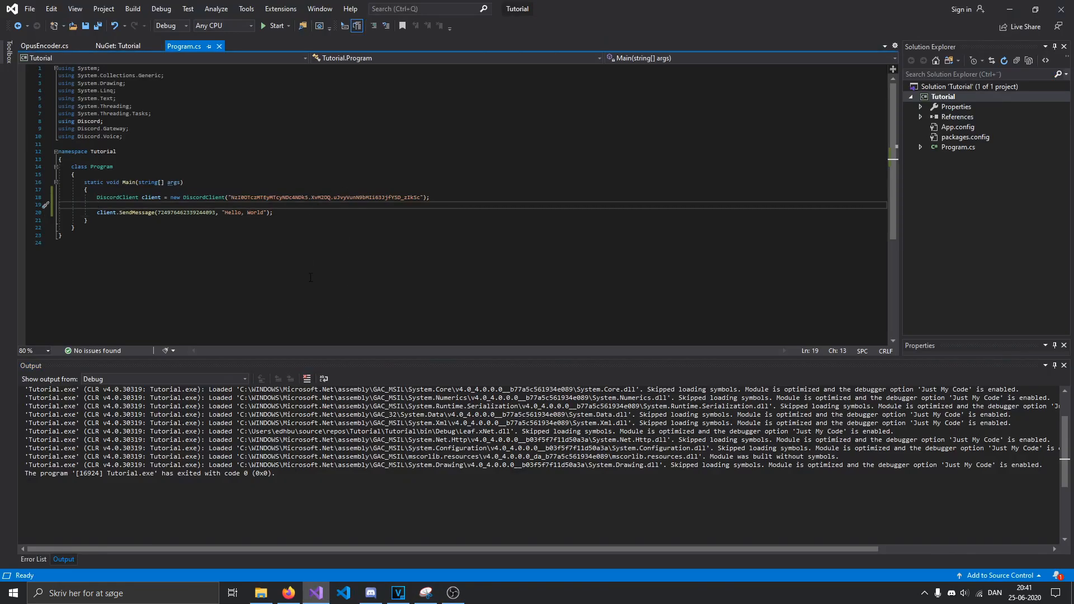
# Step: Write DiscordGuild guild = client.CreateGuild("idk man", Image as the start of the guild-creation line
pyautogui.write('d')
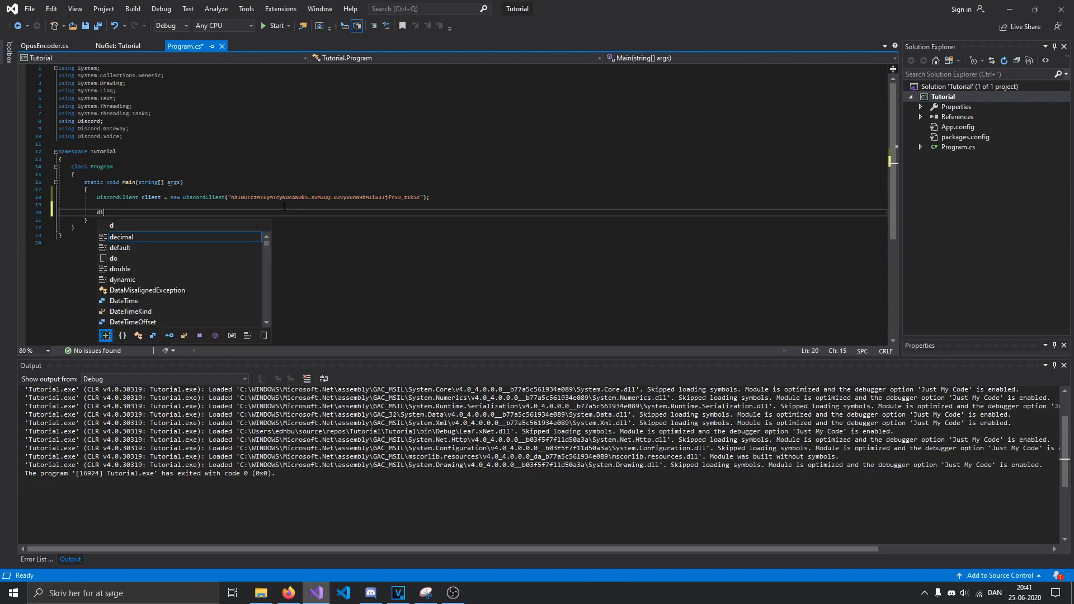
pyautogui.write('DiscordGuild')
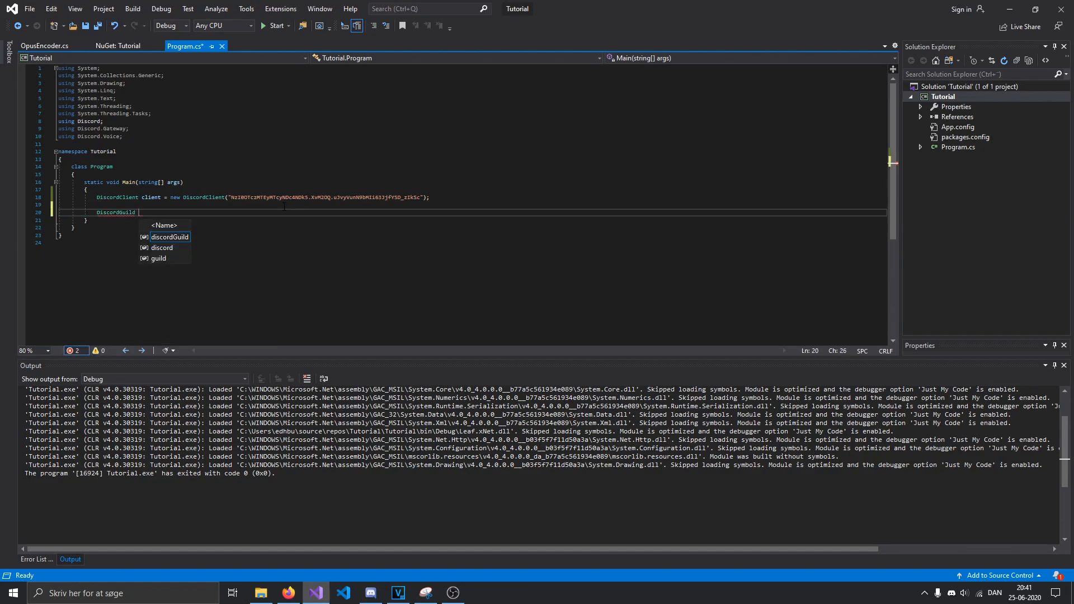
pyautogui.write('guild = client.c')
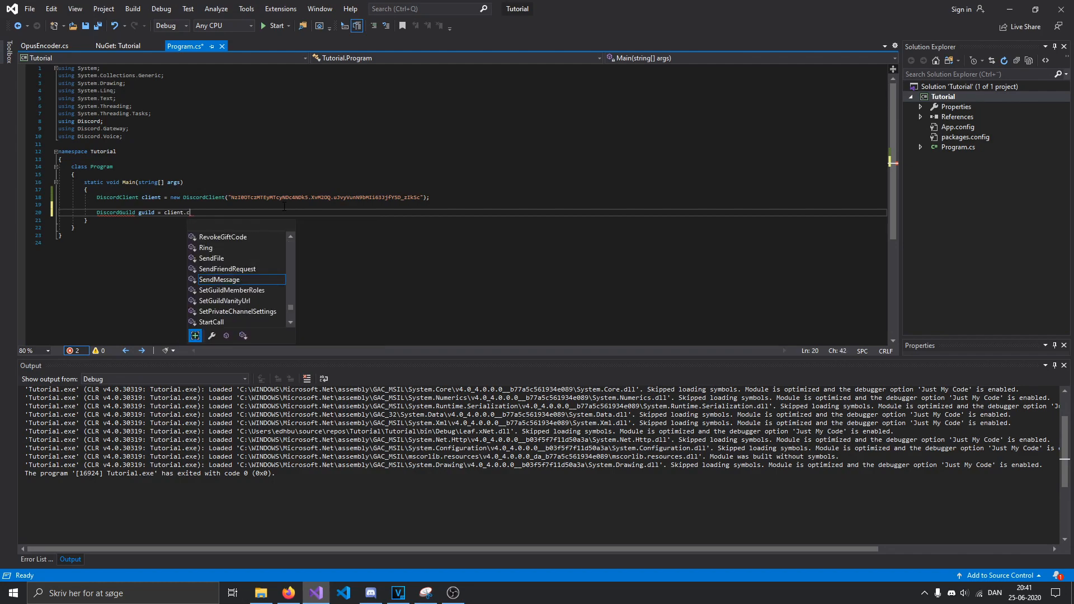
pyautogui.write('CreateGuild("')
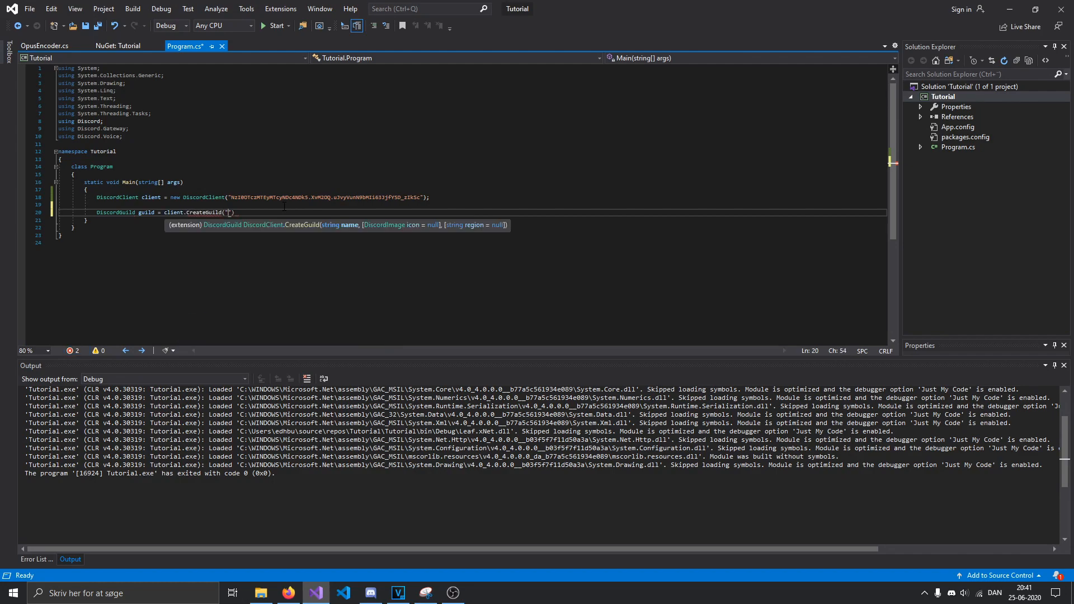
pyautogui.write('idk man')
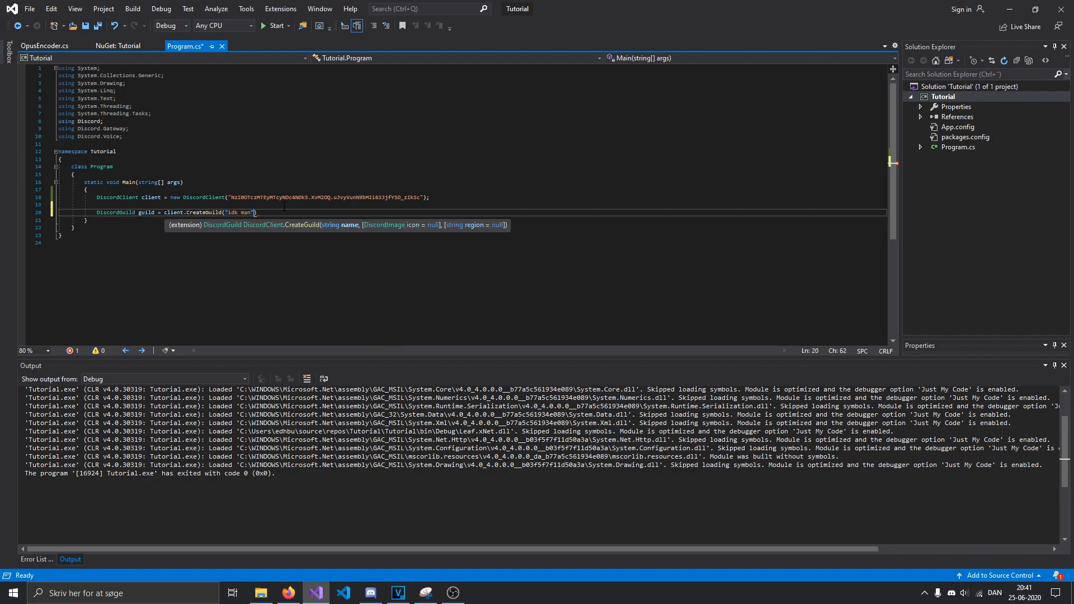
pyautogui.write(', Image')
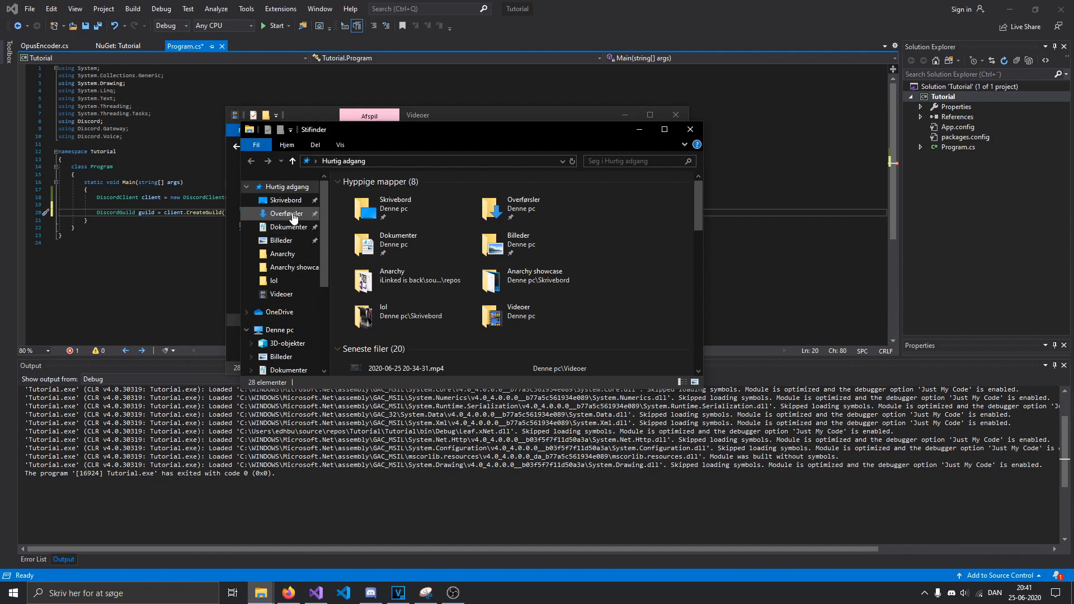
# Step: Pick the icon from Desktop > ok, run CreateGuild and view the new idk man server in Discord
pyautogui.click(285, 199)
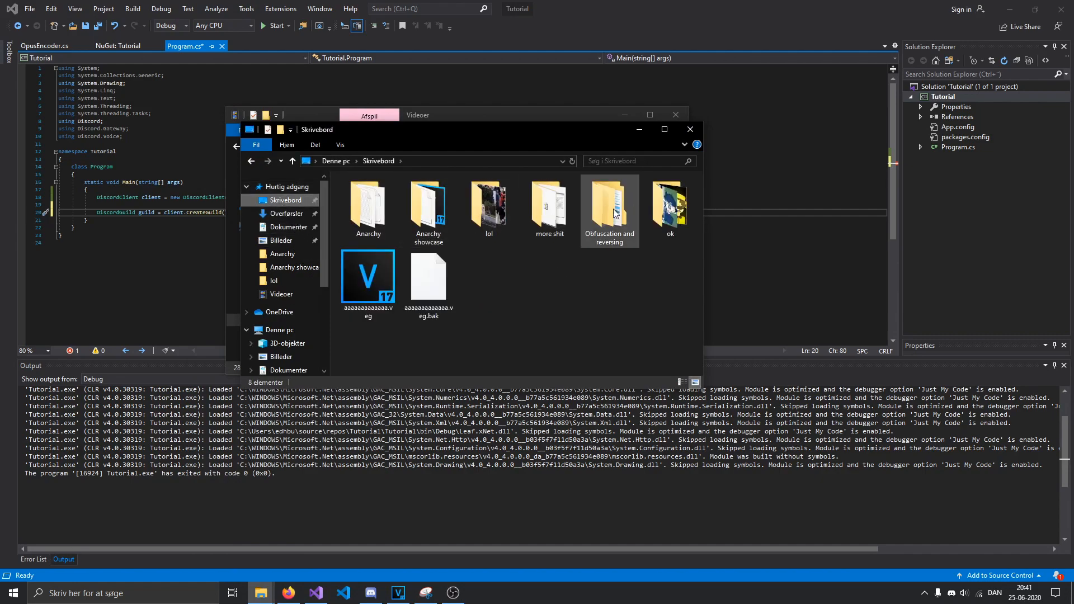
pyautogui.doubleClick(669, 206)
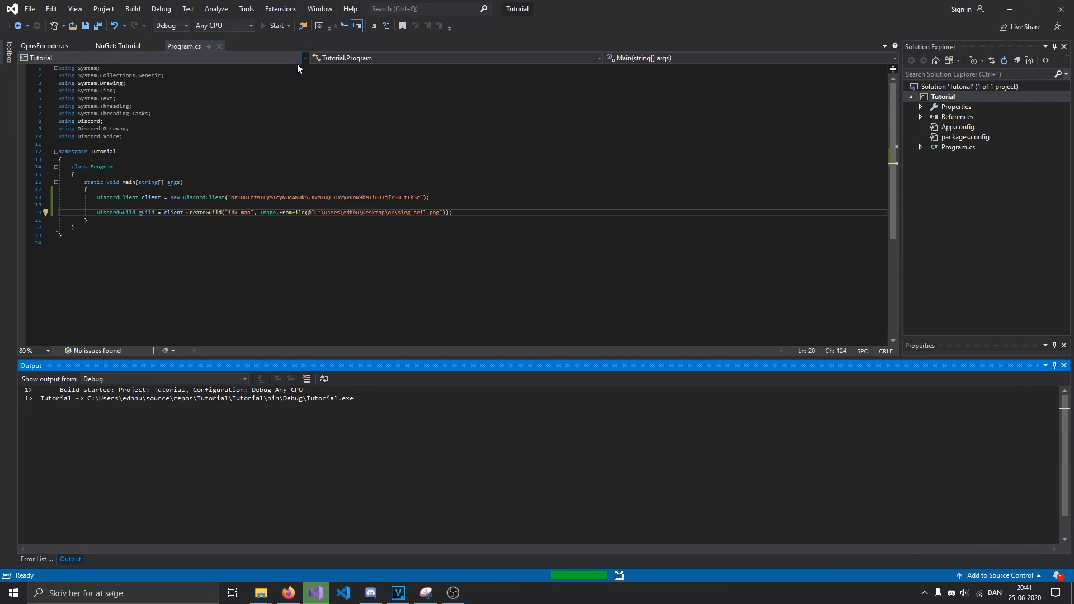
pyautogui.click(278, 25)
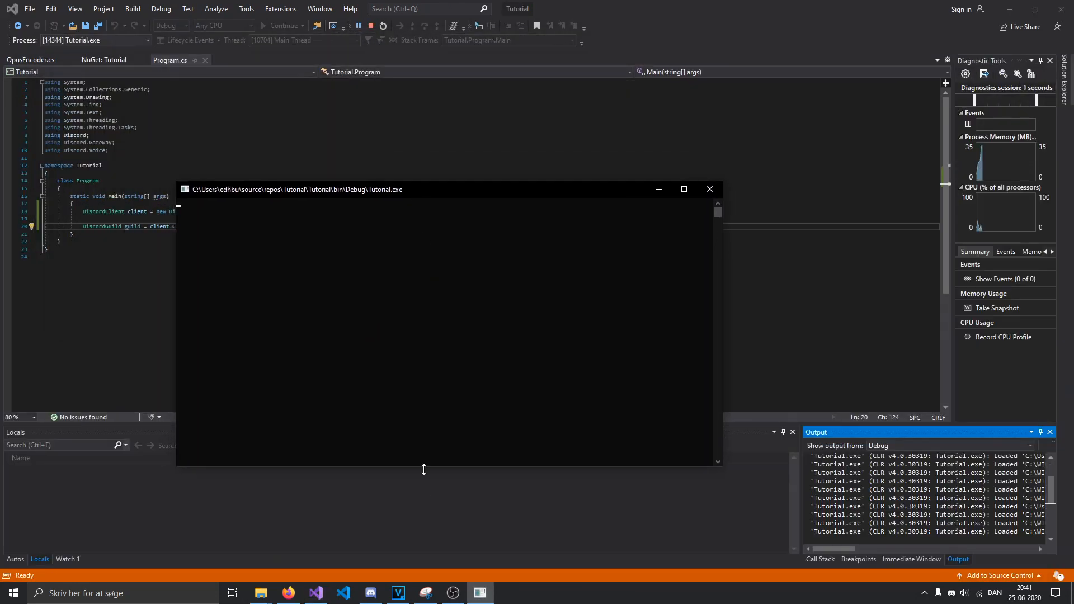
pyautogui.click(369, 593)
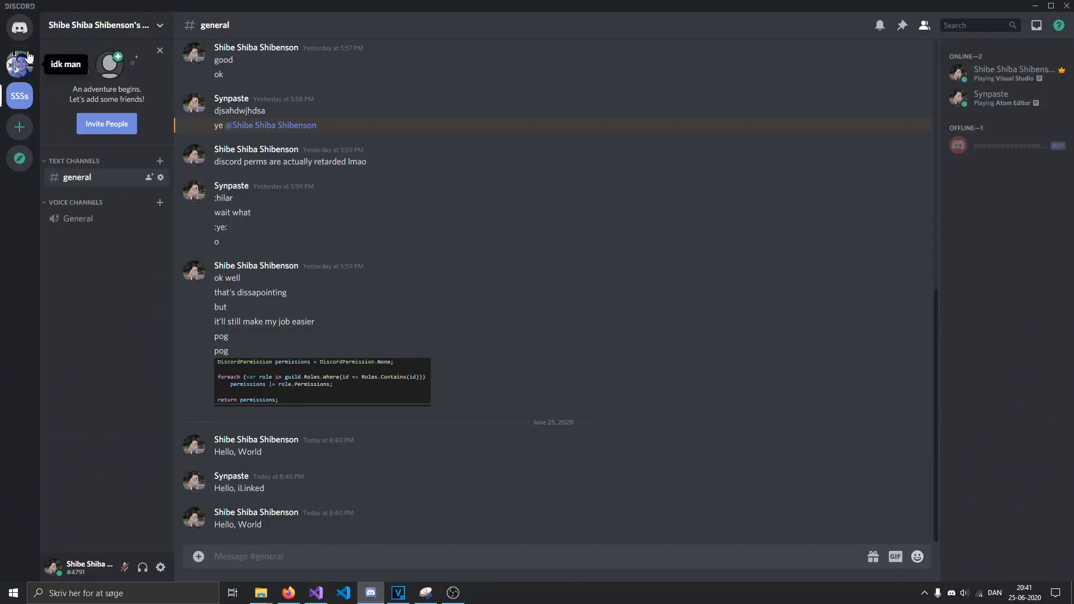
pyautogui.click(19, 65)
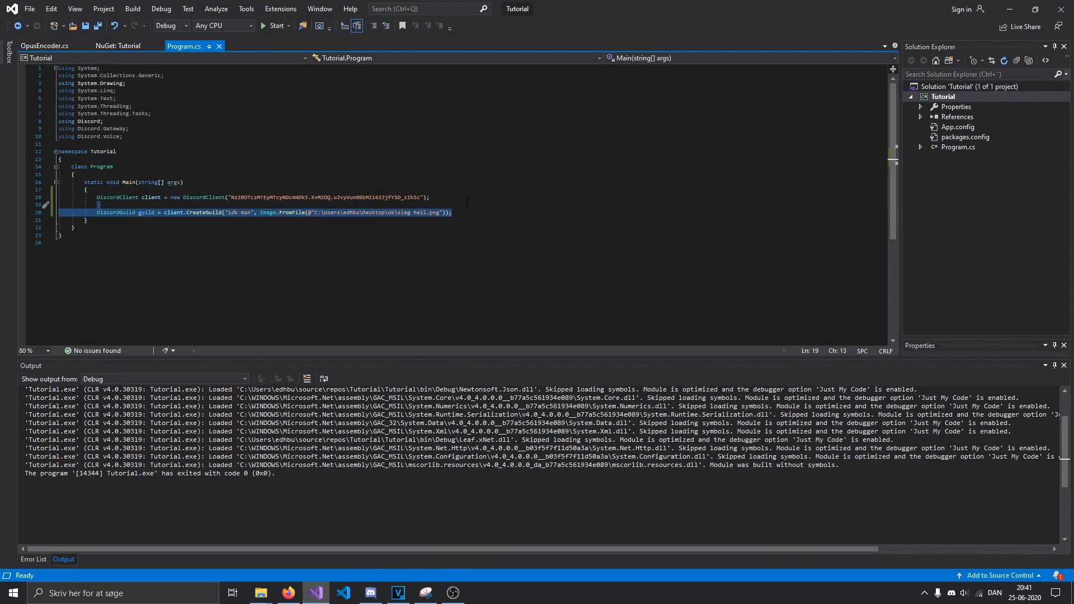
# Step: Write client.GetGuild(id).Modify setting VerificationLevel to VeryHigh, using the guild id from Discord, and run it
pyautogui.write('client.get')
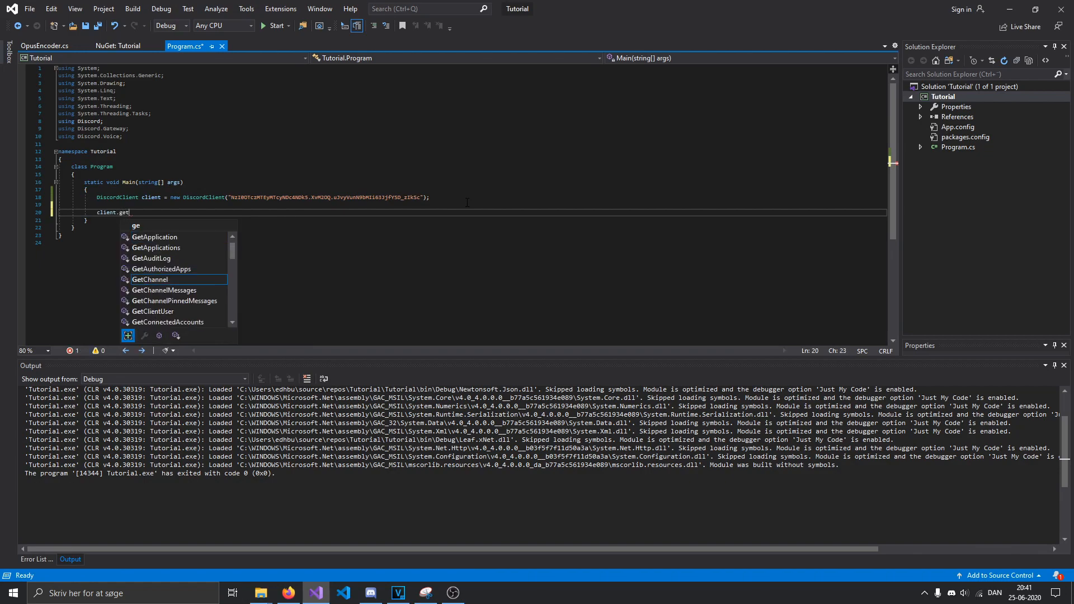
pyautogui.click(370, 593)
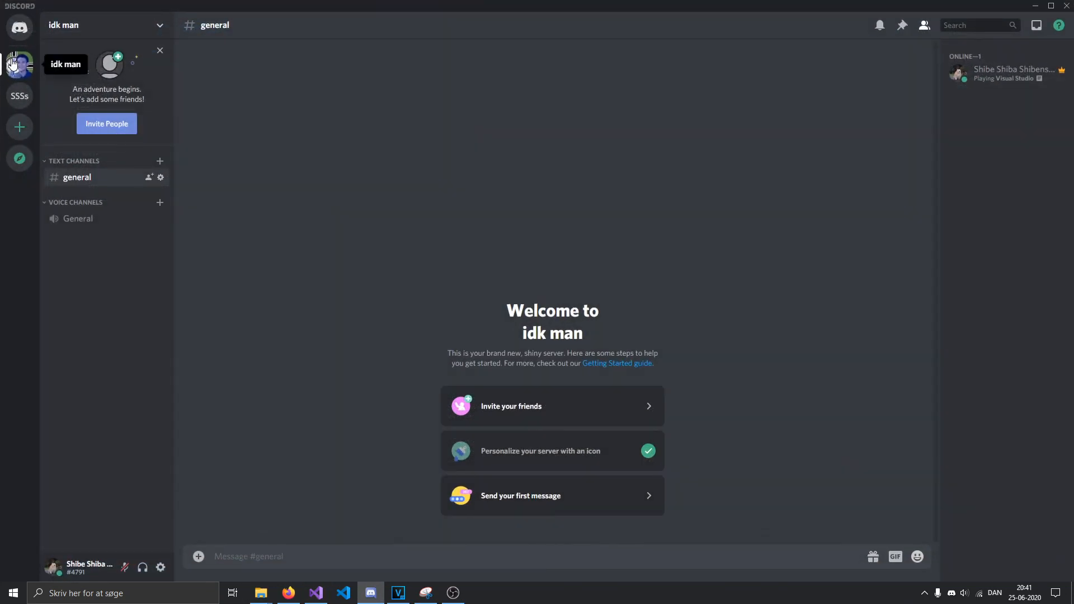
pyautogui.click(316, 593)
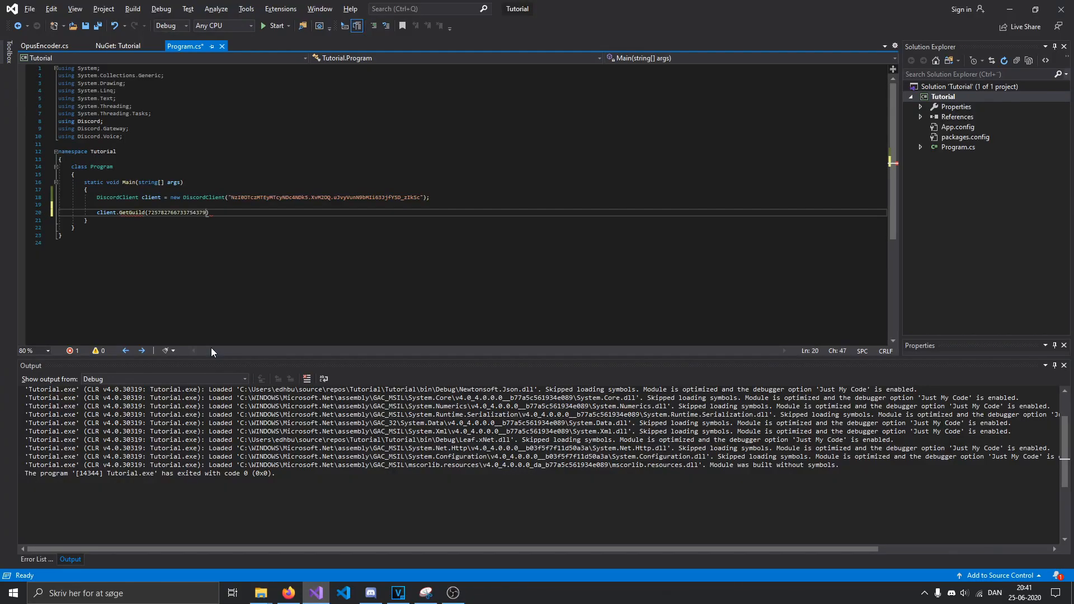
pyautogui.write('.mod')
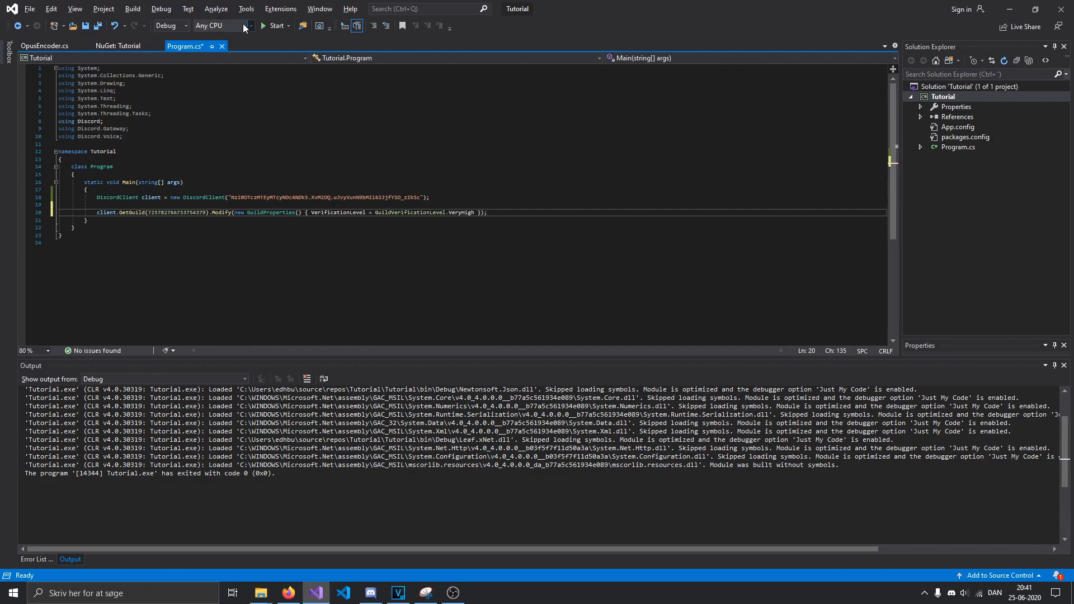
pyautogui.click(274, 26)
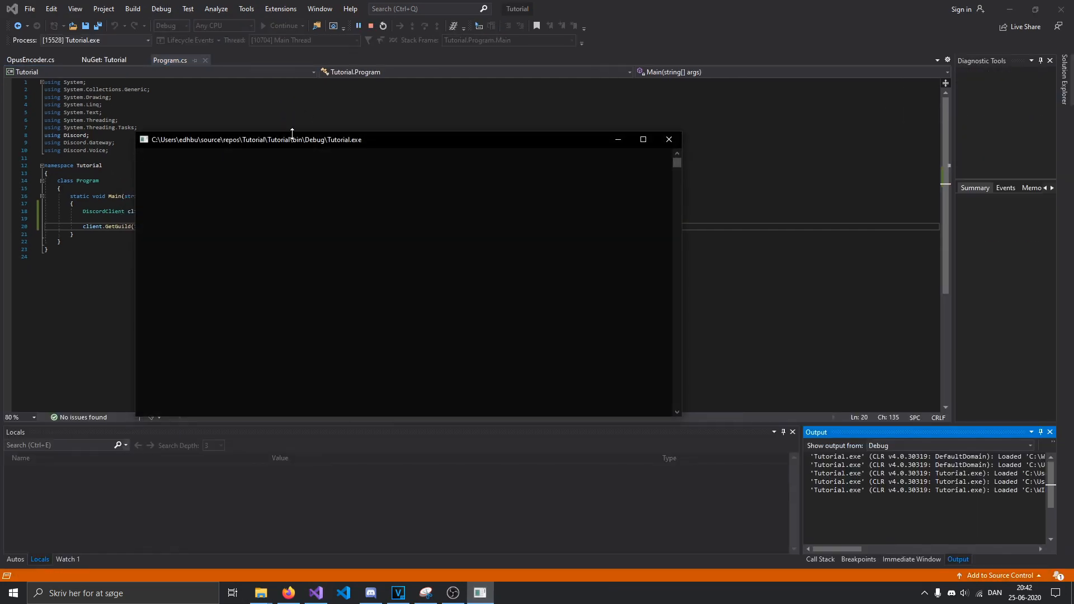
# Step: Check in Discord's Moderation settings that idk man is at Highest verification, then return to the code
pyautogui.click(370, 592)
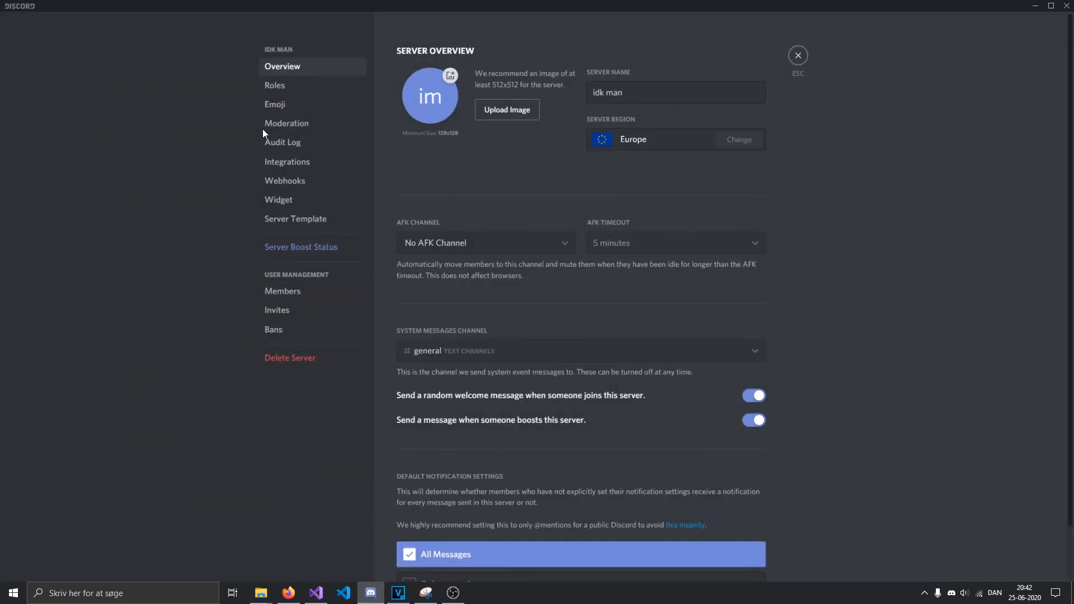
pyautogui.click(287, 123)
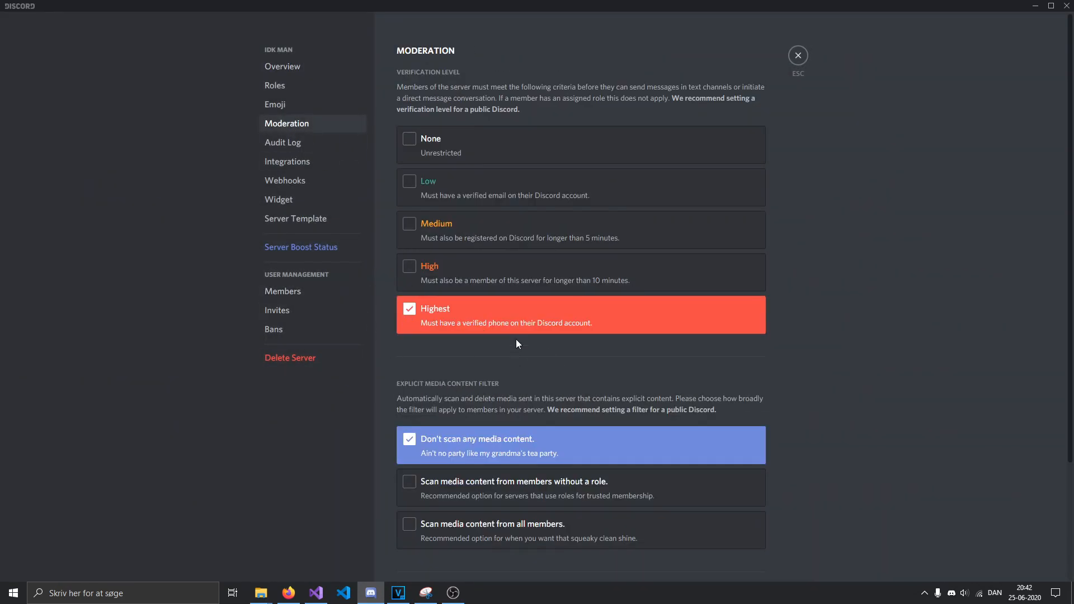
pyautogui.click(314, 593)
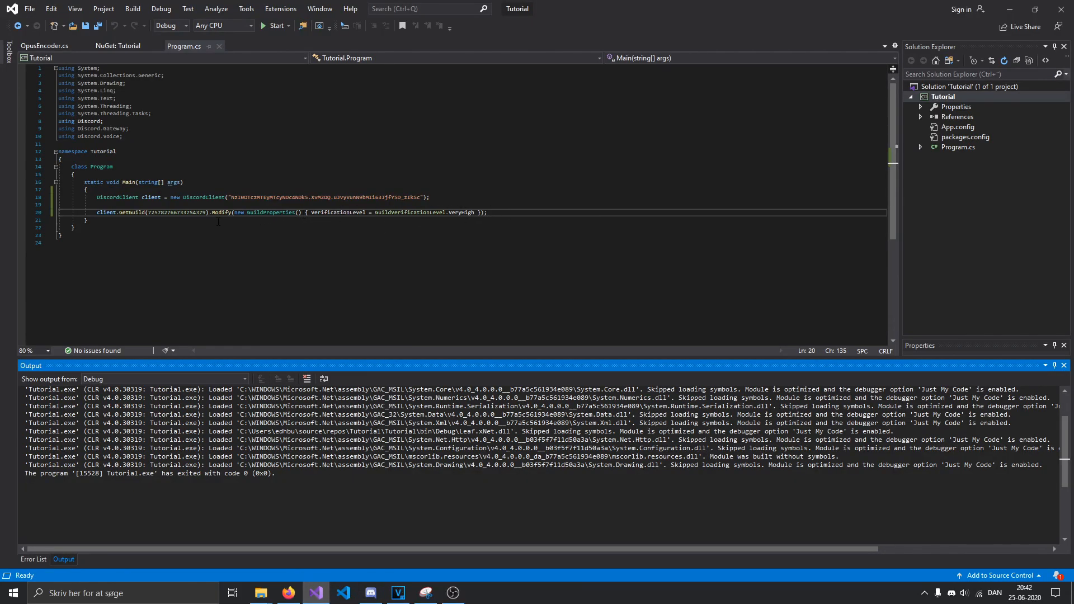
# Step: Rewrite the call as client.ModifyGuild with VerificationLevel Medium, run it and check Discord's Moderation page
pyautogui.doubleClick(176, 212)
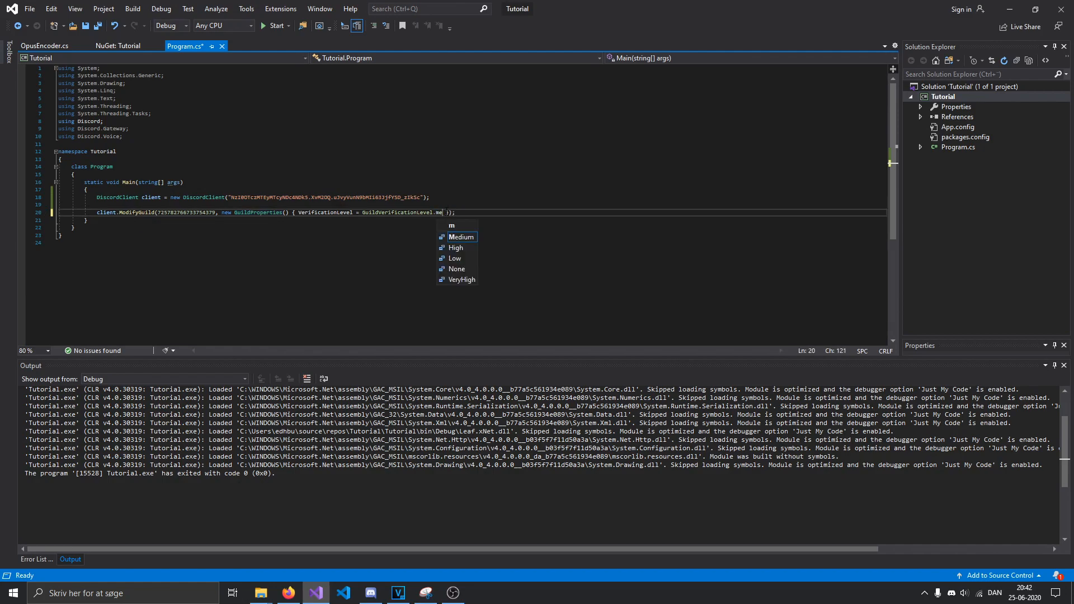
pyautogui.click(275, 26)
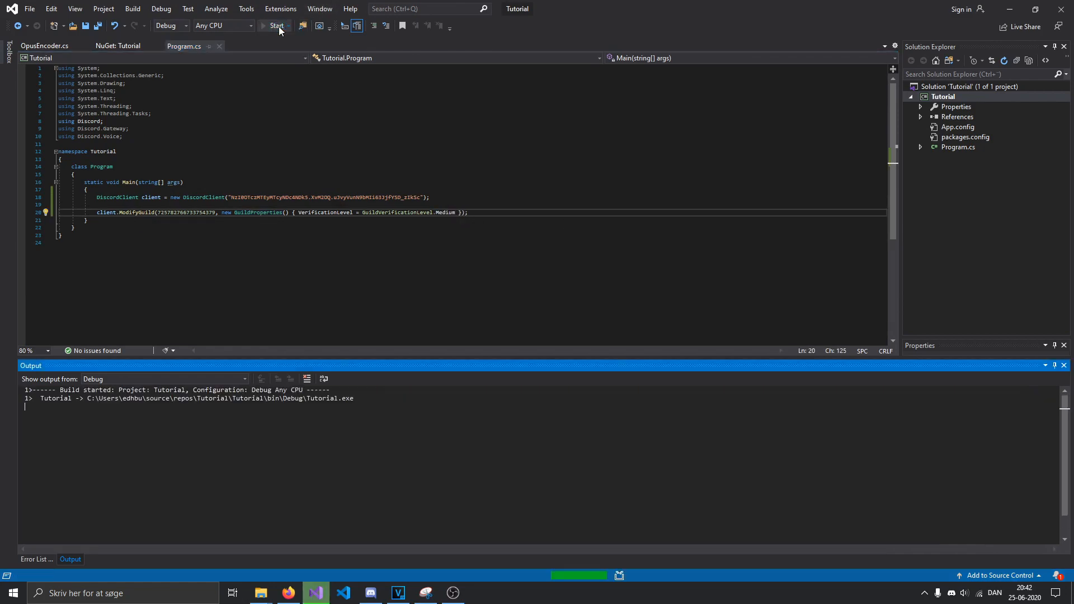
pyautogui.click(276, 26)
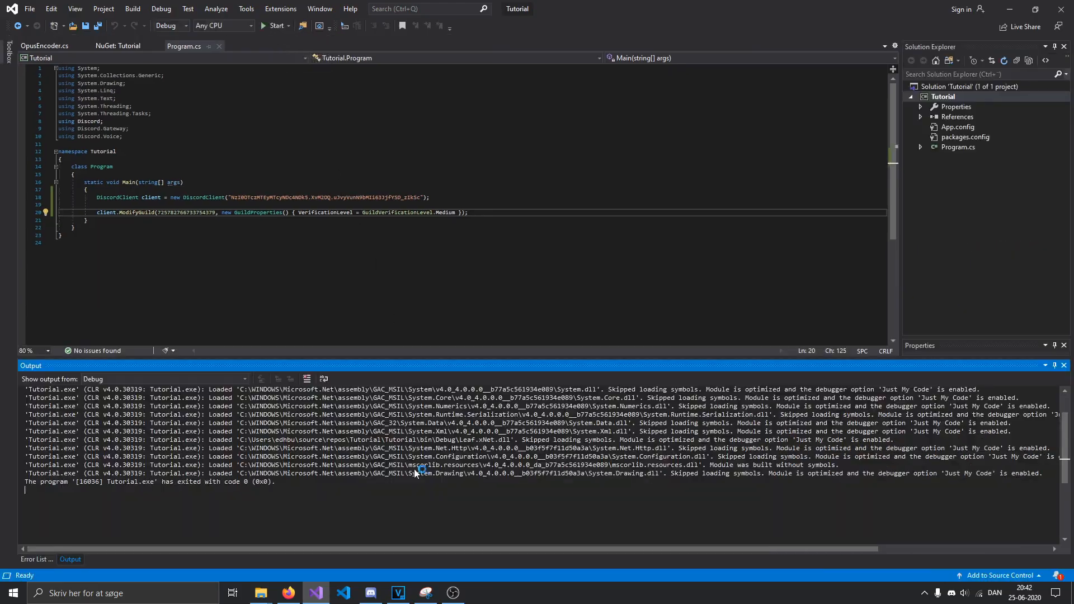
pyautogui.click(370, 593)
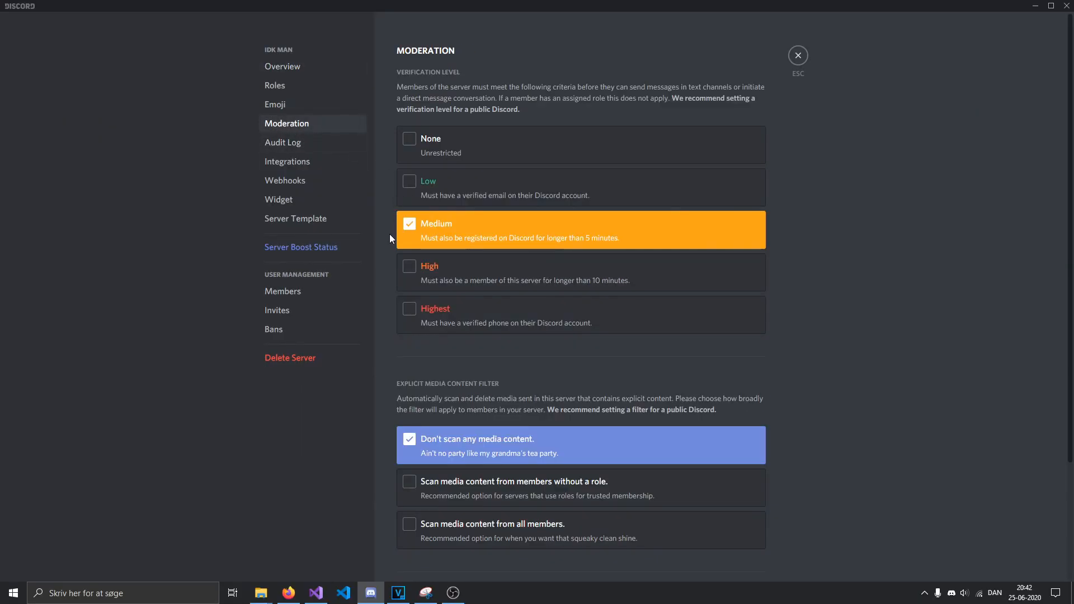
pyautogui.moveTo(798, 56)
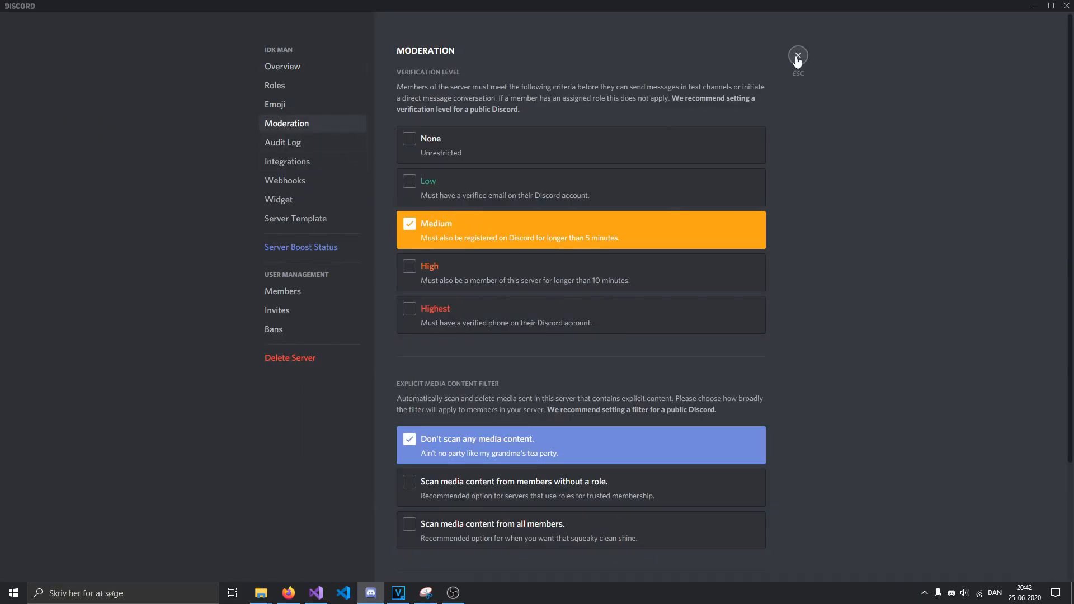